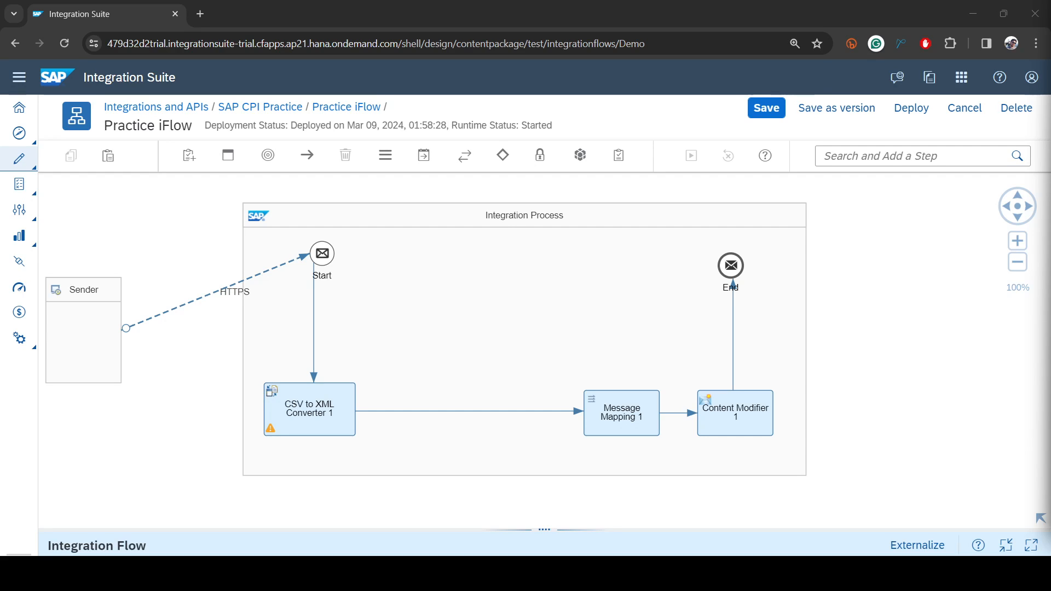
mouse_move(616, 440)
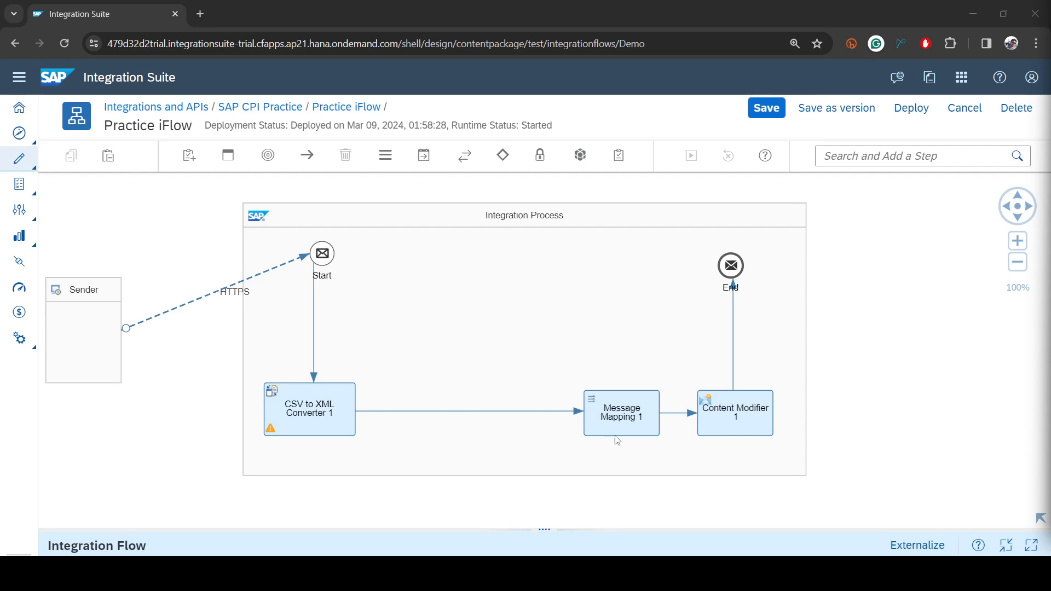
mouse_move(630, 428)
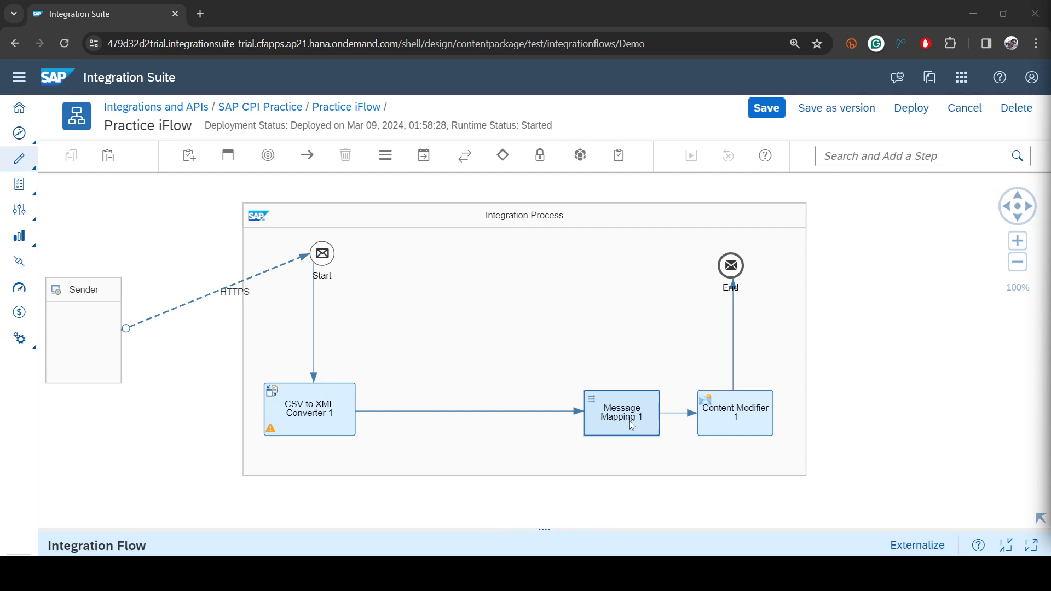
mouse_move(624, 416)
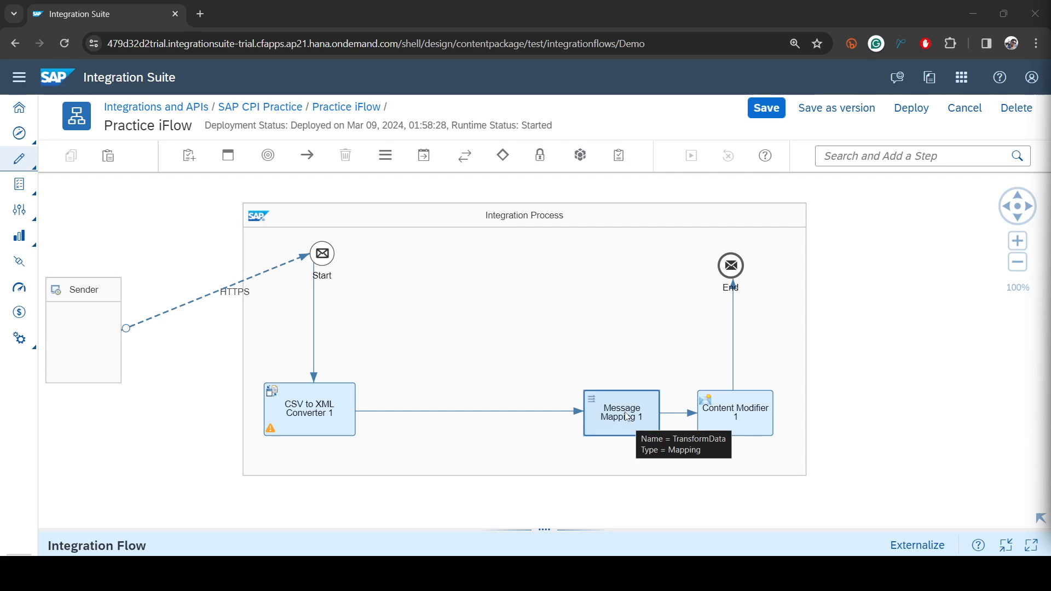
mouse_move(742, 390)
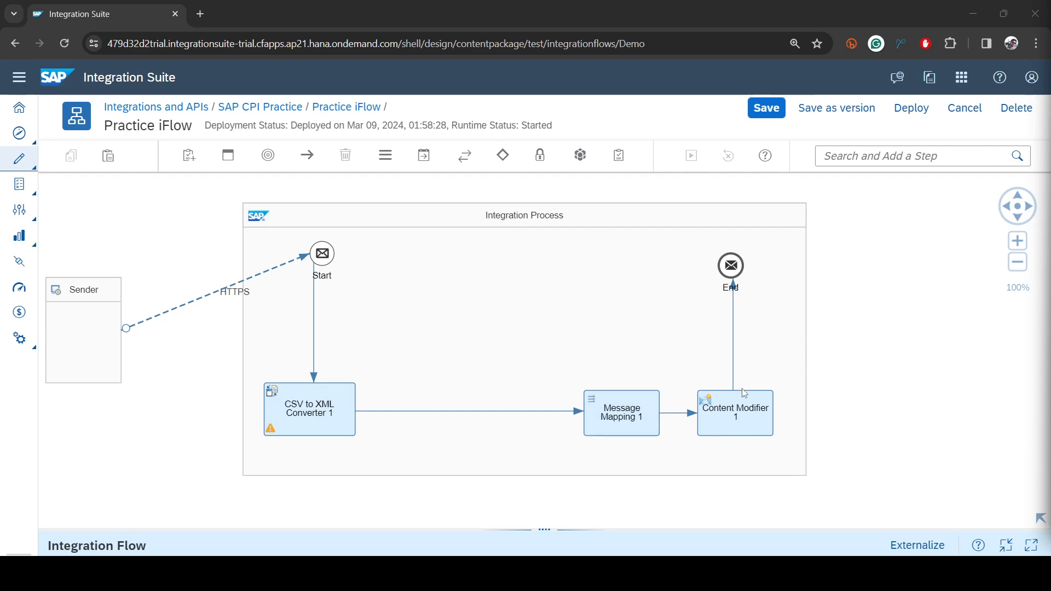
- Select Content Modifier 1 and search for a Content Modifier step to add after it
left_click(734, 412)
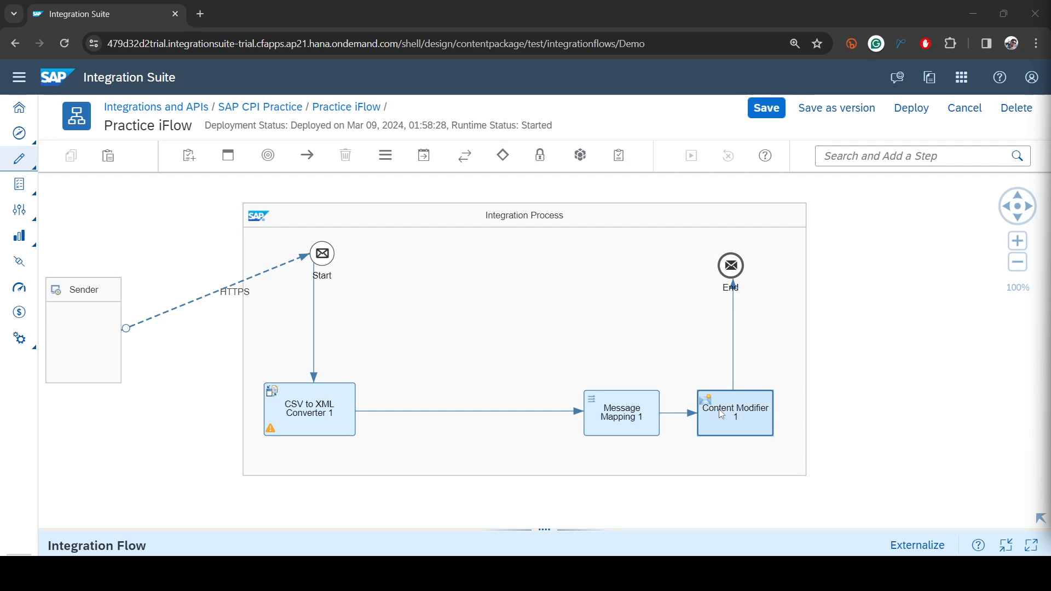
left_click(734, 414)
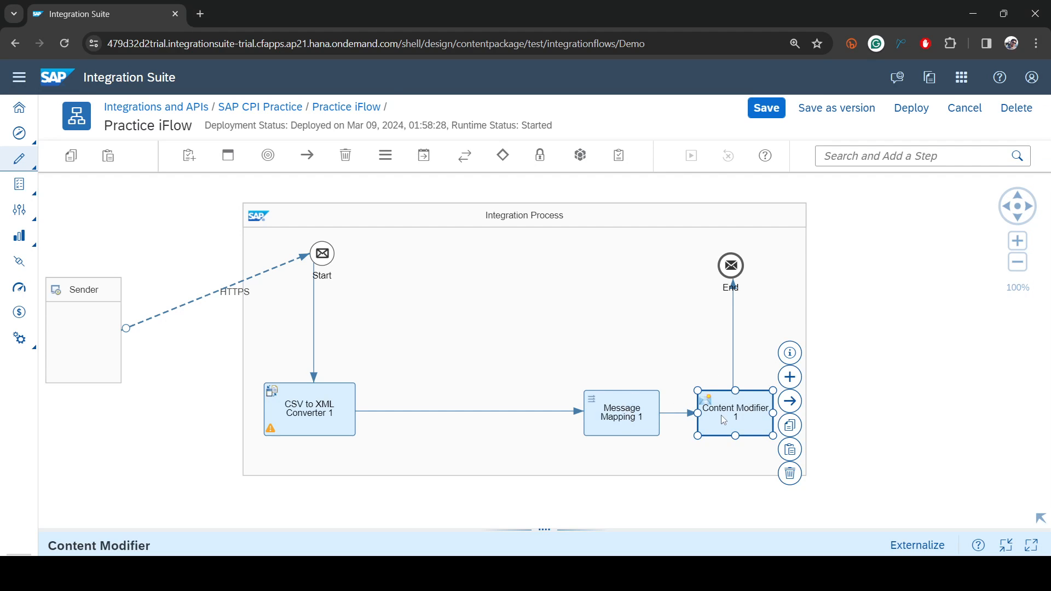
mouse_move(575, 428)
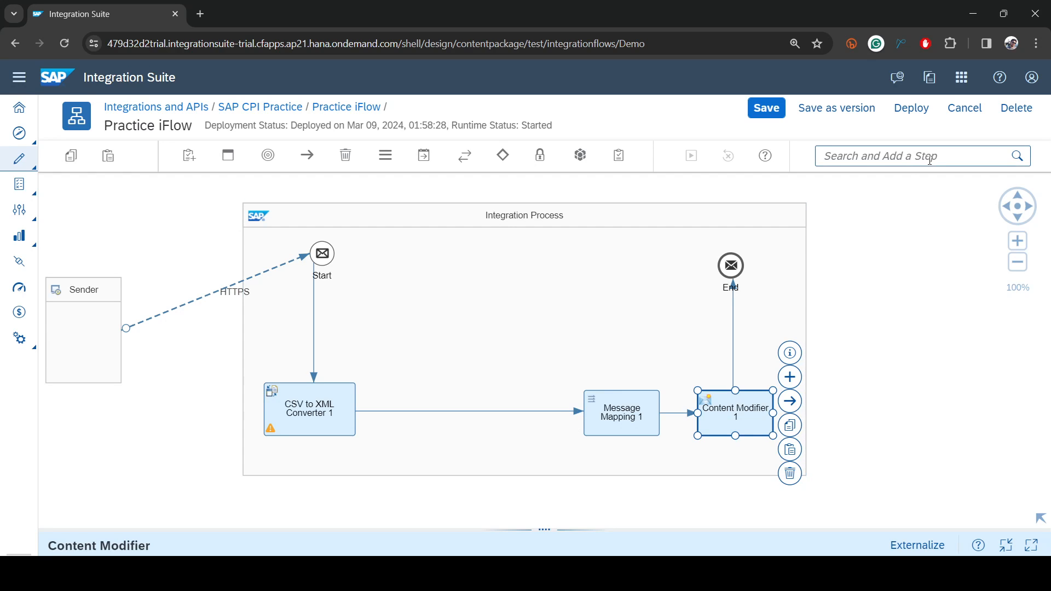
left_click(921, 156)
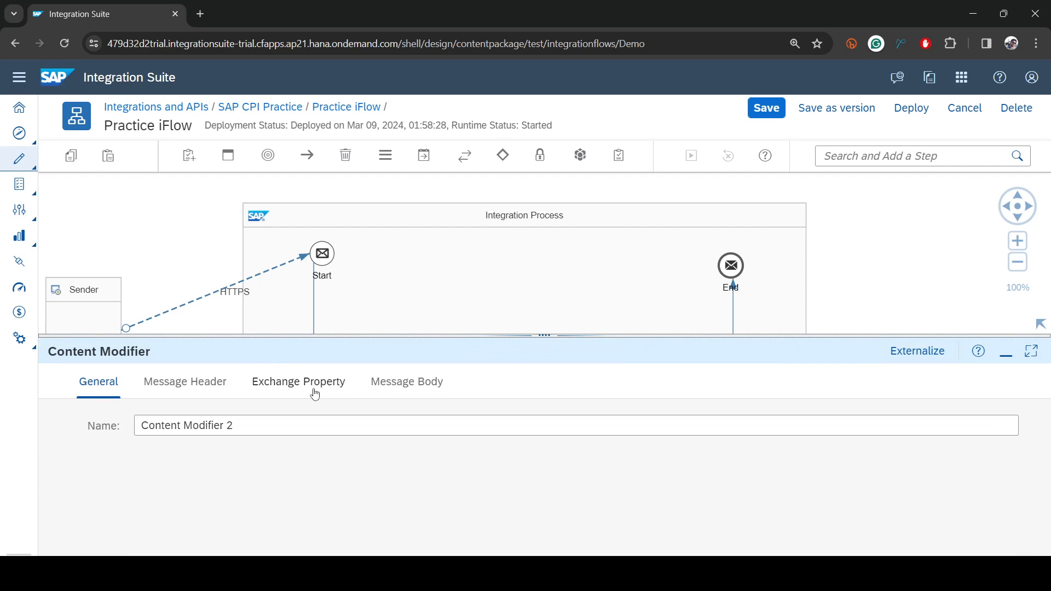
- Add a new exchange property named EnableDiscountKey to Content Modifier 2
left_click(298, 381)
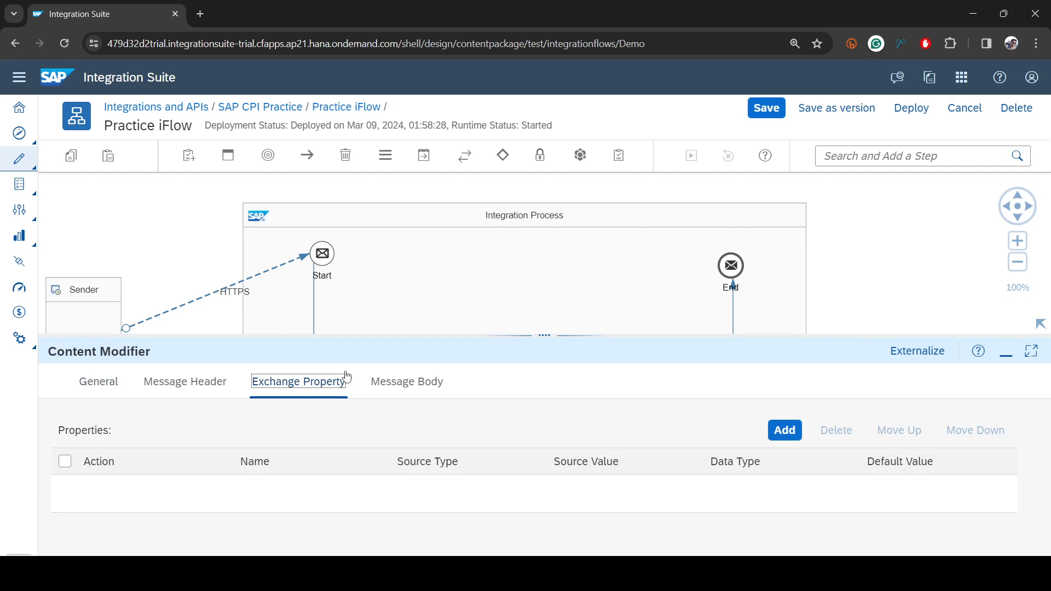
left_click(784, 430)
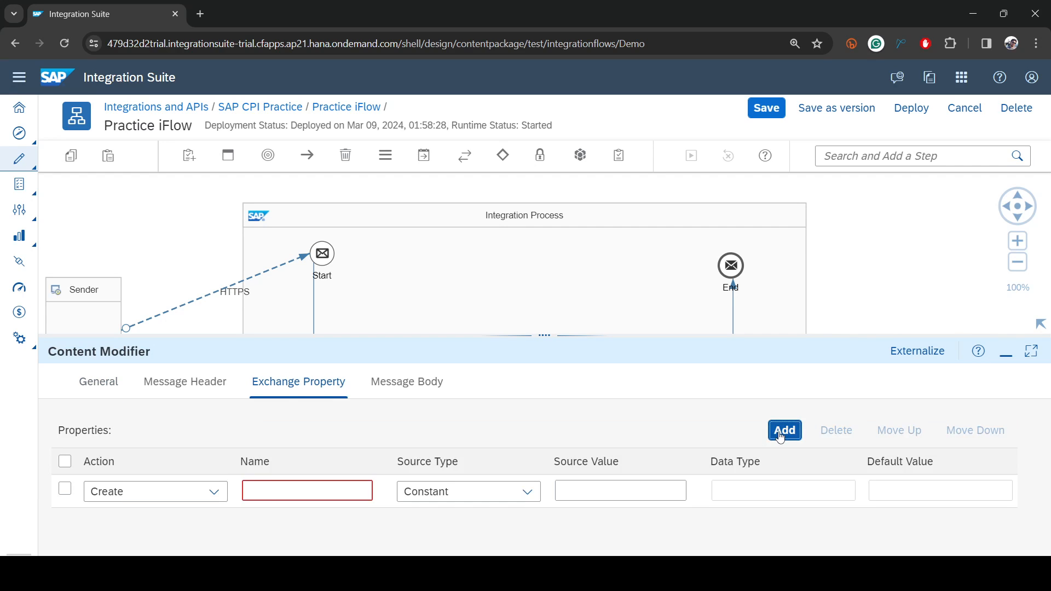
left_click(307, 491)
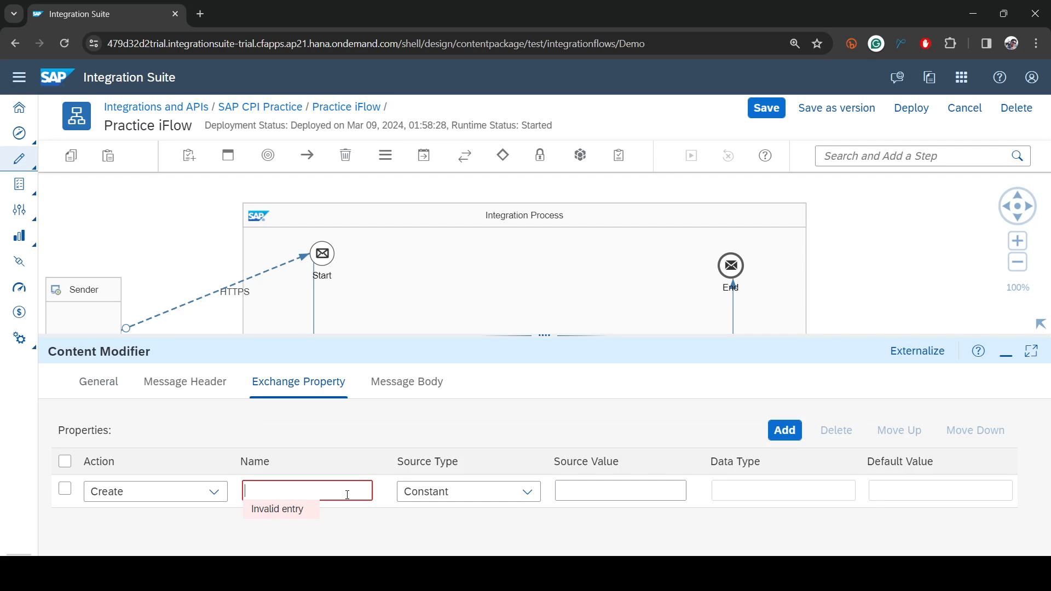
type("EnableDiscountKey")
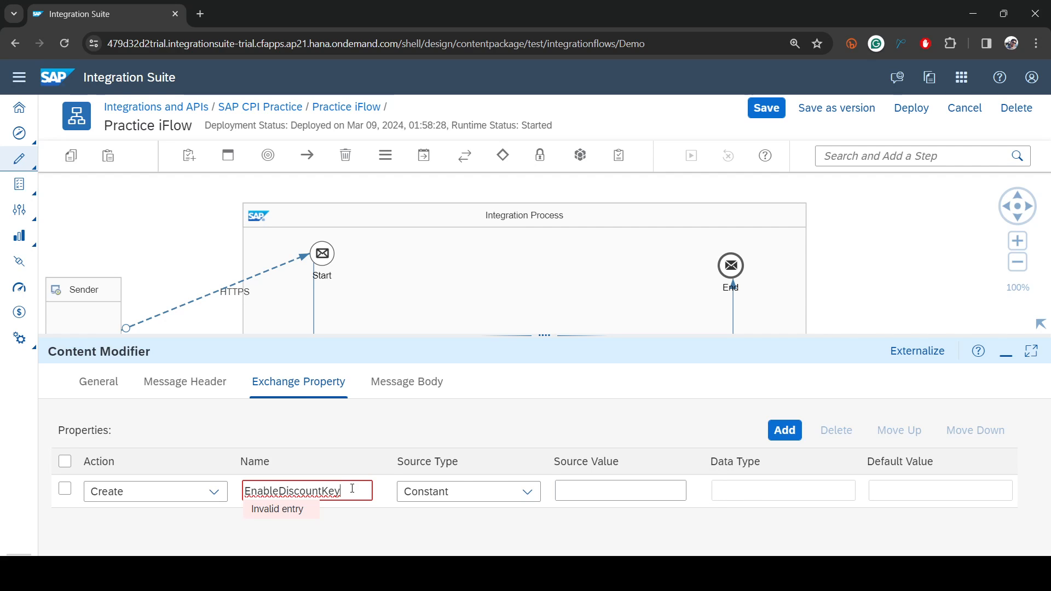
- Set EnableDiscountKey's source value to {{EnableDiscount}} with a default value of 0
left_click(620, 491)
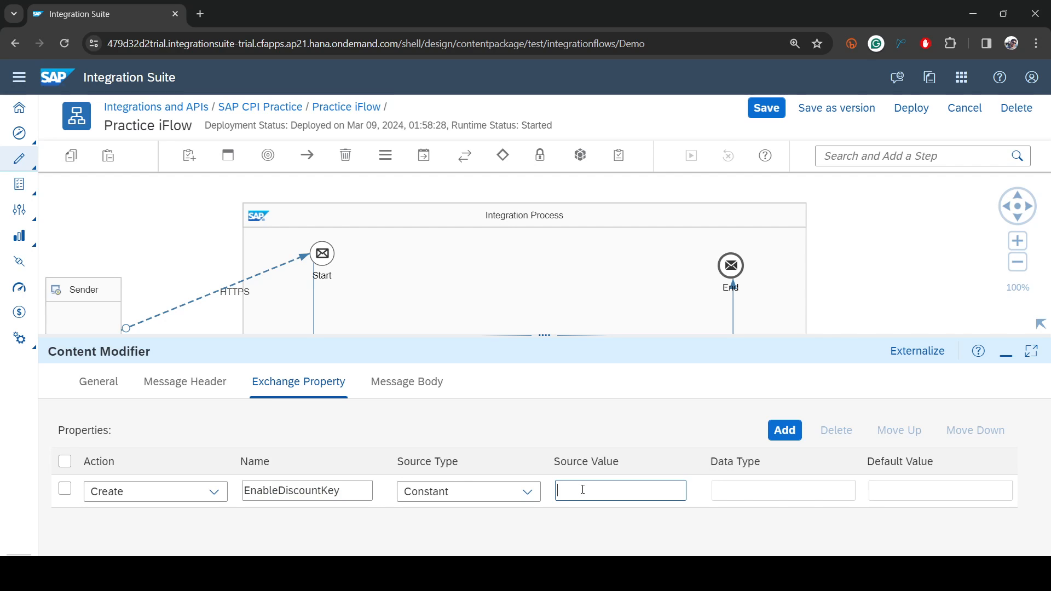
type("{")
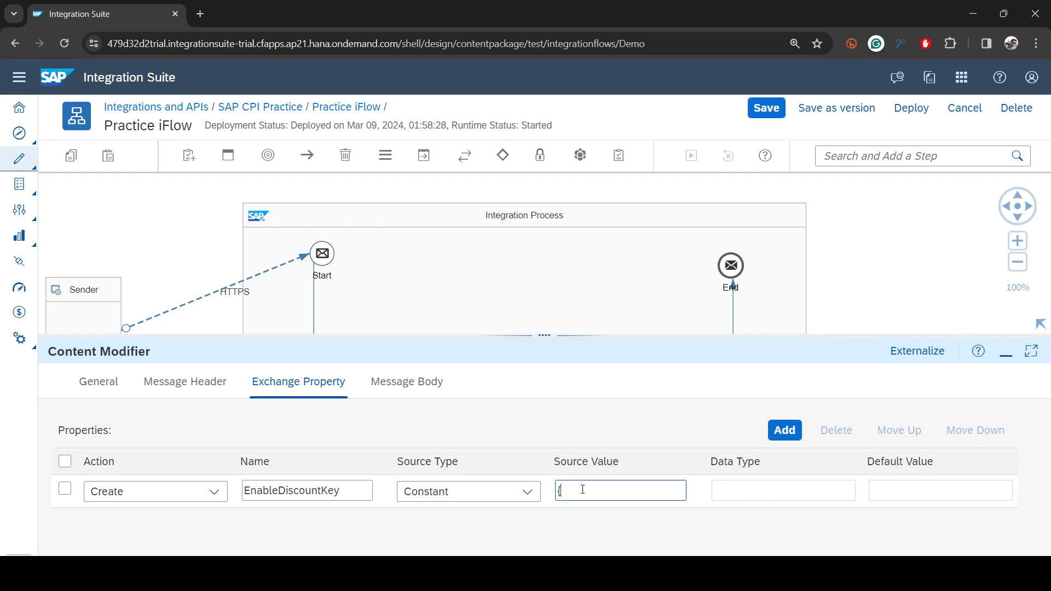
type("{{EnableDiscount")
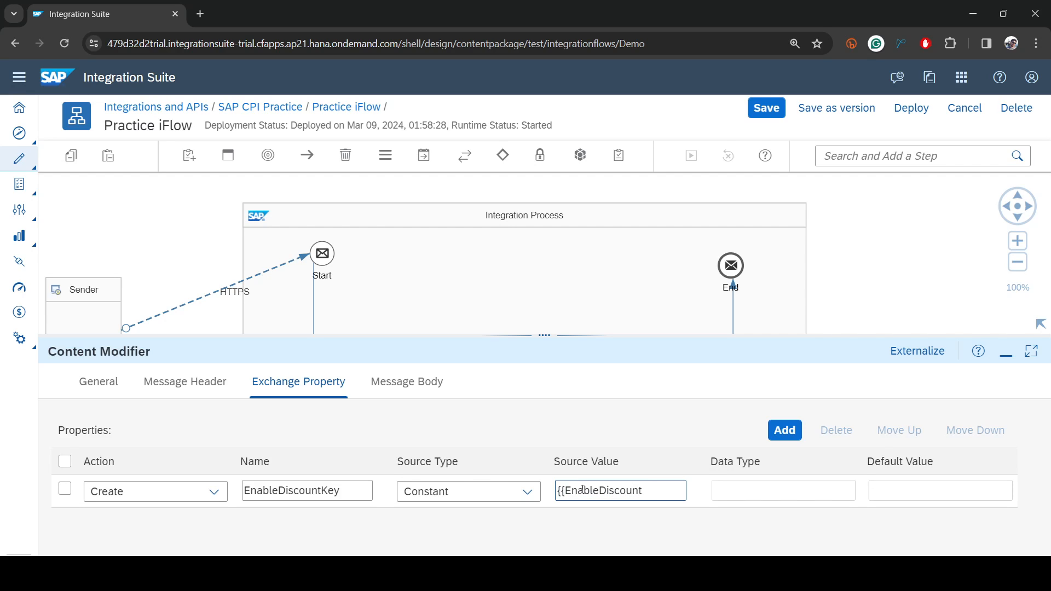
type("}}")
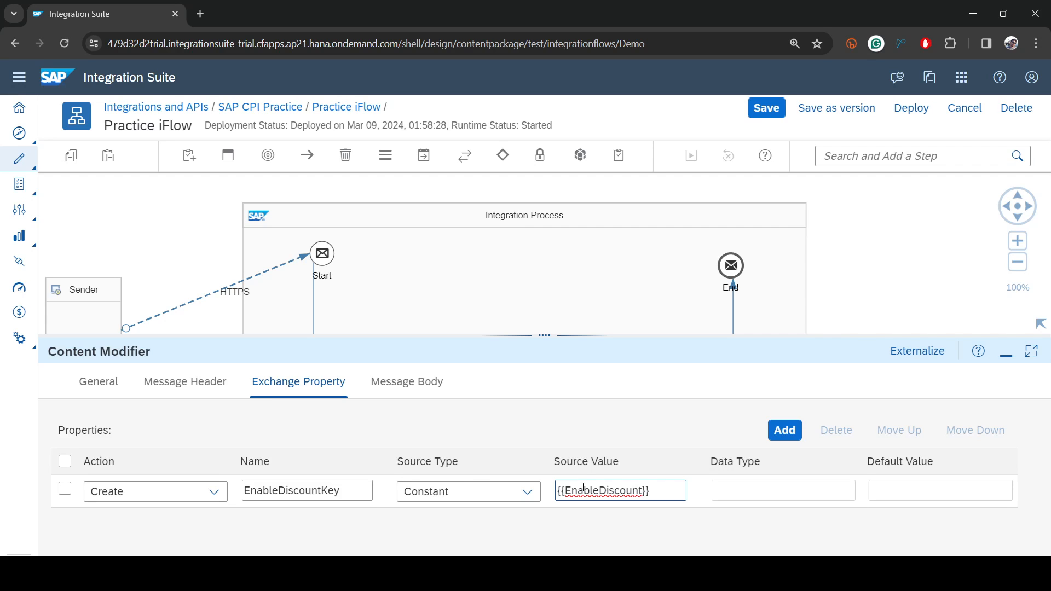
double_click(603, 491)
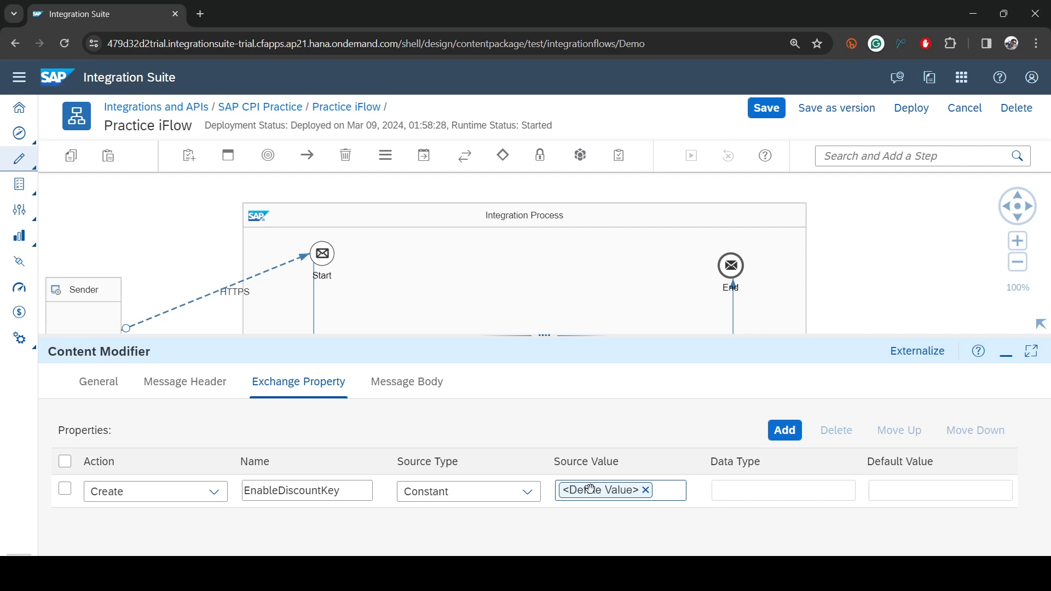
left_click(600, 489)
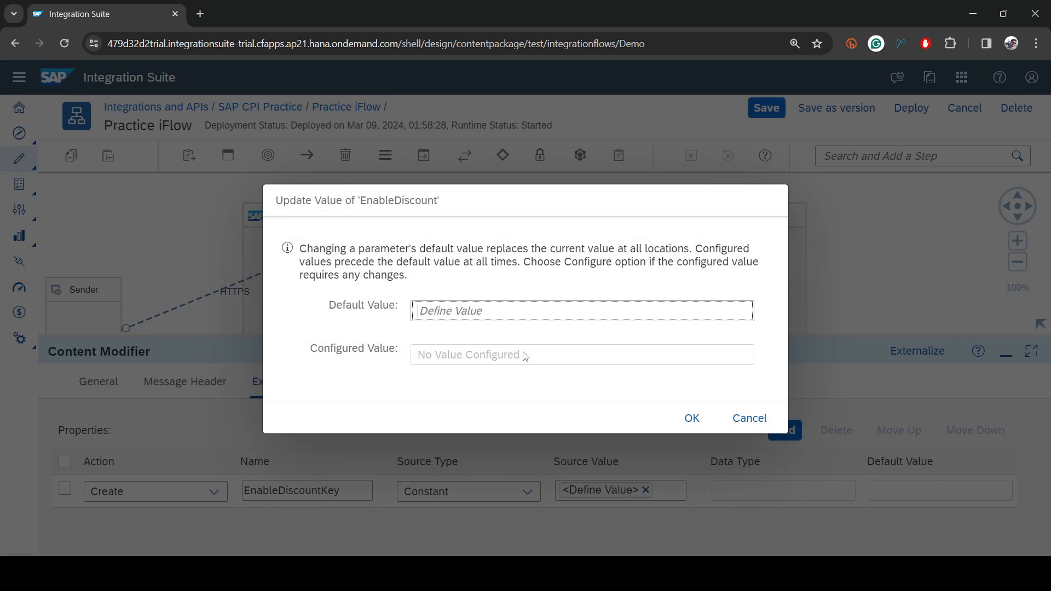
mouse_move(724, 412)
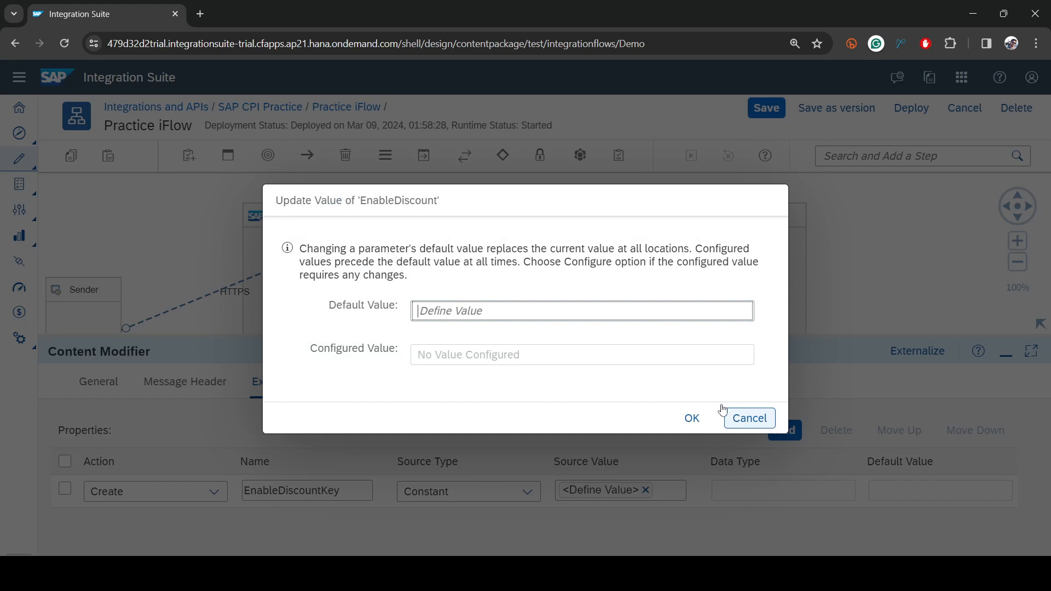
type("0")
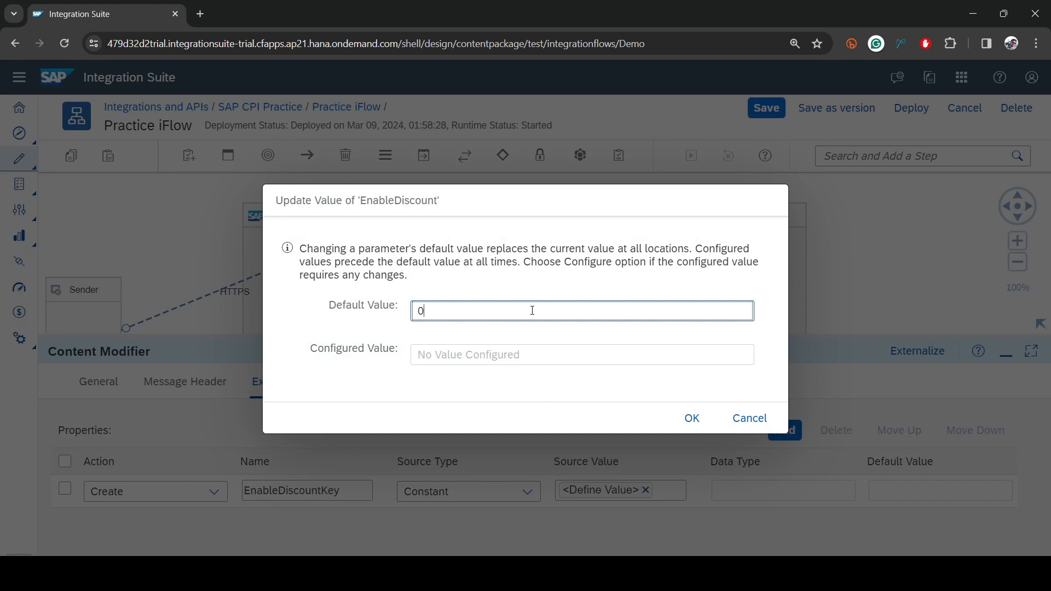
left_click(691, 418)
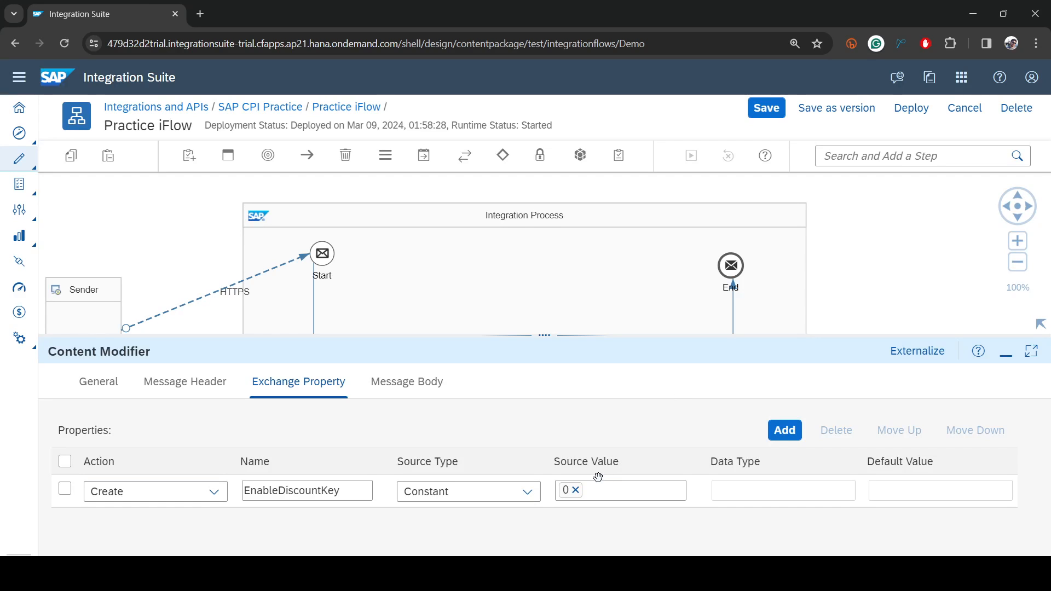
left_click(576, 490)
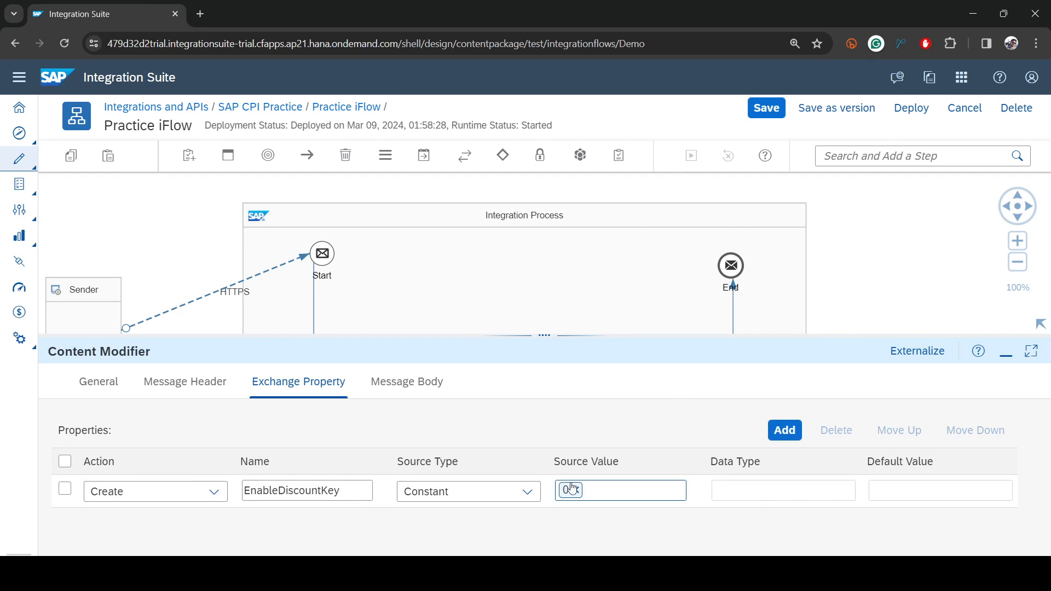
type("0")
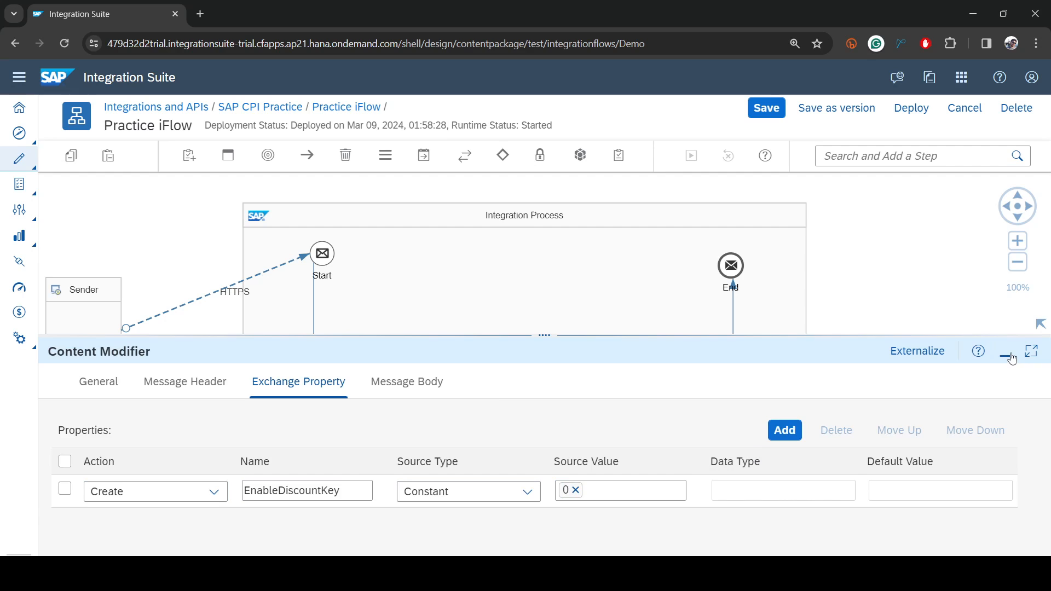
left_click(1006, 356)
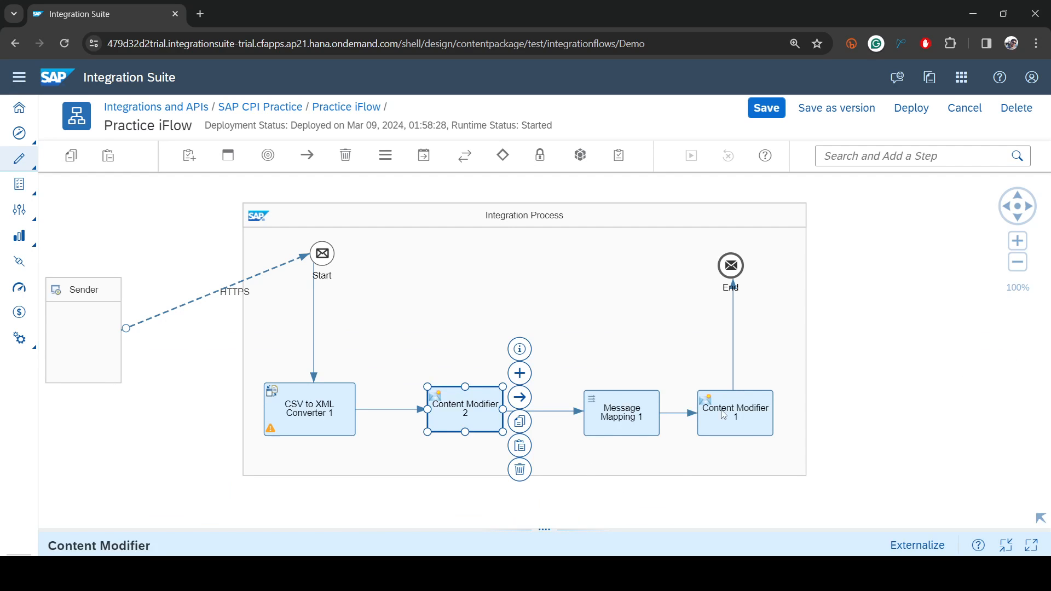
- Enter 'body: {}' as Content Modifier 1's message body expression
left_click(734, 413)
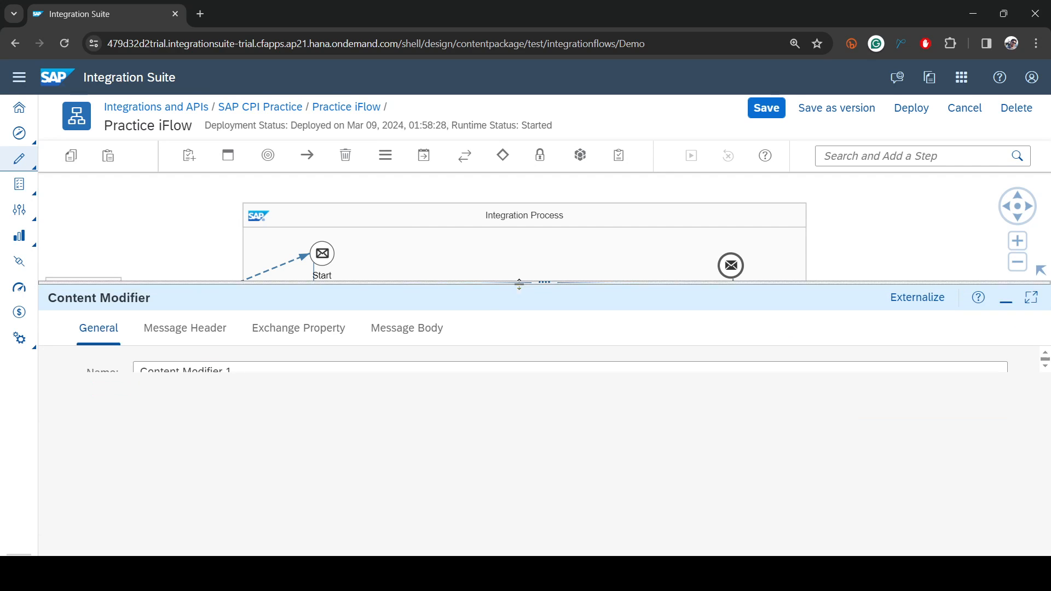
left_click(406, 328)
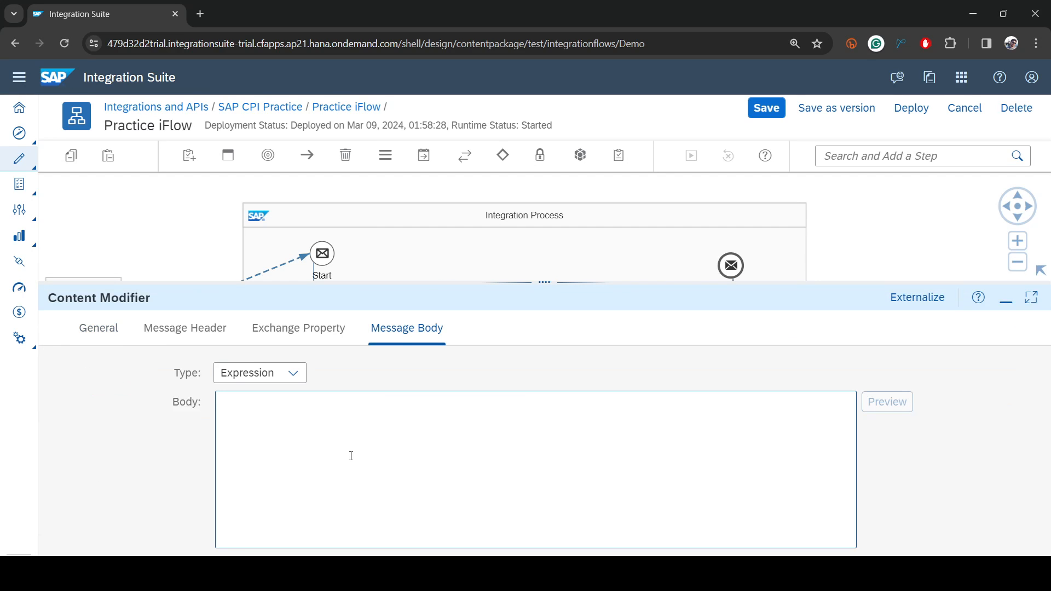
type("body")
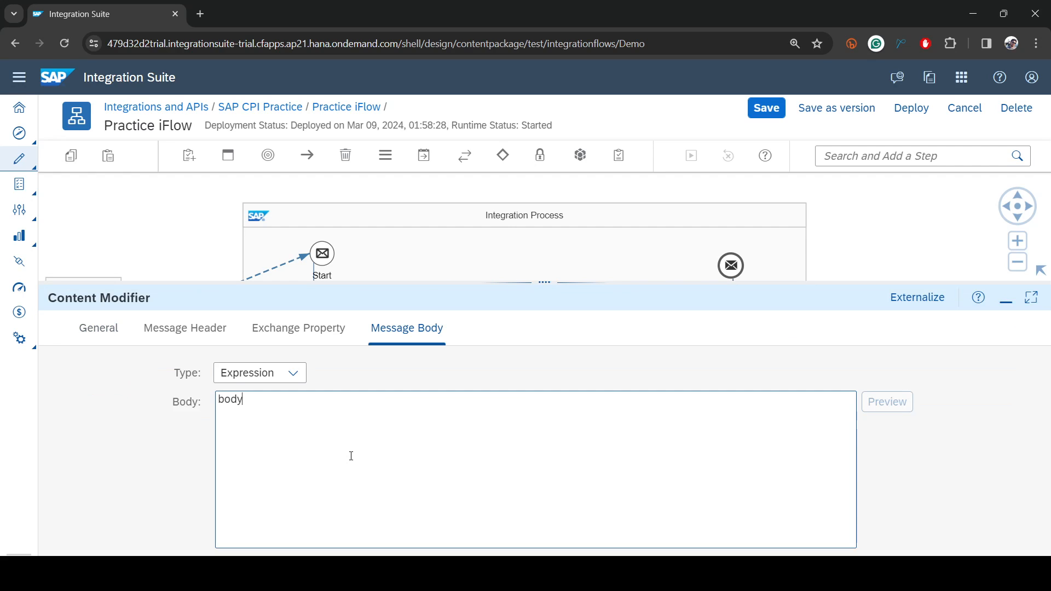
type(": {}")
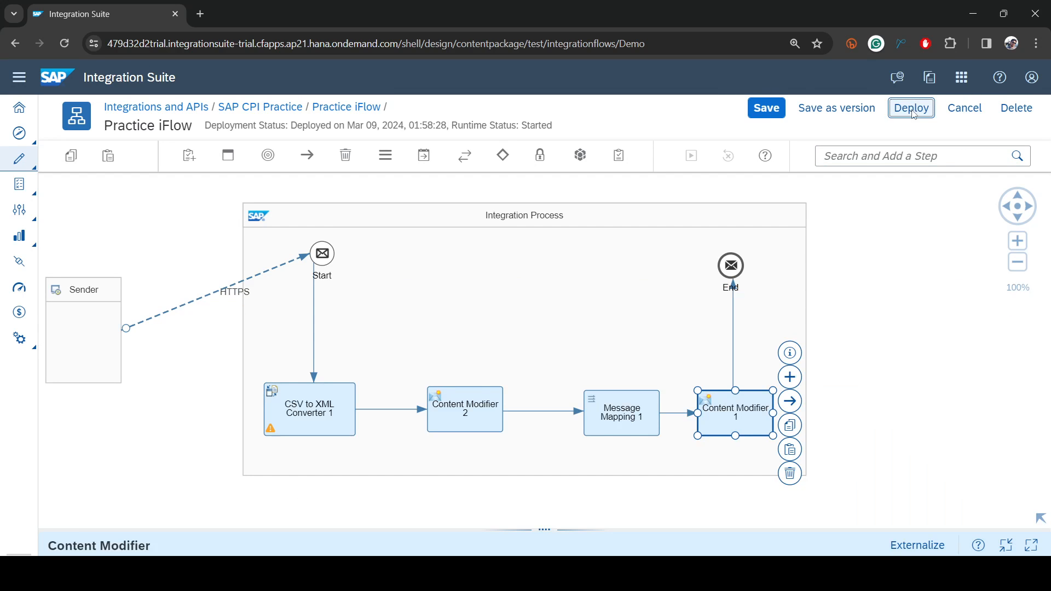
- Deploy the updated Practice iFlow and acknowledge the deployment-triggered notice
left_click(912, 108)
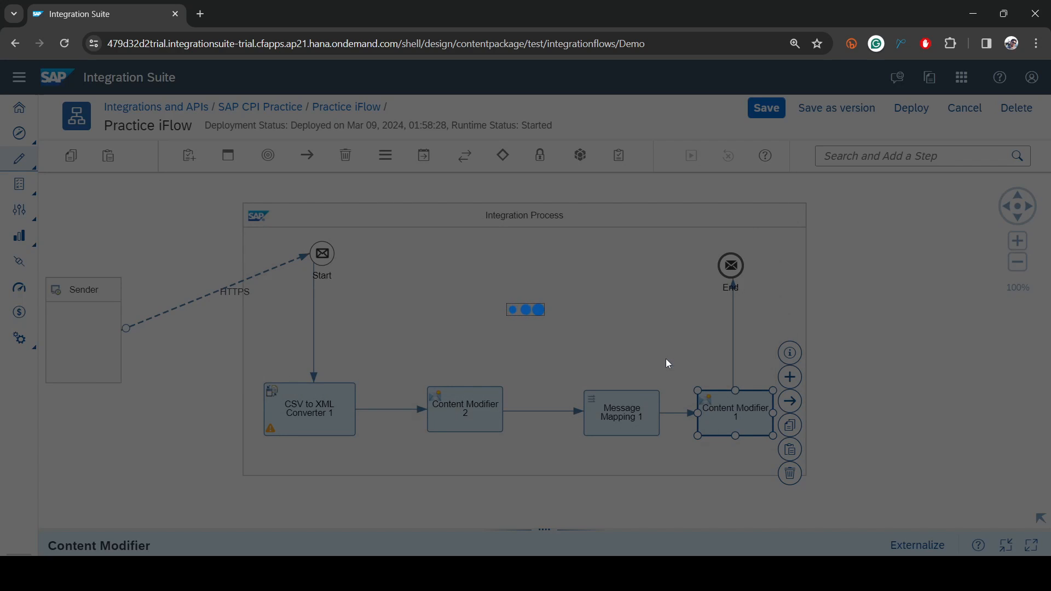
left_click(911, 107)
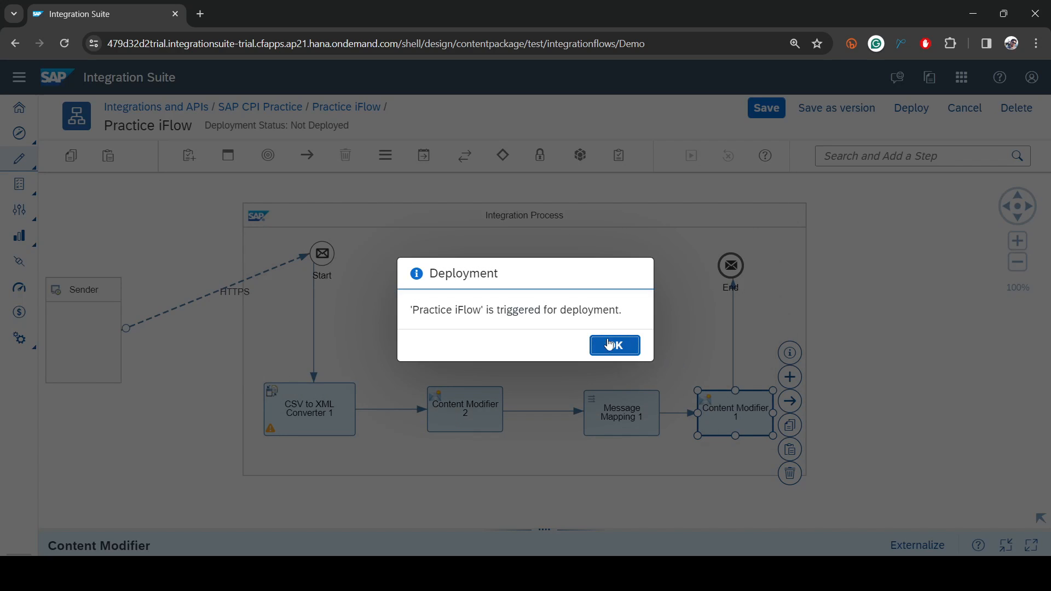
left_click(614, 345)
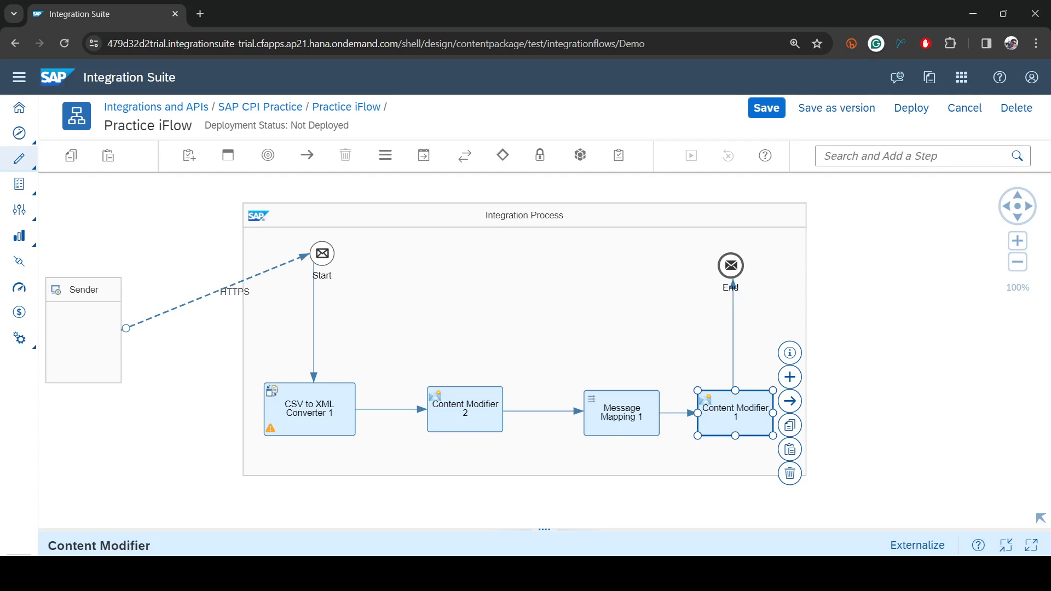
left_click(911, 108)
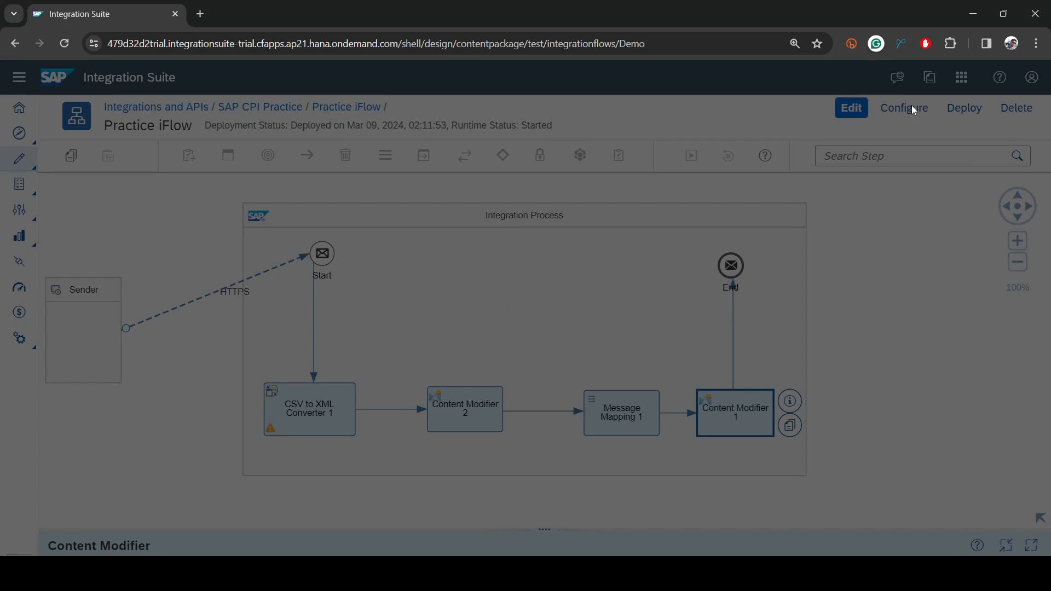
- Set the EnableDiscount parameter to 123 and deploy the iFlow
left_click(903, 108)
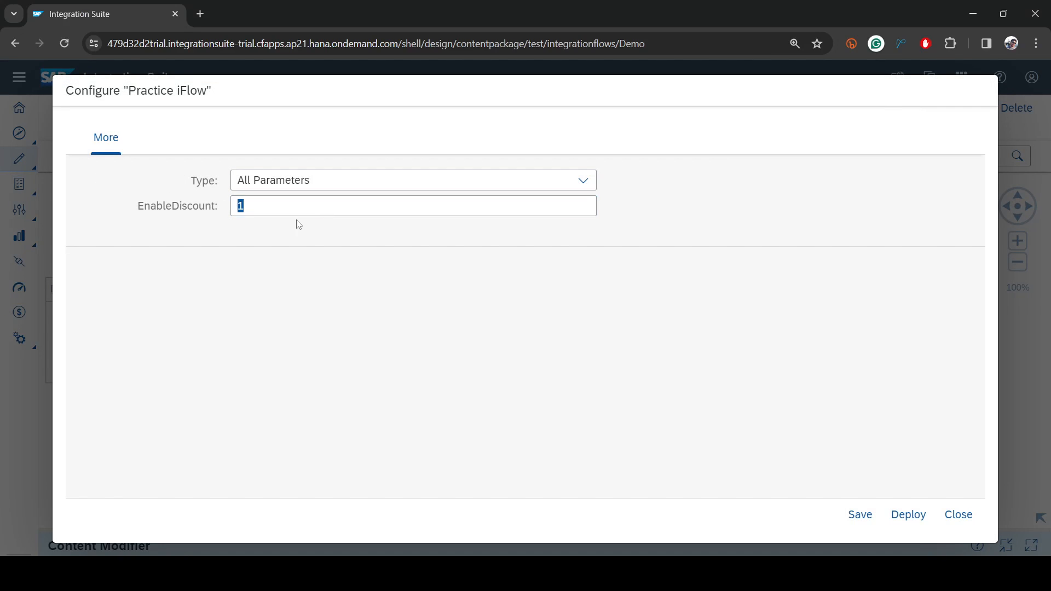
mouse_move(319, 206)
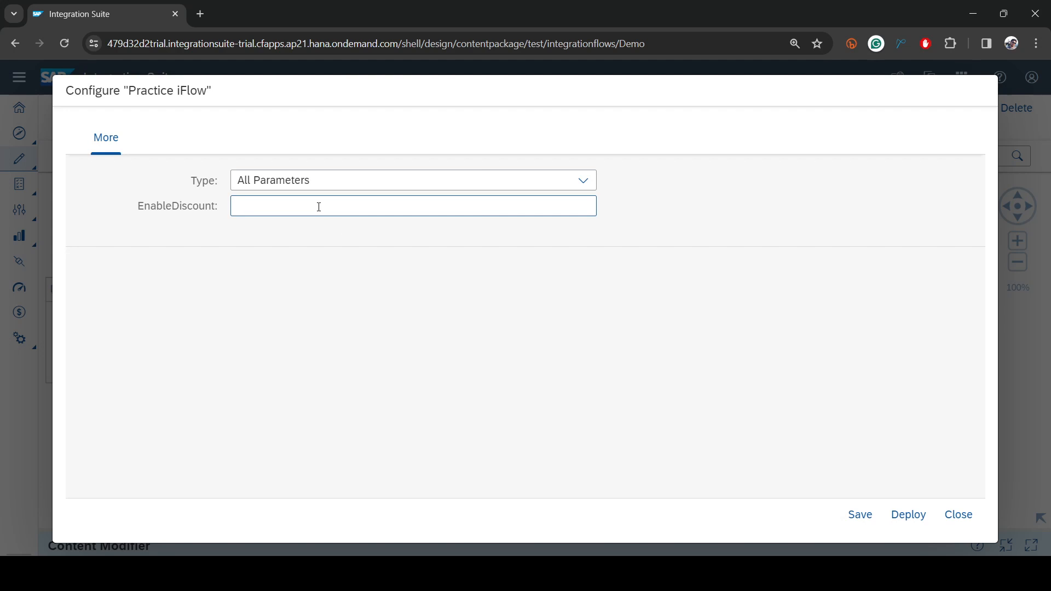
left_click(860, 515)
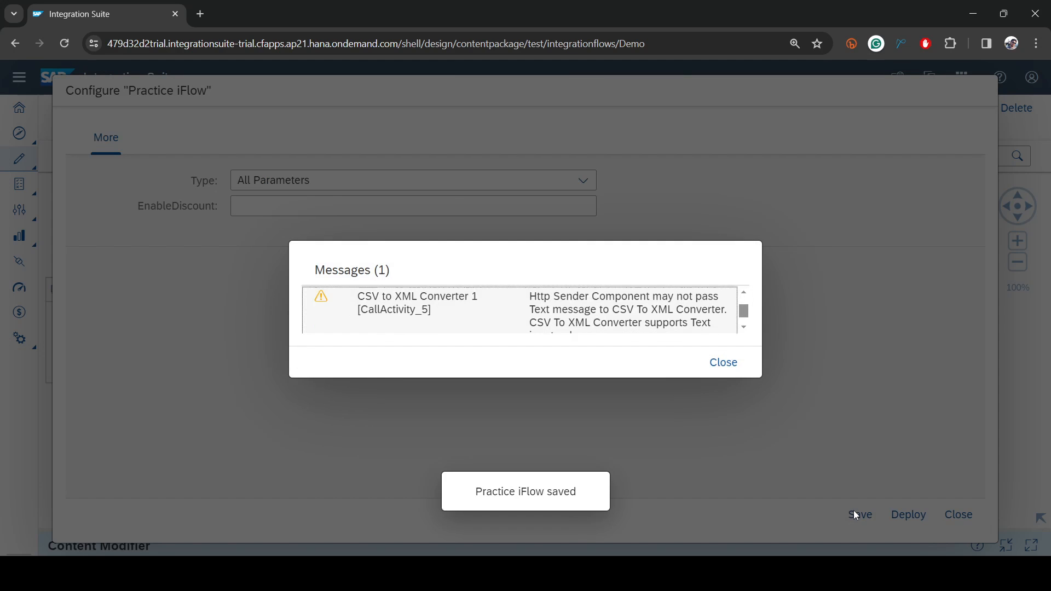
left_click(723, 362)
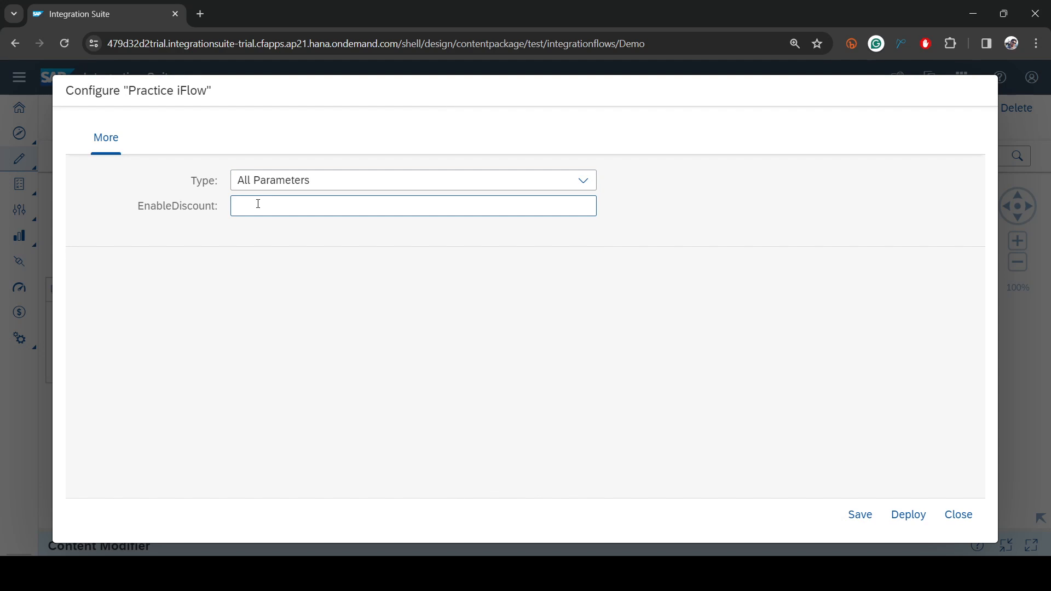
type("123")
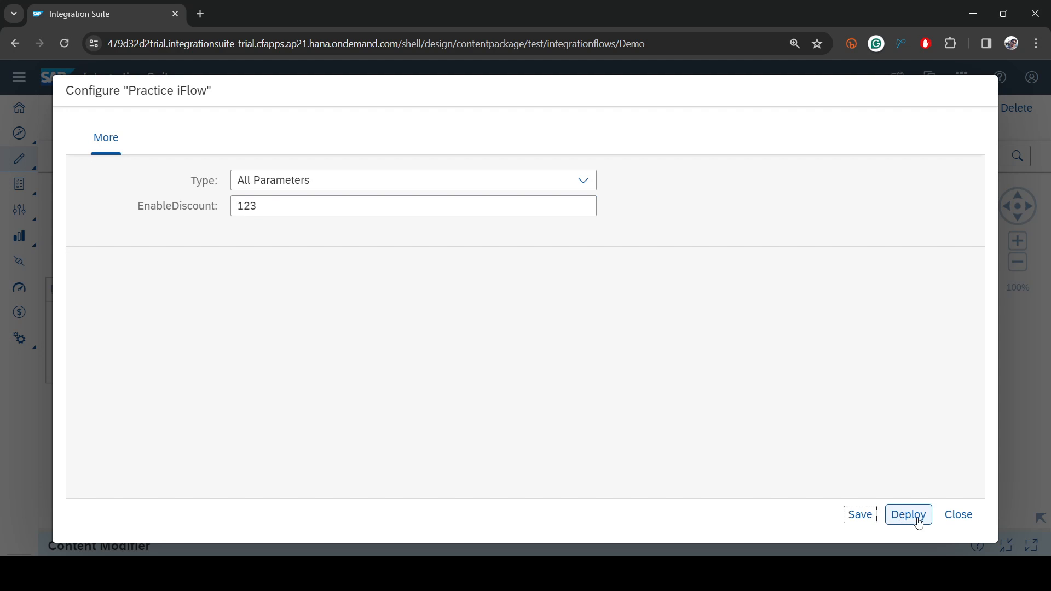
left_click(908, 514)
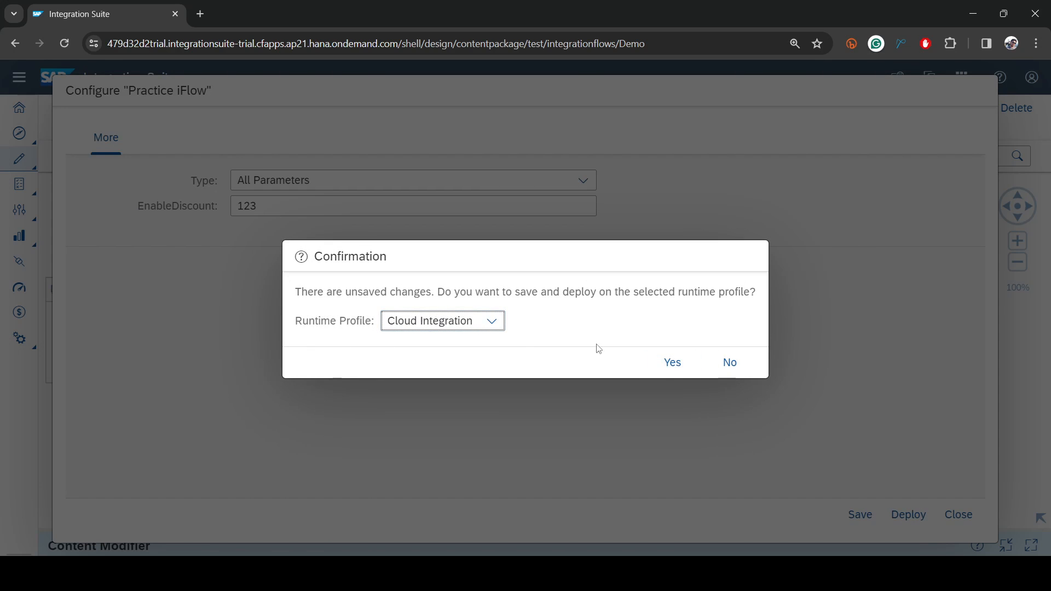
left_click(672, 363)
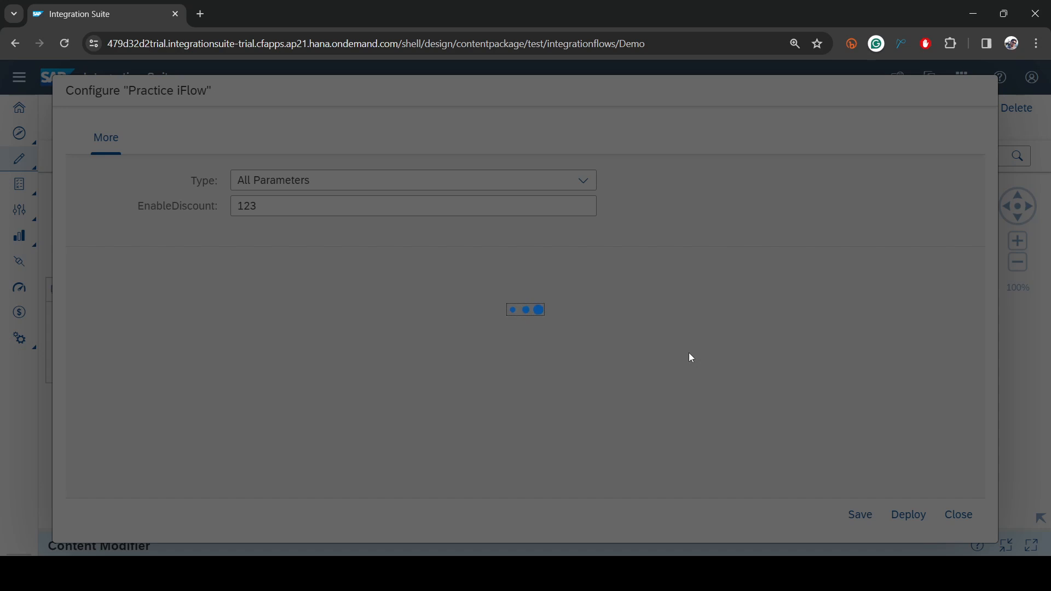
left_click(958, 515)
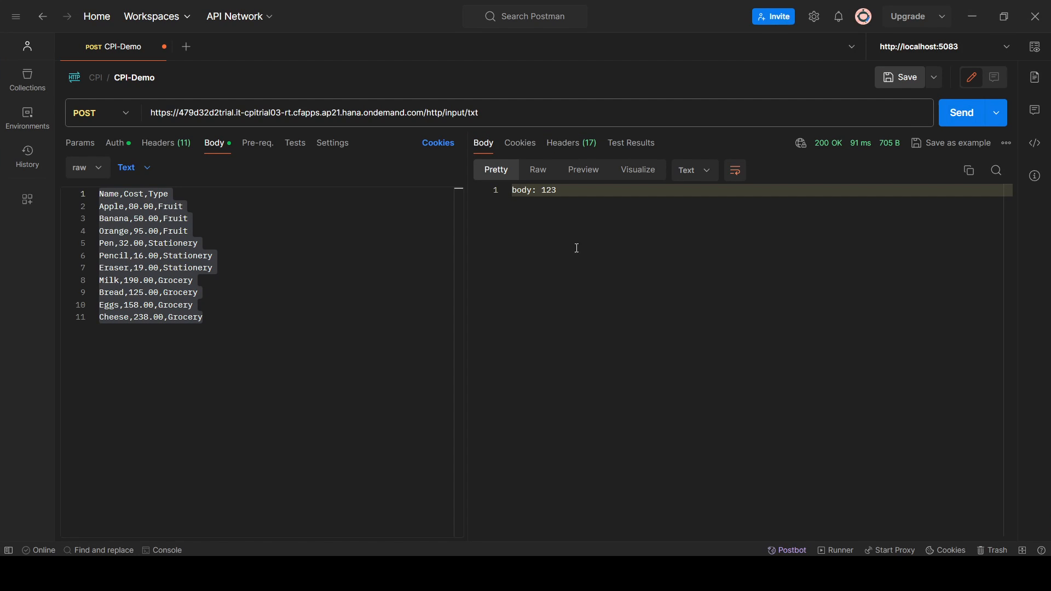
mouse_move(972, 16)
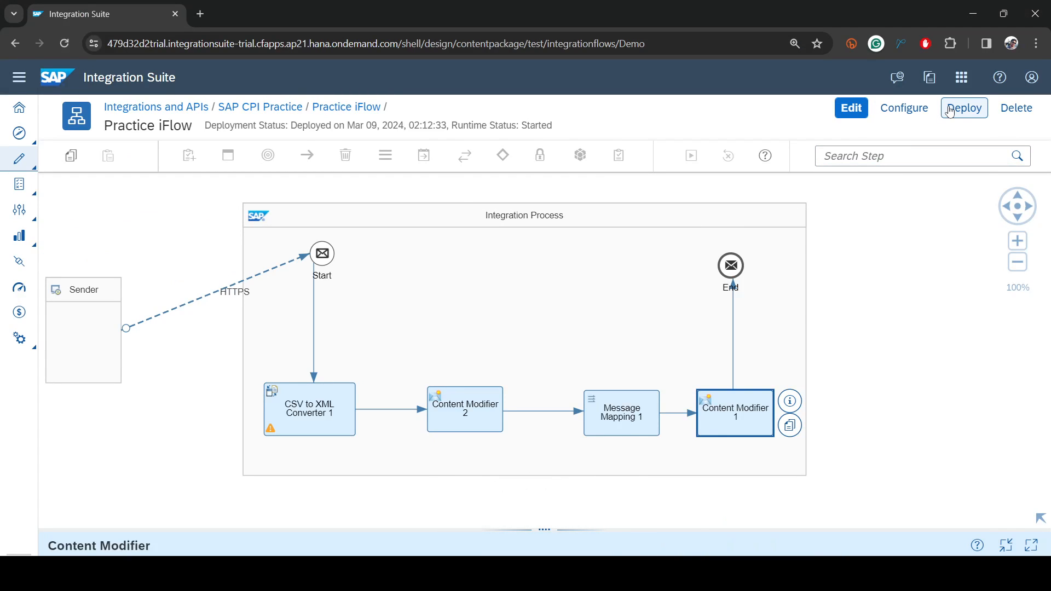
mouse_move(951, 111)
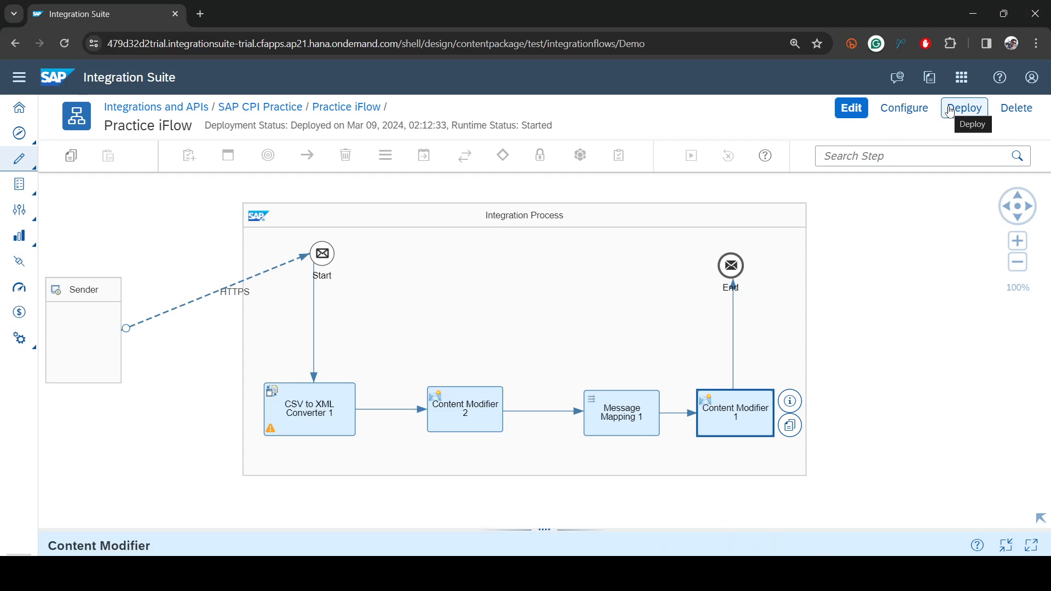
mouse_move(932, 123)
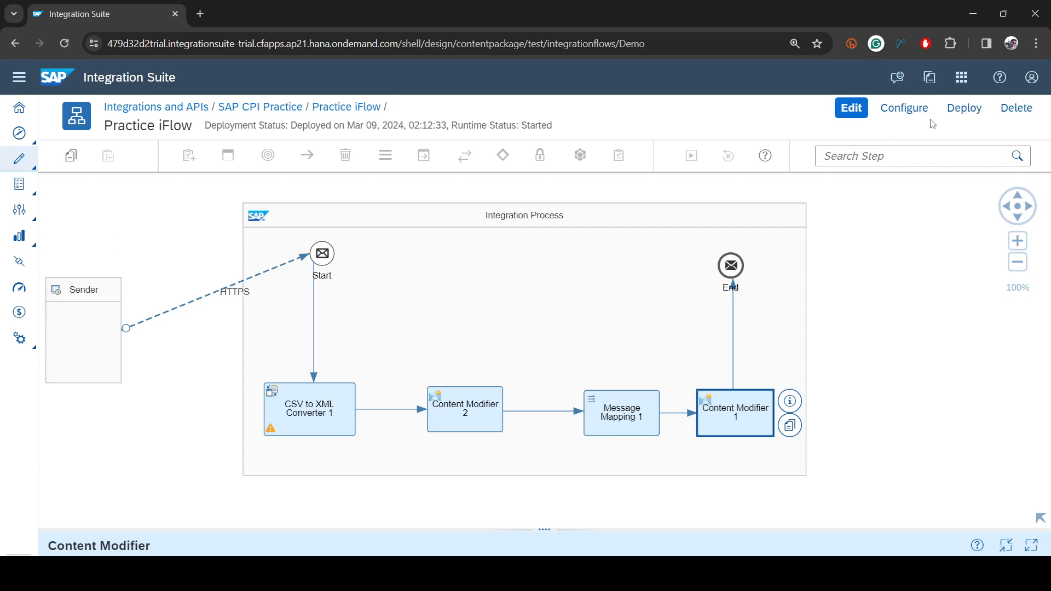
- Change EnableDiscount to true and redeploy the iFlow
left_click(904, 108)
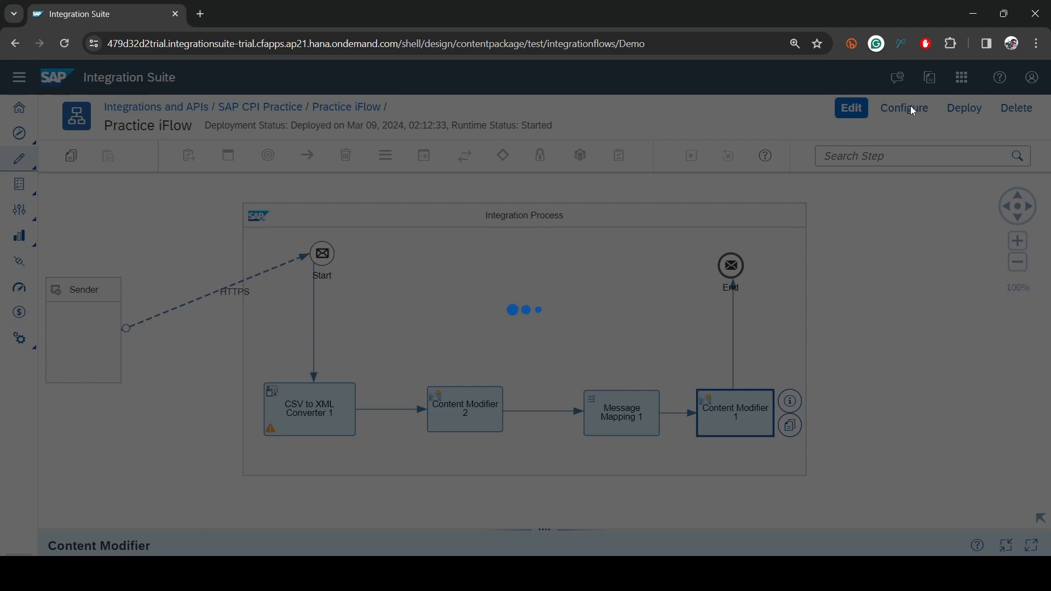
left_click(903, 108)
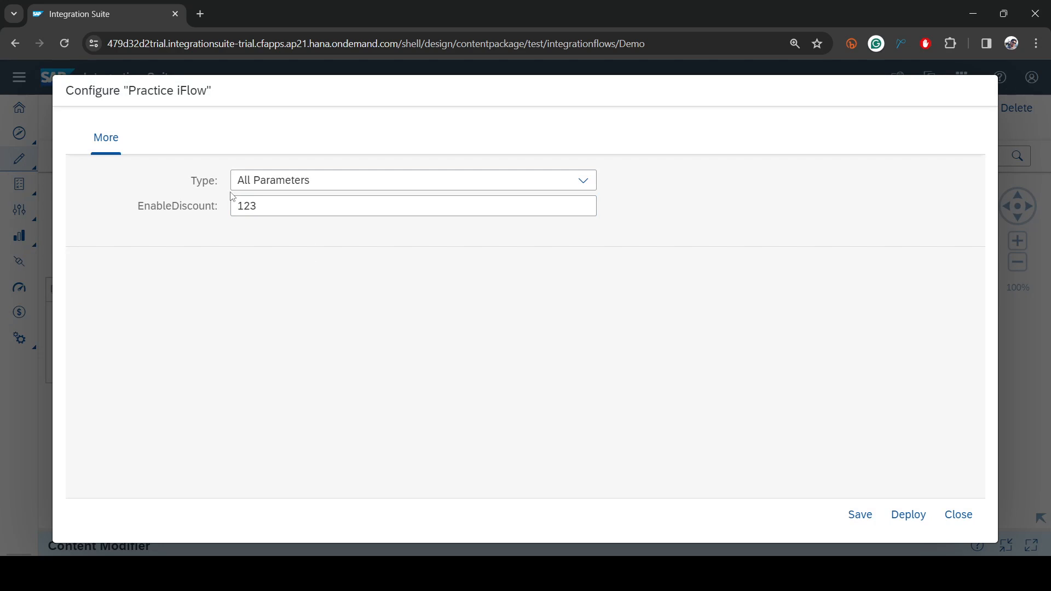
type("true")
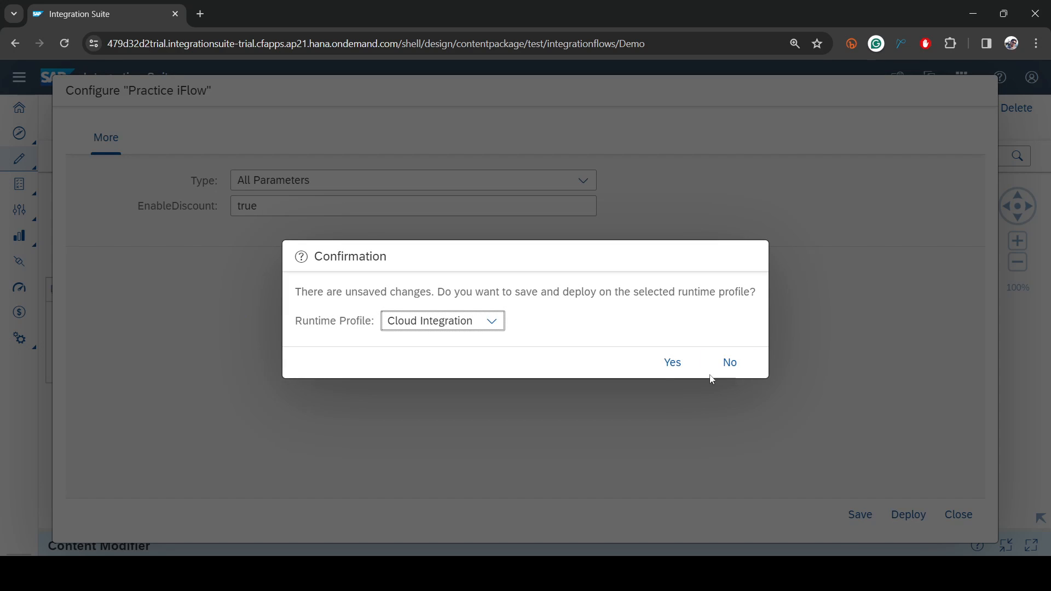
left_click(672, 362)
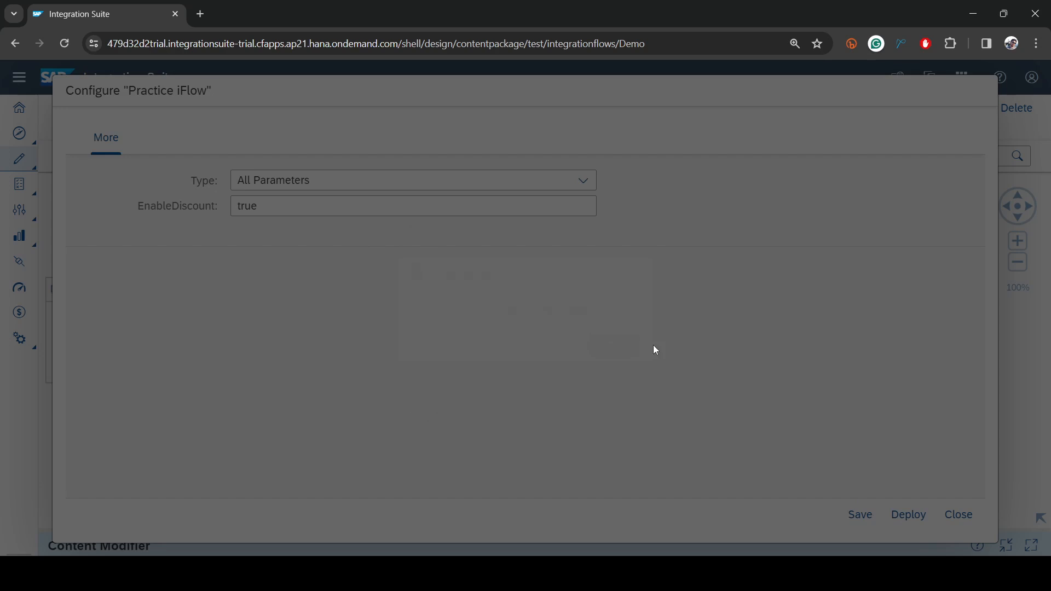
left_click(958, 515)
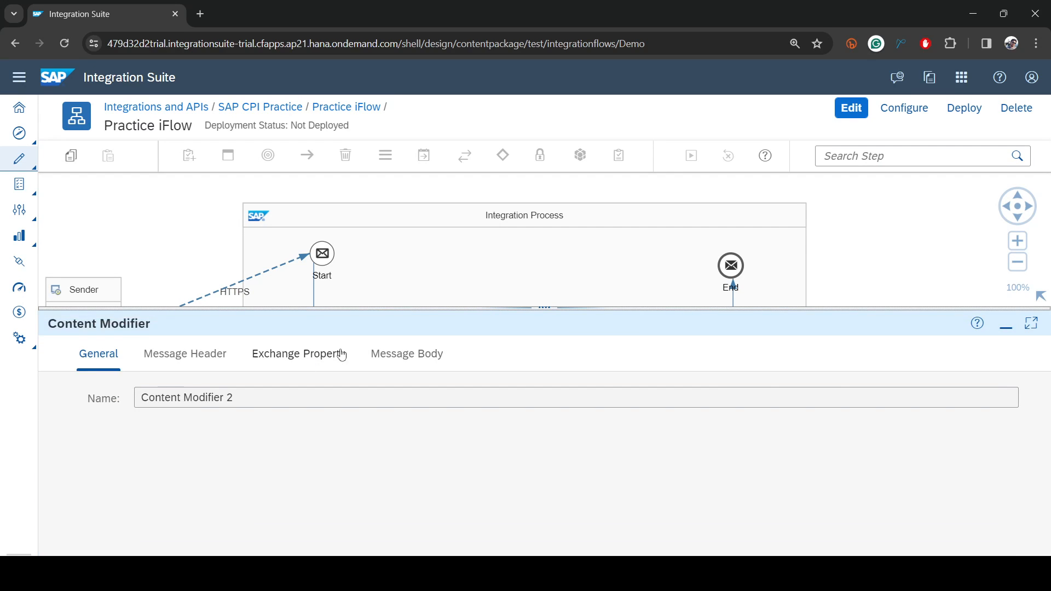
- Accept the EnableDiscountKey value update in edit mode and redeploy the Practice iFlow
left_click(298, 354)
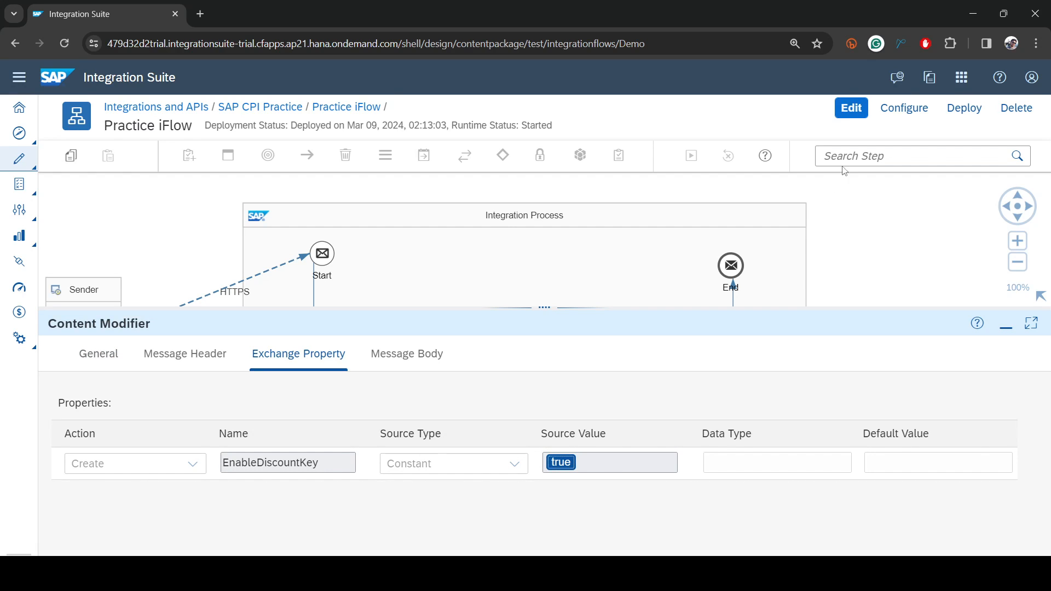
left_click(851, 108)
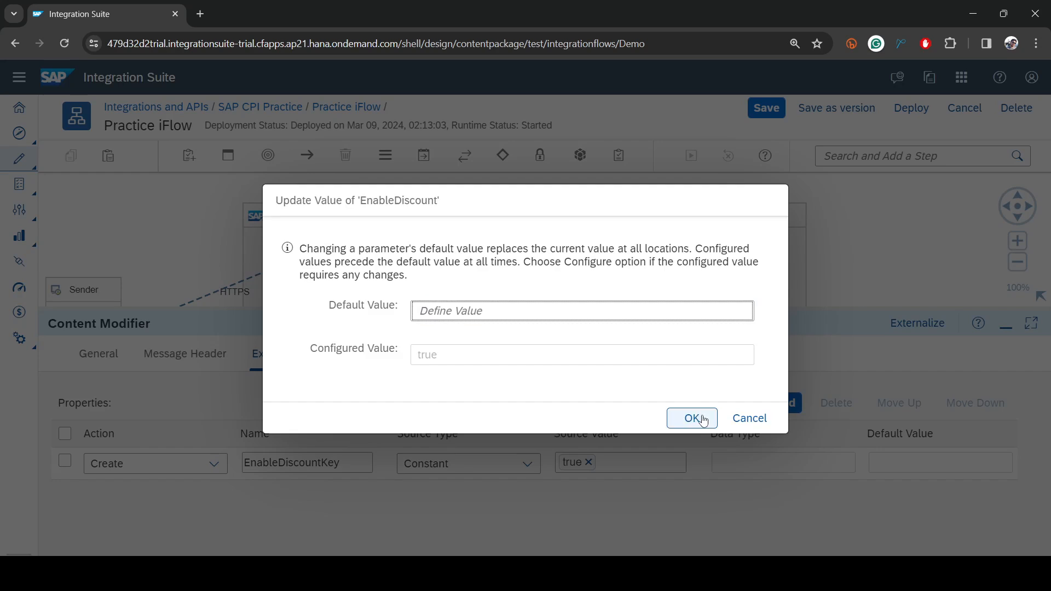
left_click(692, 417)
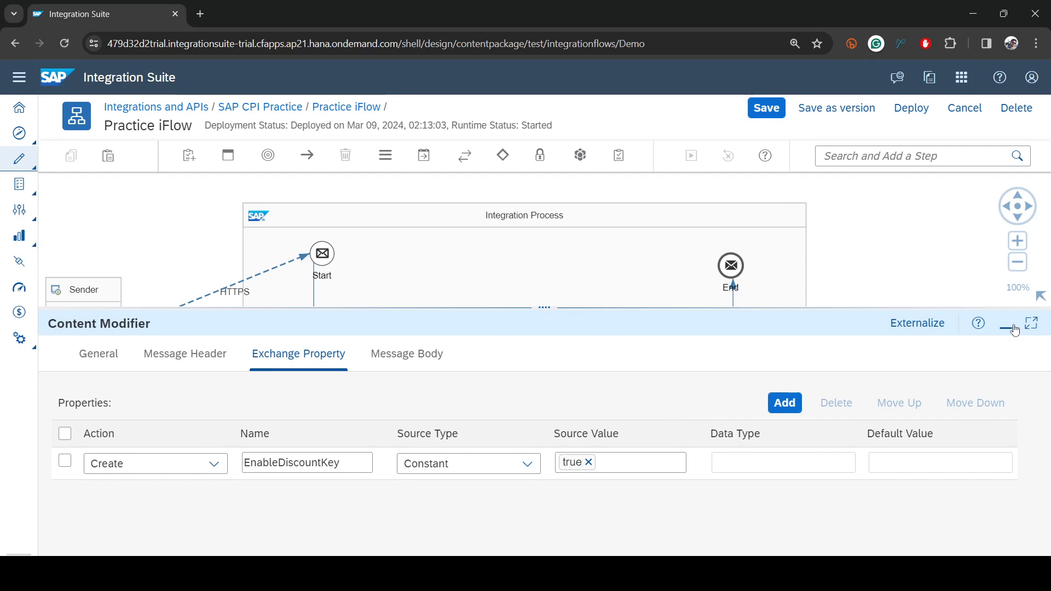
left_click(1004, 325)
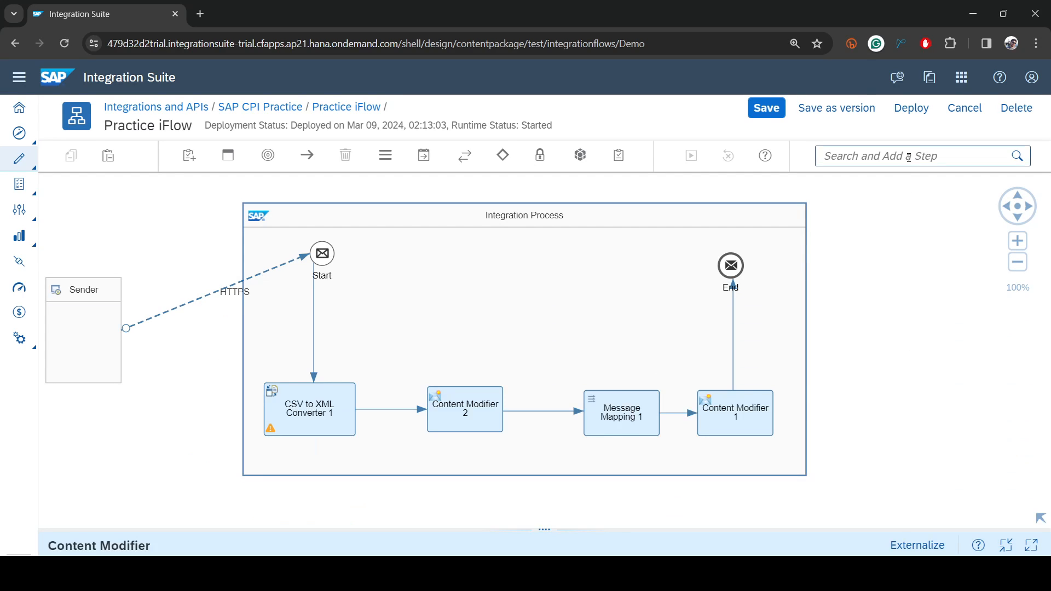
left_click(911, 108)
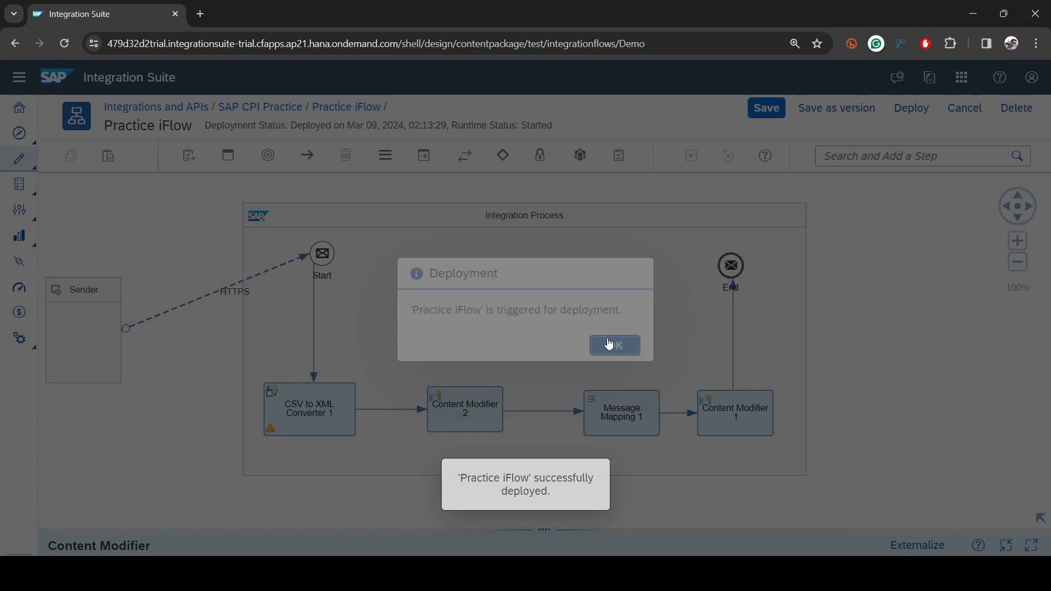
left_click(615, 345)
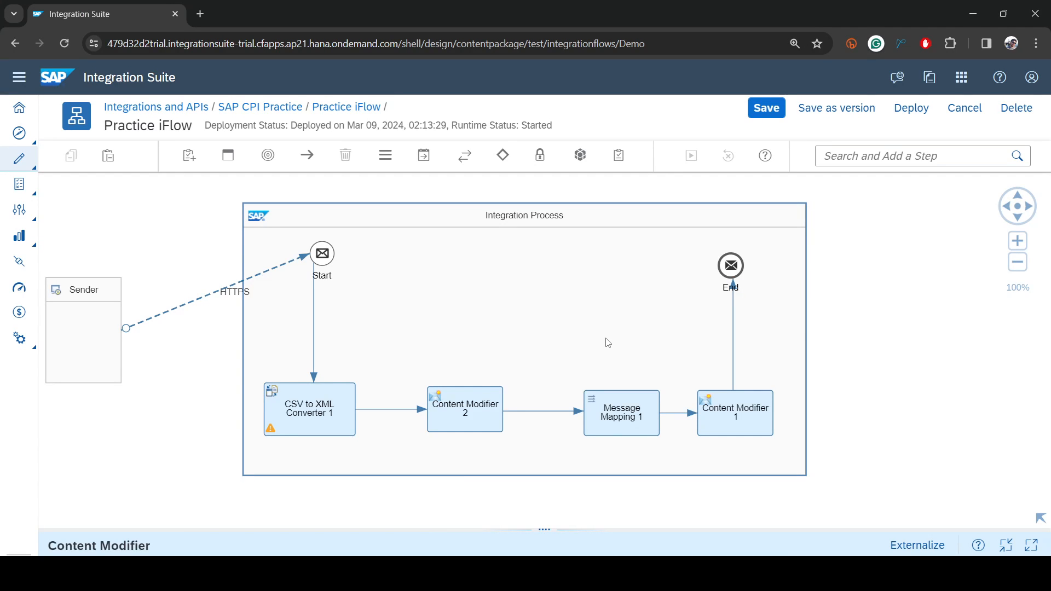
mouse_move(614, 328)
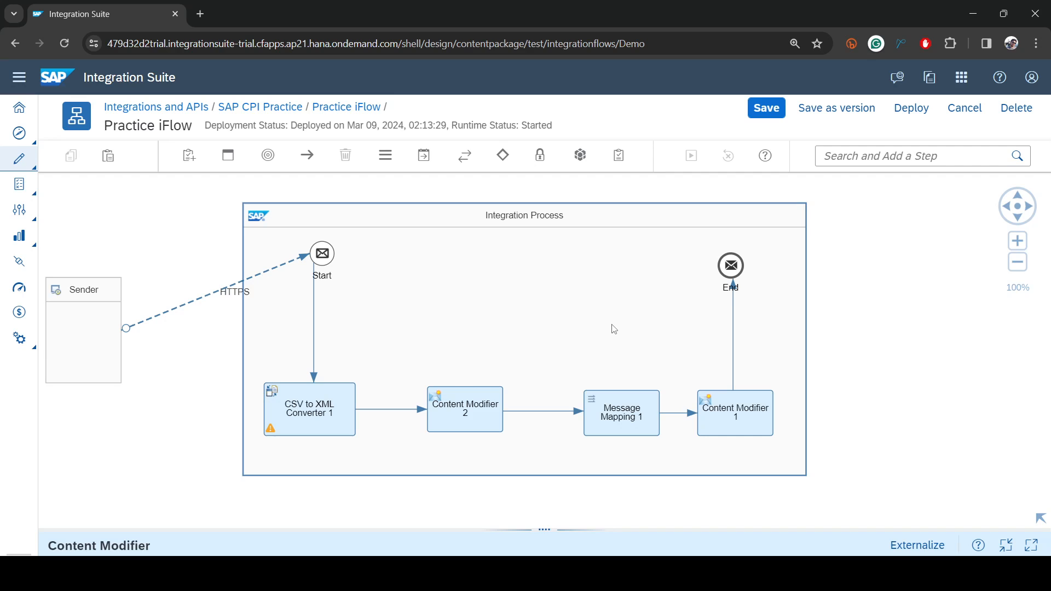
mouse_move(362, 410)
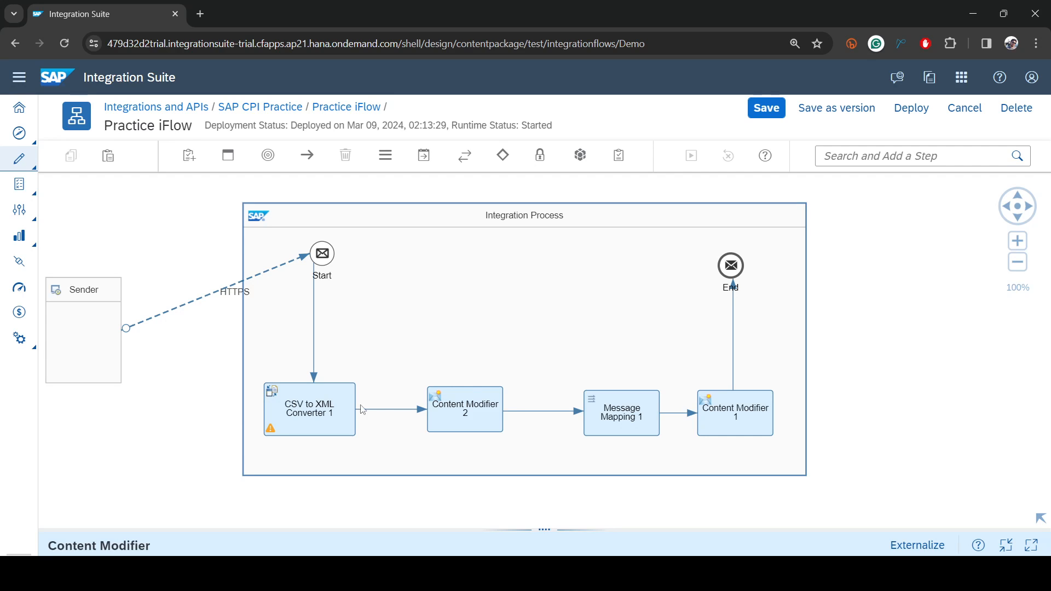
- Delete Content Modifier 1's body expression and redeploy the Practice iFlow
left_click(734, 413)
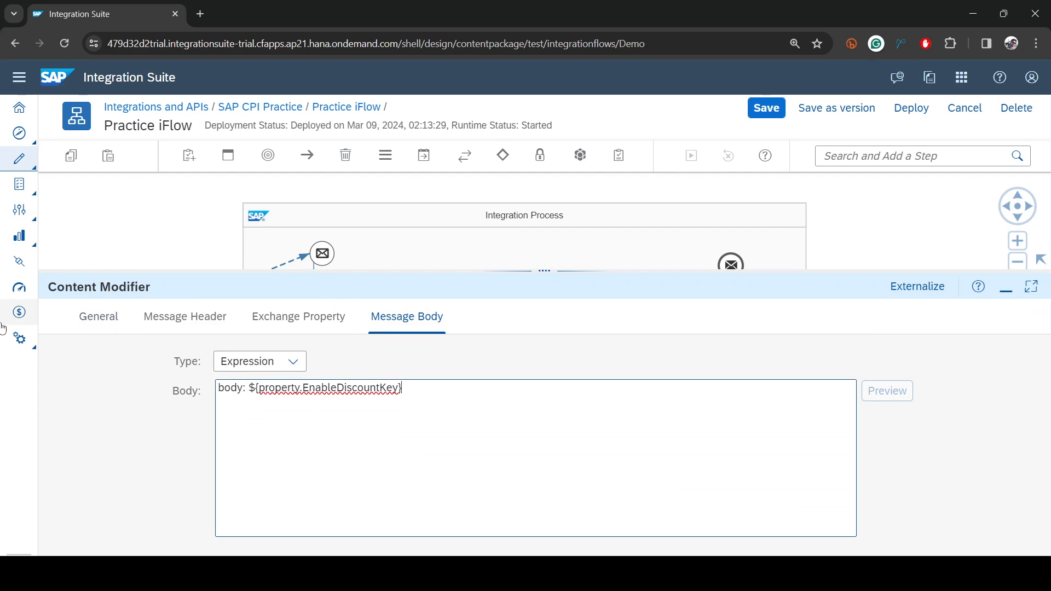
triple_click(309, 387)
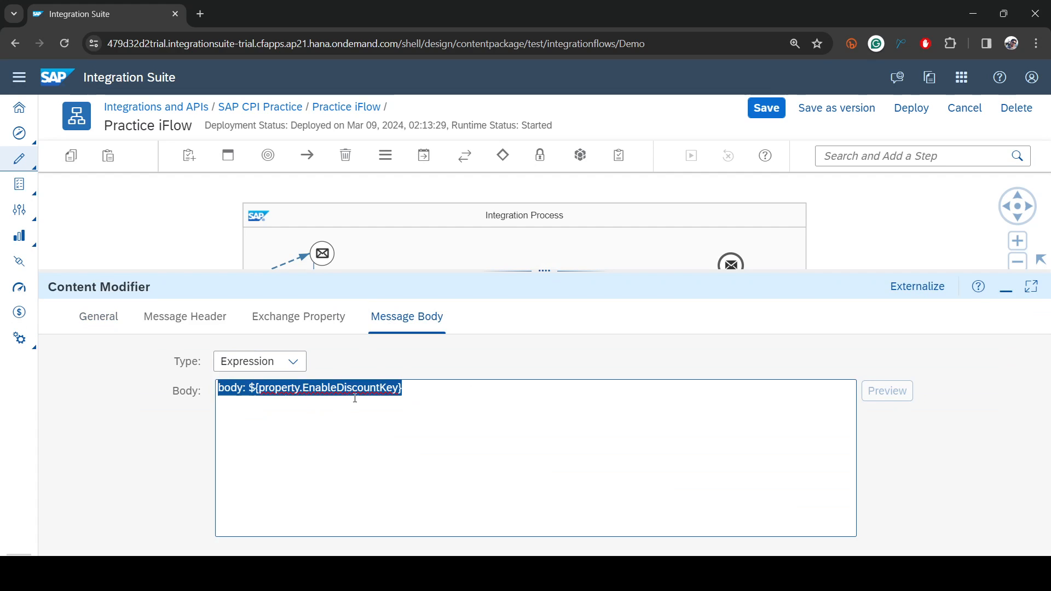
key("Delete")
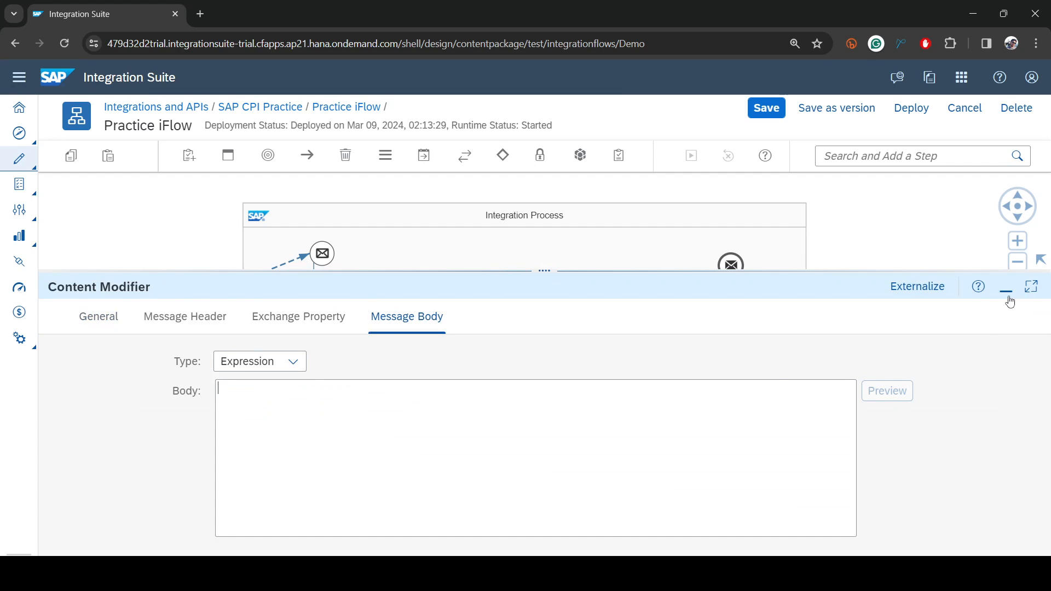
left_click(911, 107)
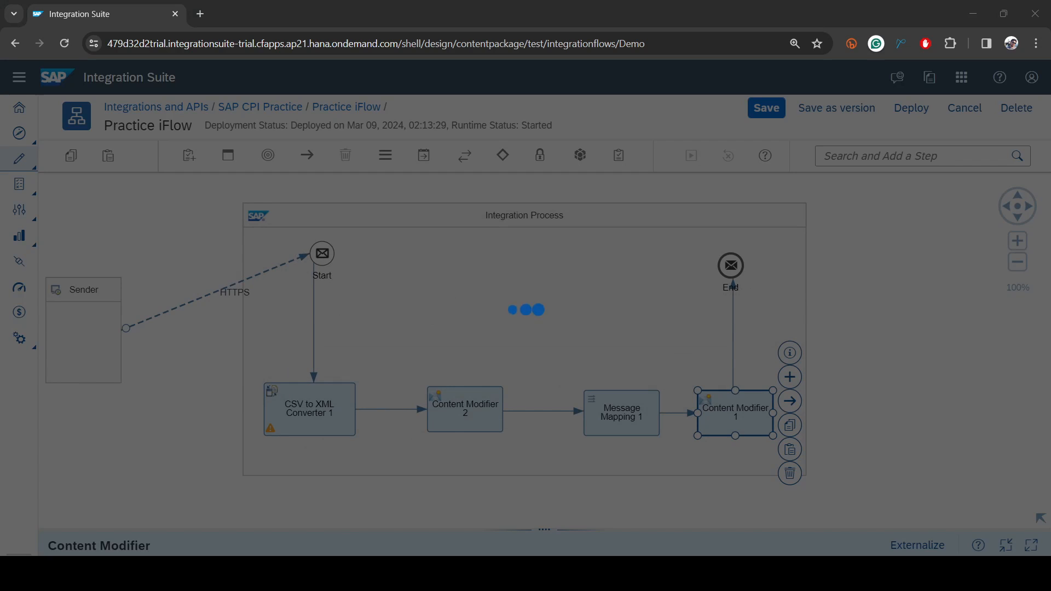
left_click(911, 108)
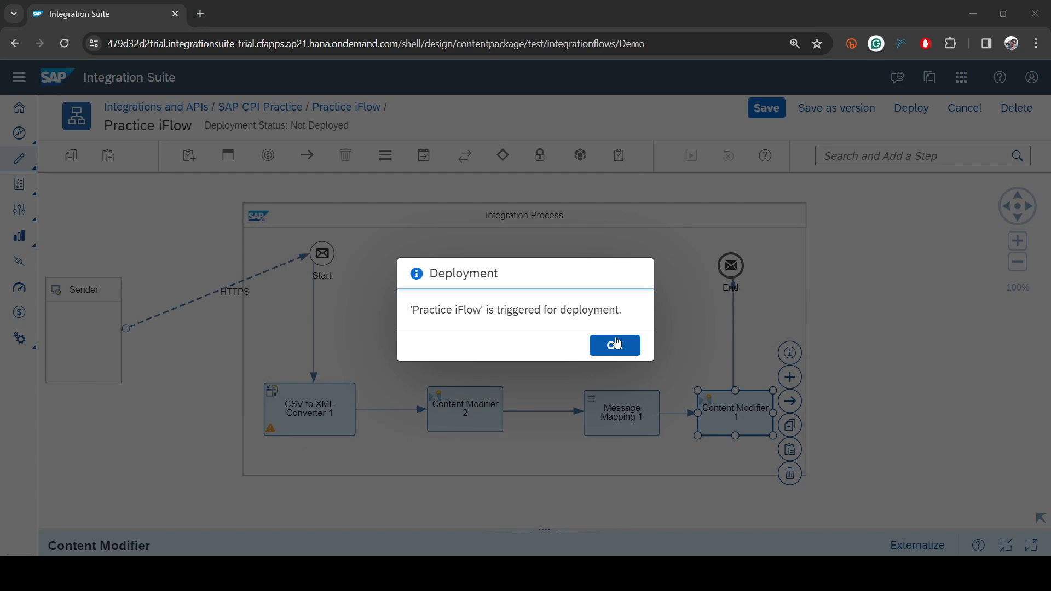
left_click(614, 345)
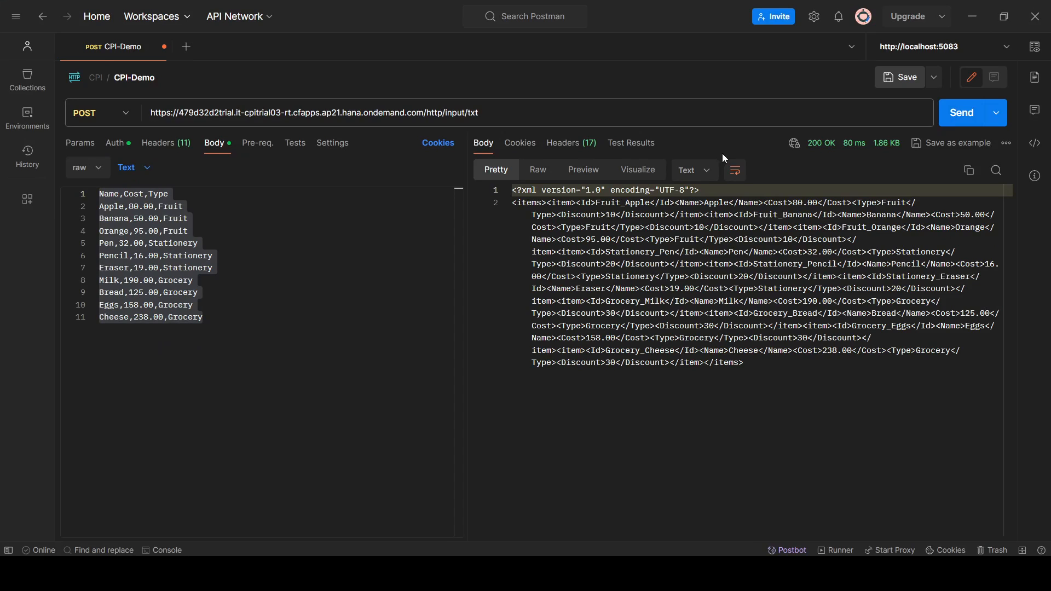
- Switch Postman's response body to a different display format
left_click(693, 170)
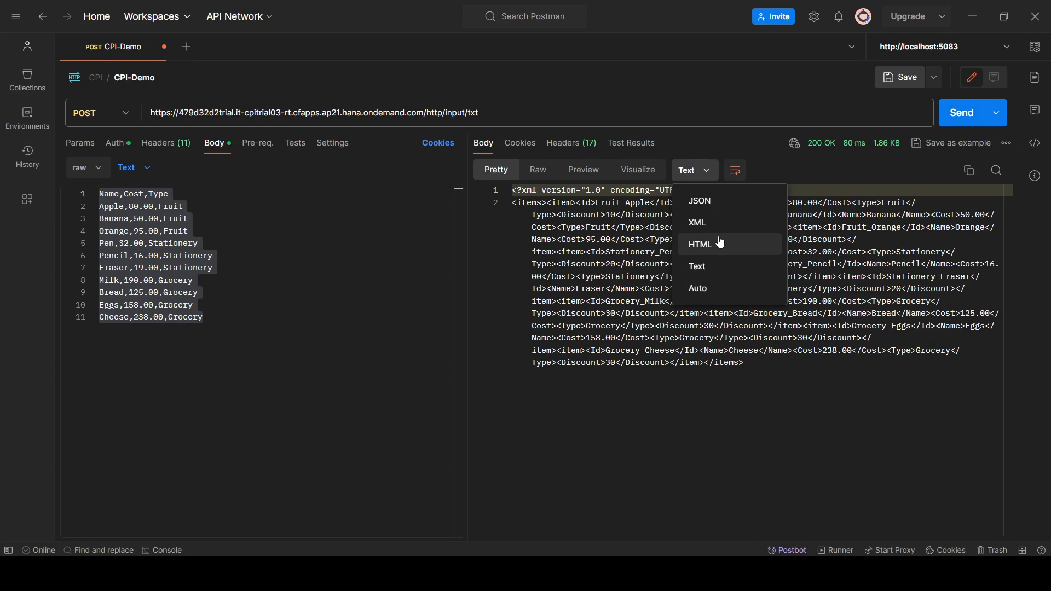
left_click(696, 223)
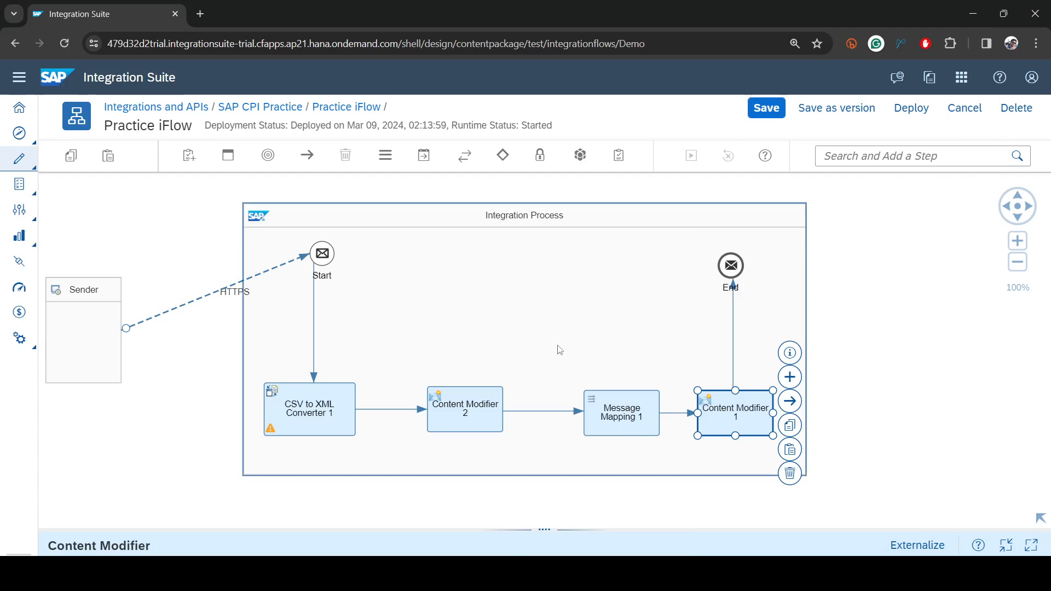
- Save the iFlow from Message Mapping 1 and verify EnableDiscount is true
left_click(604, 412)
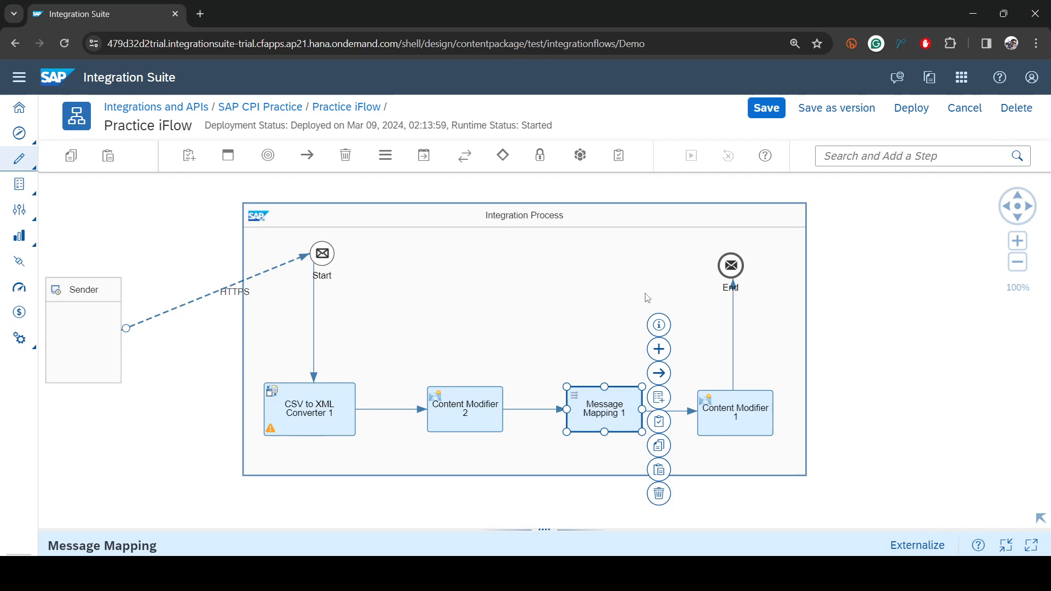
mouse_move(593, 377)
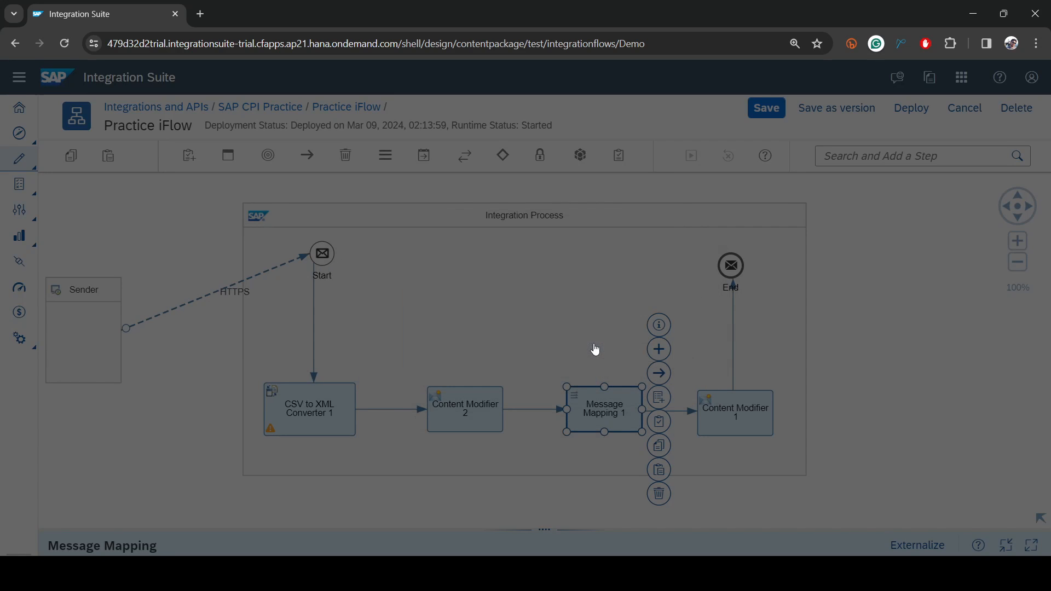
left_click(766, 108)
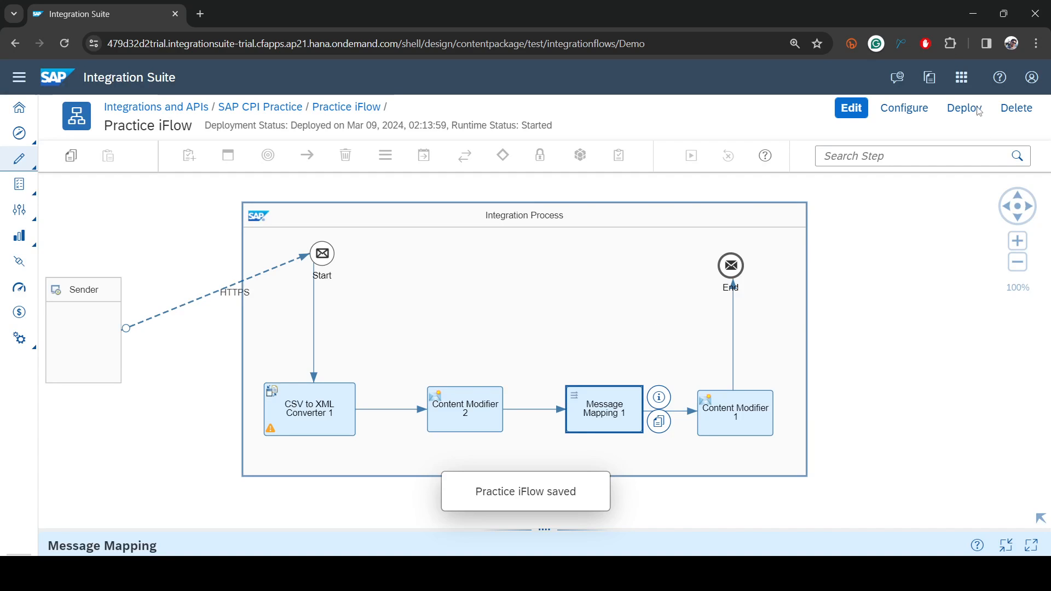
left_click(903, 108)
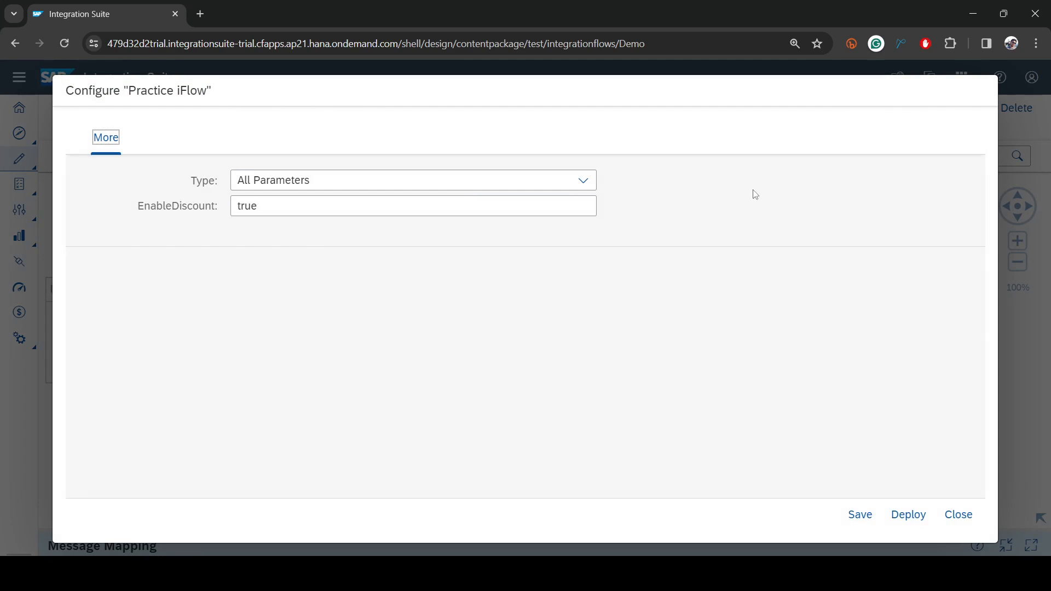
double_click(181, 206)
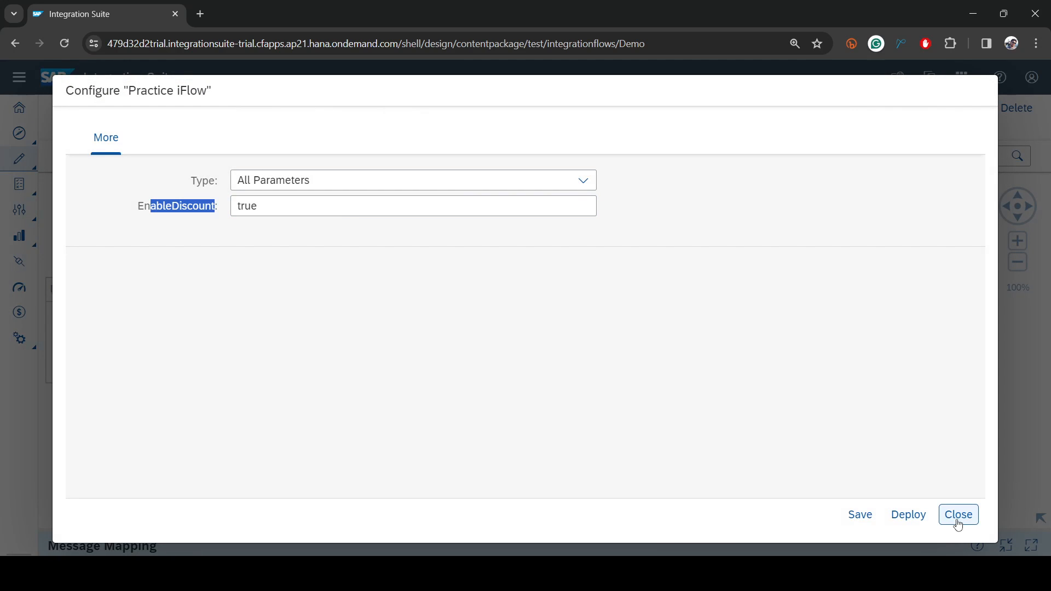
left_click(958, 515)
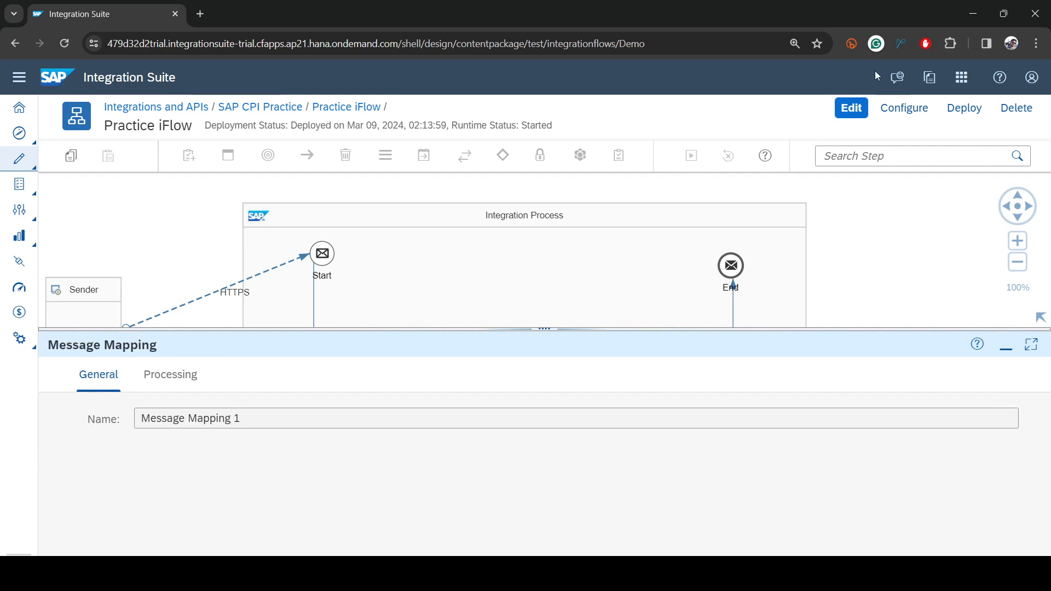
- Open /TransformData.mmap in edit mode and inspect the Discount field's valueMapping
left_click(852, 108)
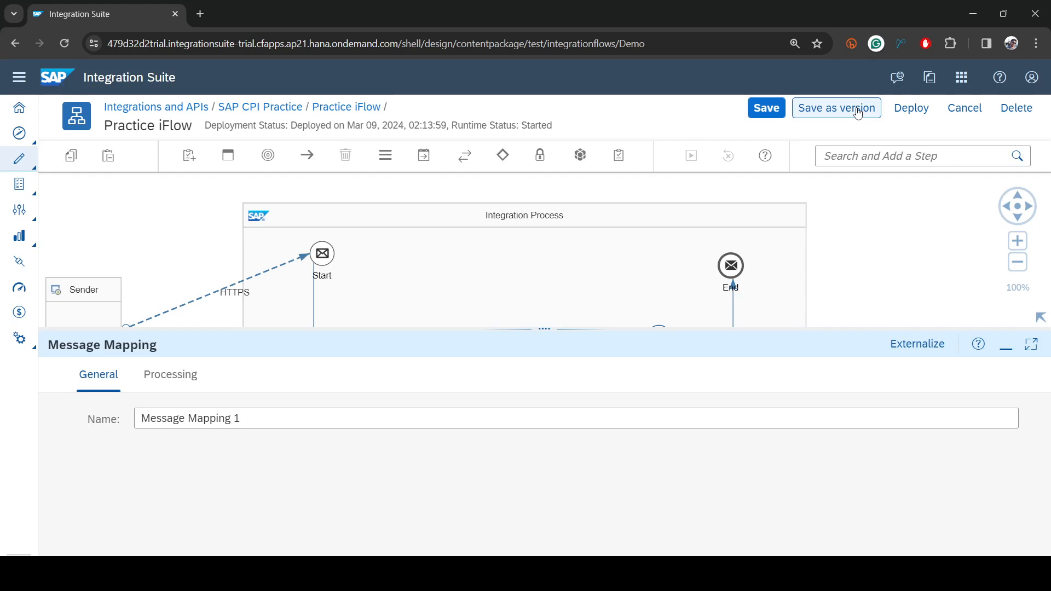
left_click(170, 375)
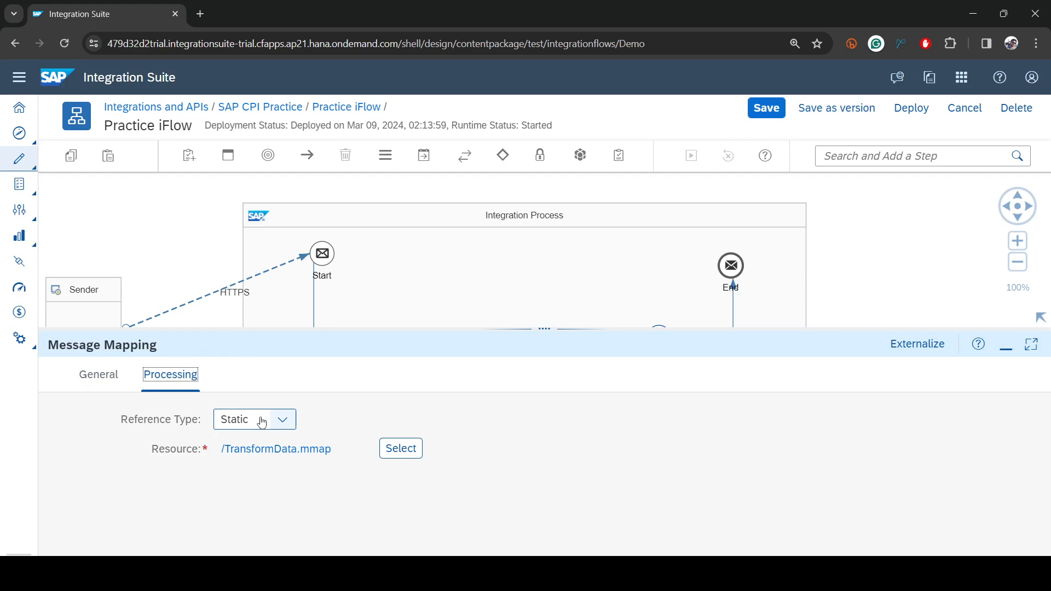
left_click(276, 448)
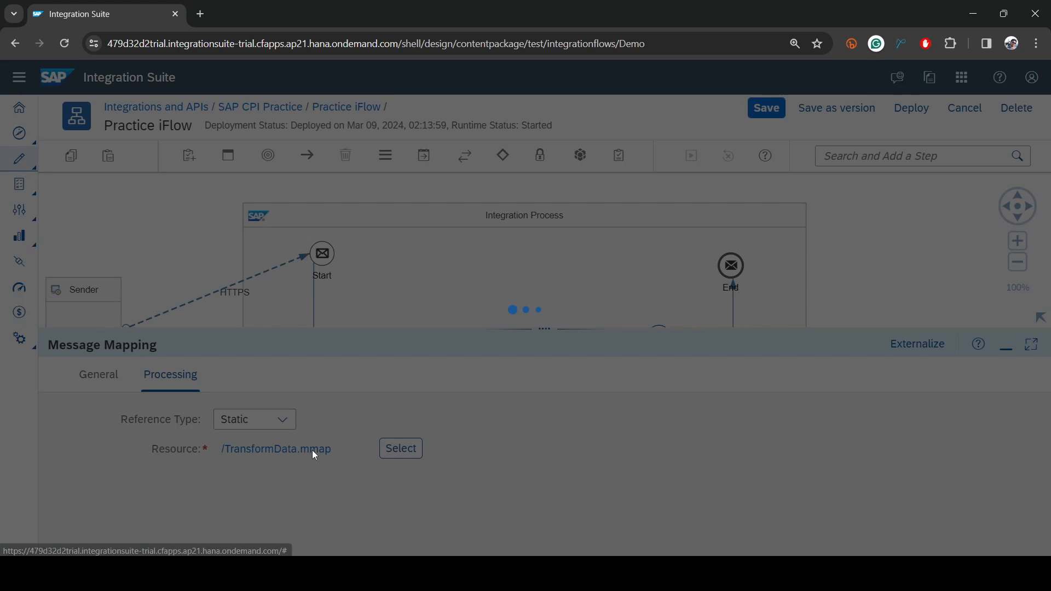
left_click(275, 449)
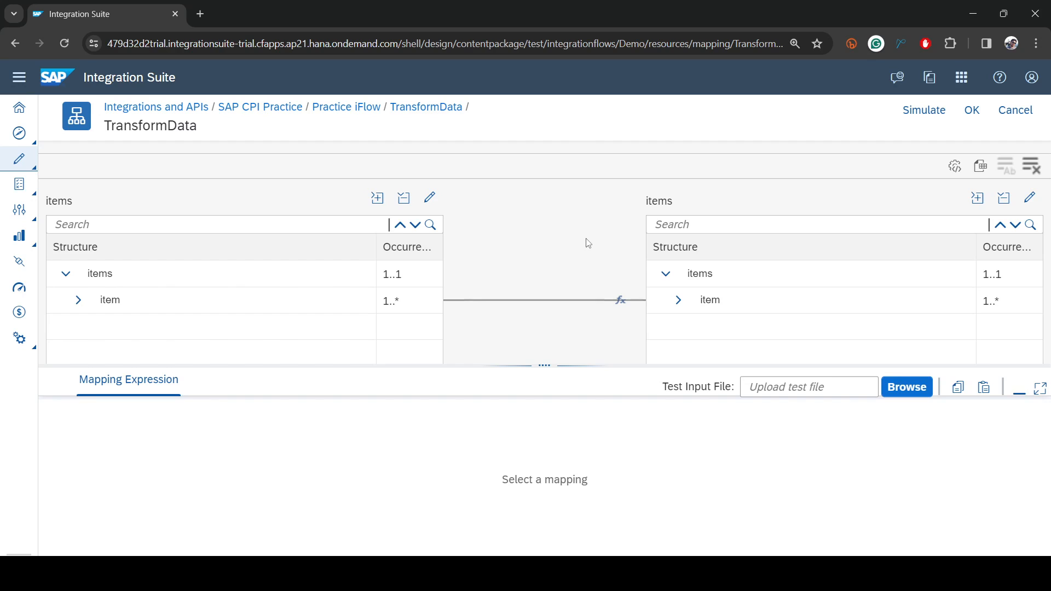
mouse_move(588, 223)
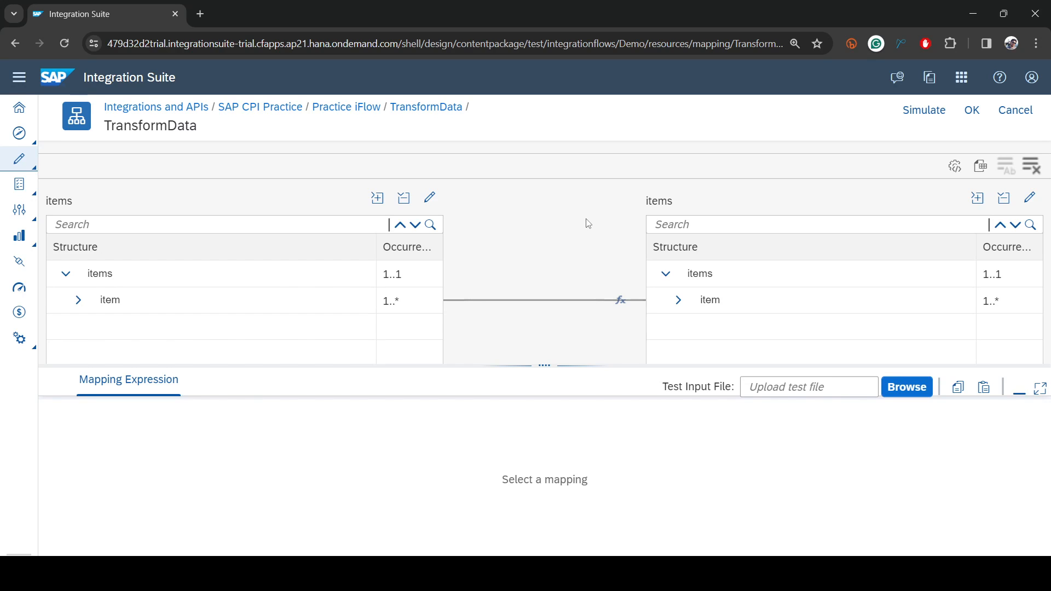
mouse_move(617, 209)
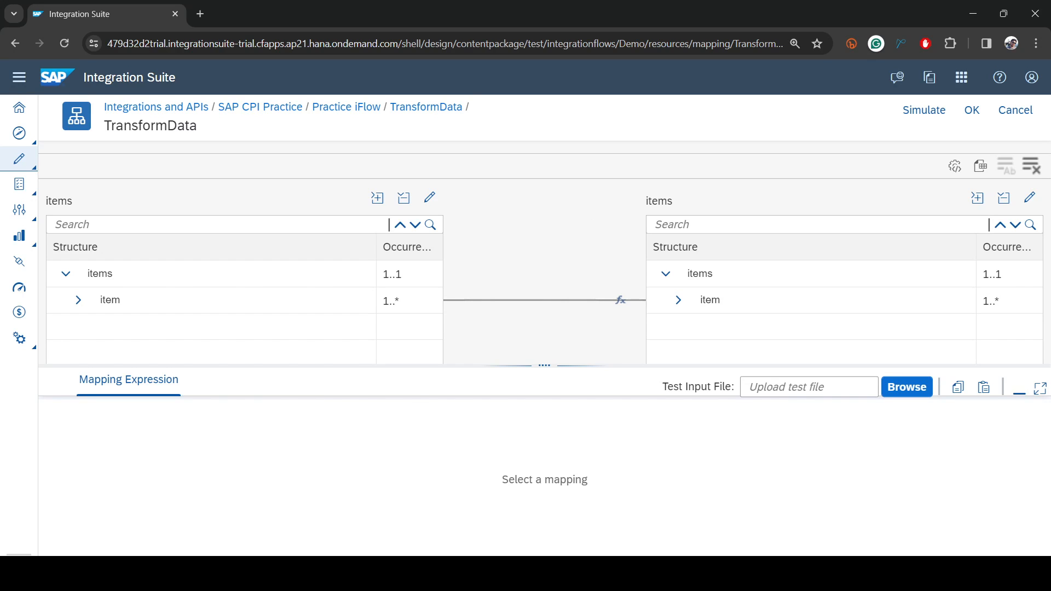
mouse_move(292, 449)
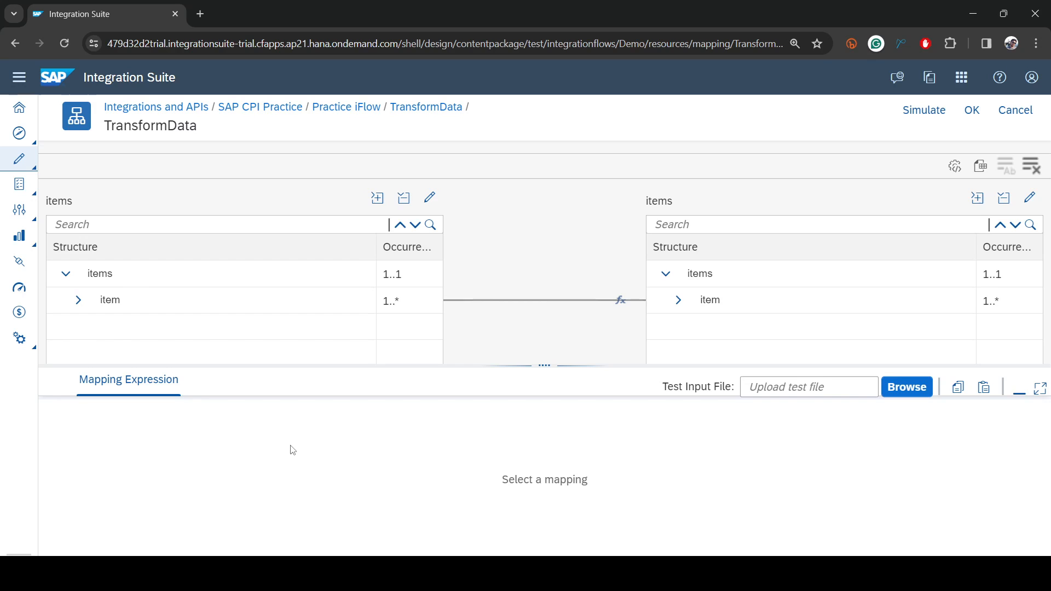
mouse_move(235, 379)
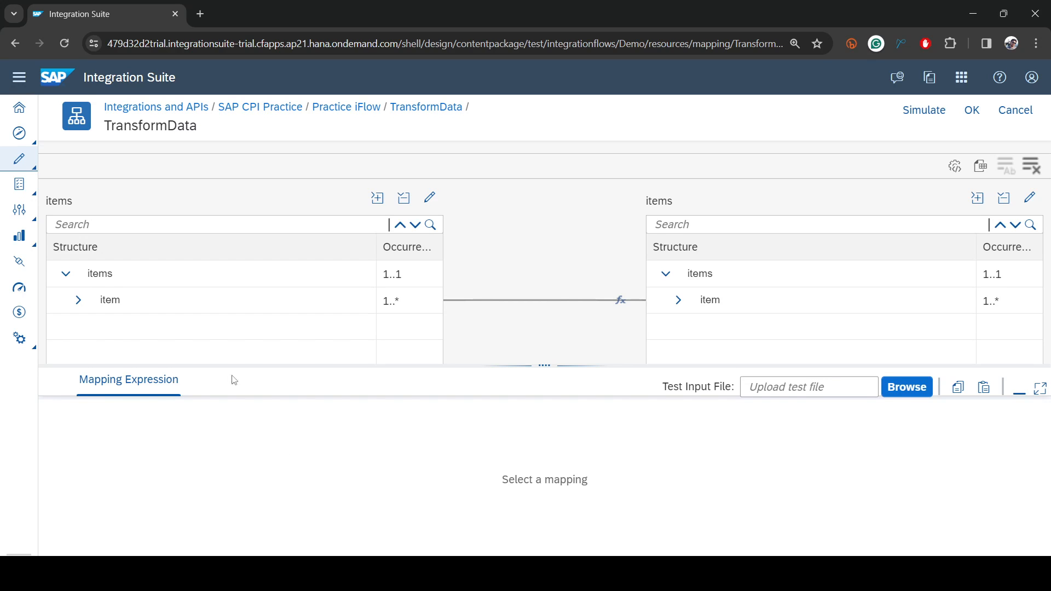
left_click(678, 300)
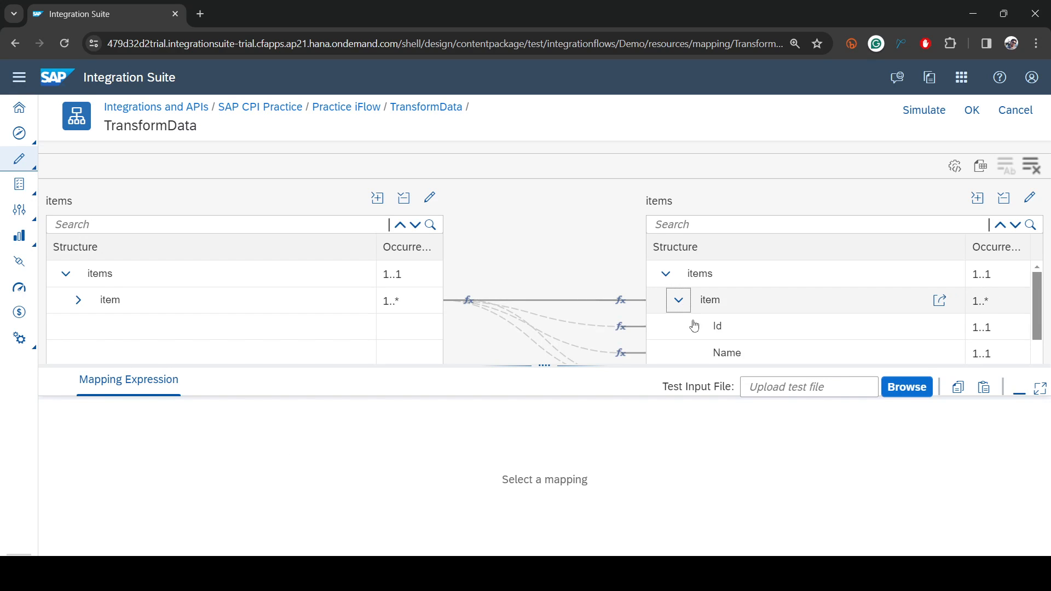
left_click(734, 352)
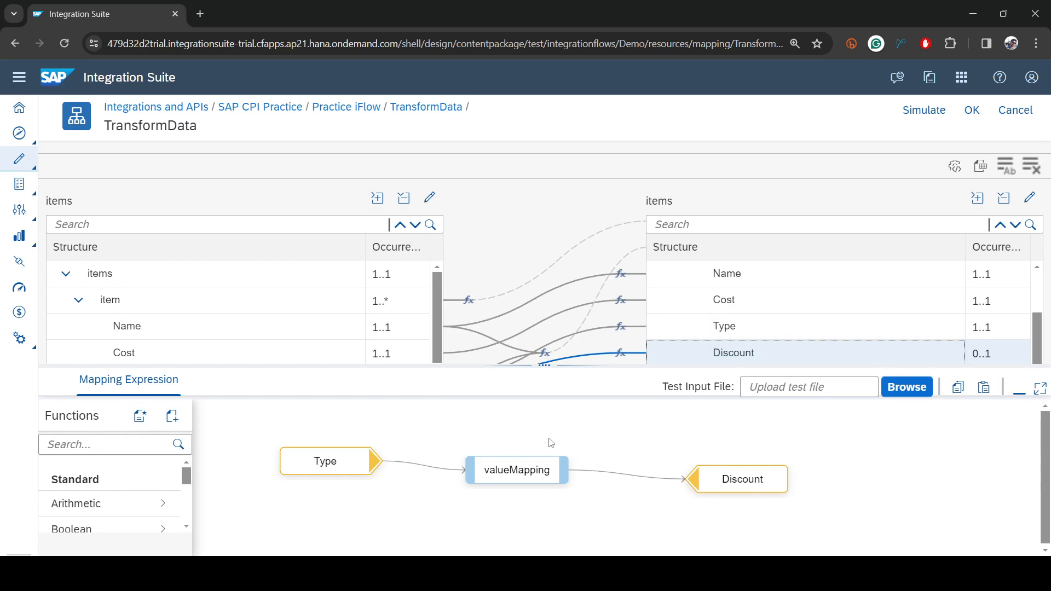
mouse_move(543, 391)
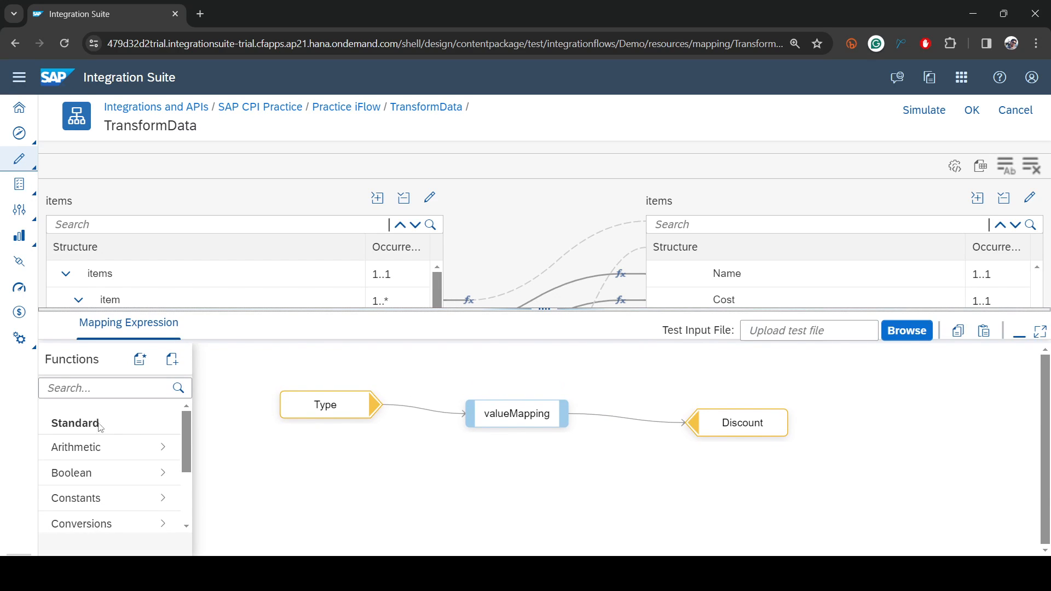
left_click(104, 388)
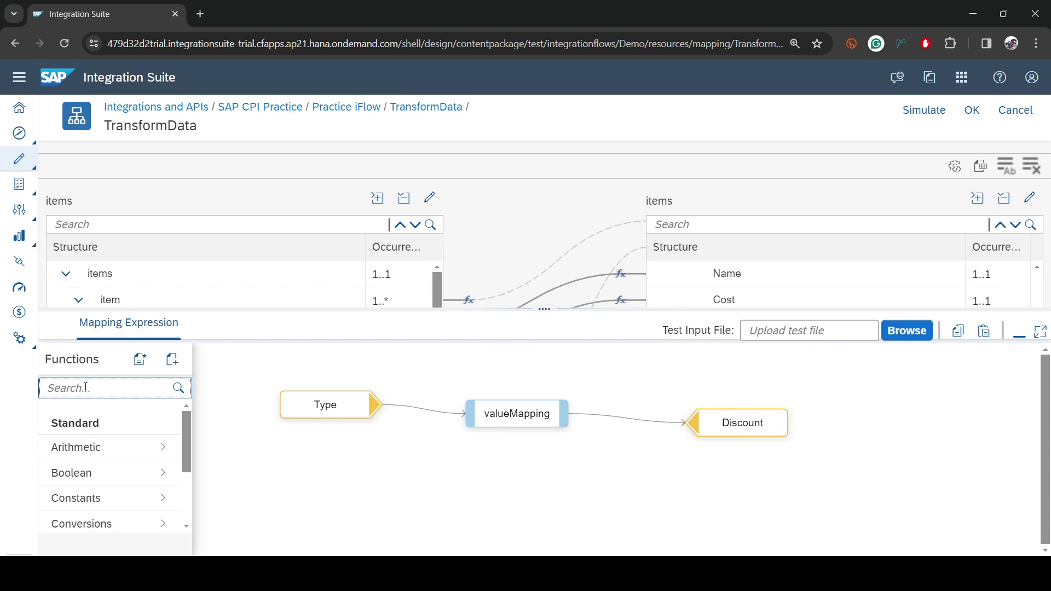
type("p")
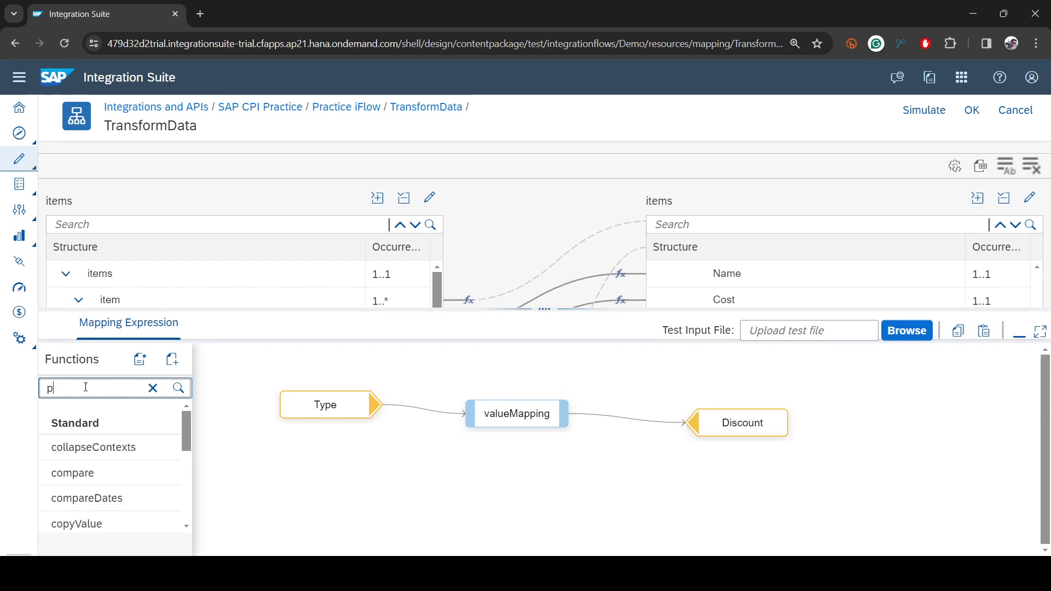
left_click(152, 387)
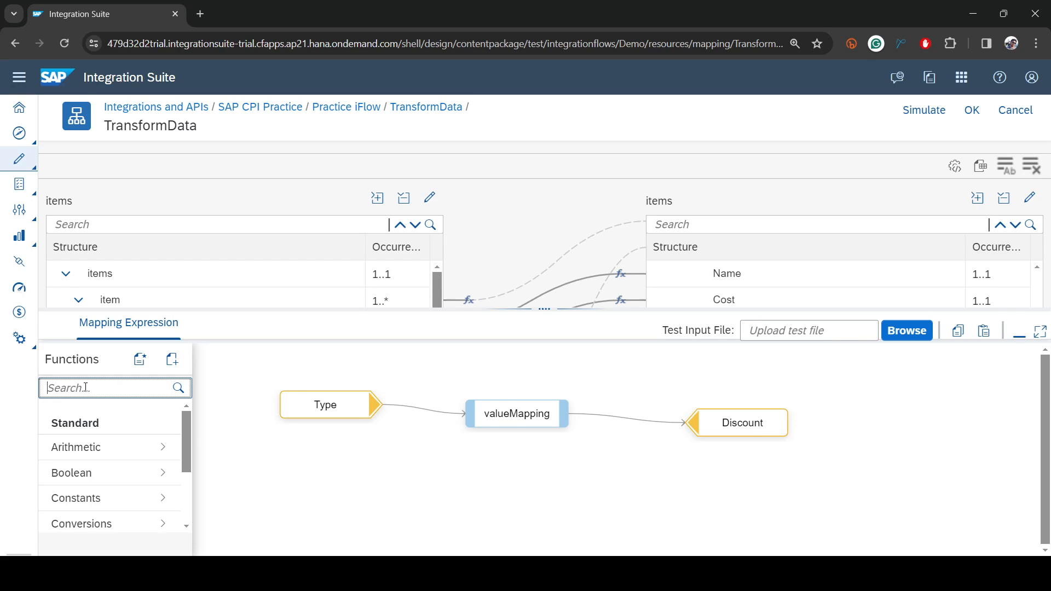
type("pr")
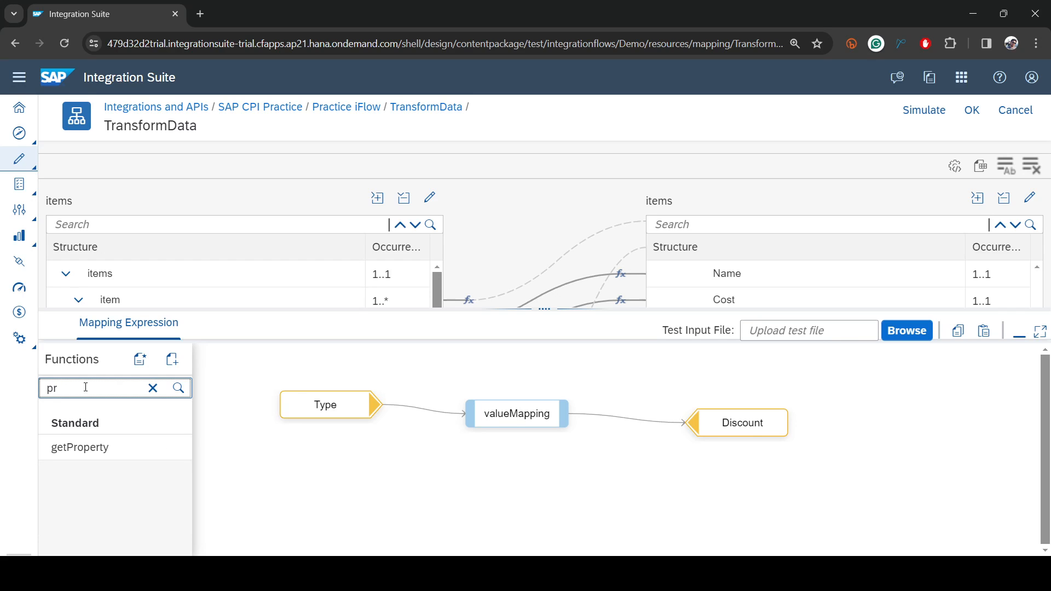
left_click(153, 388)
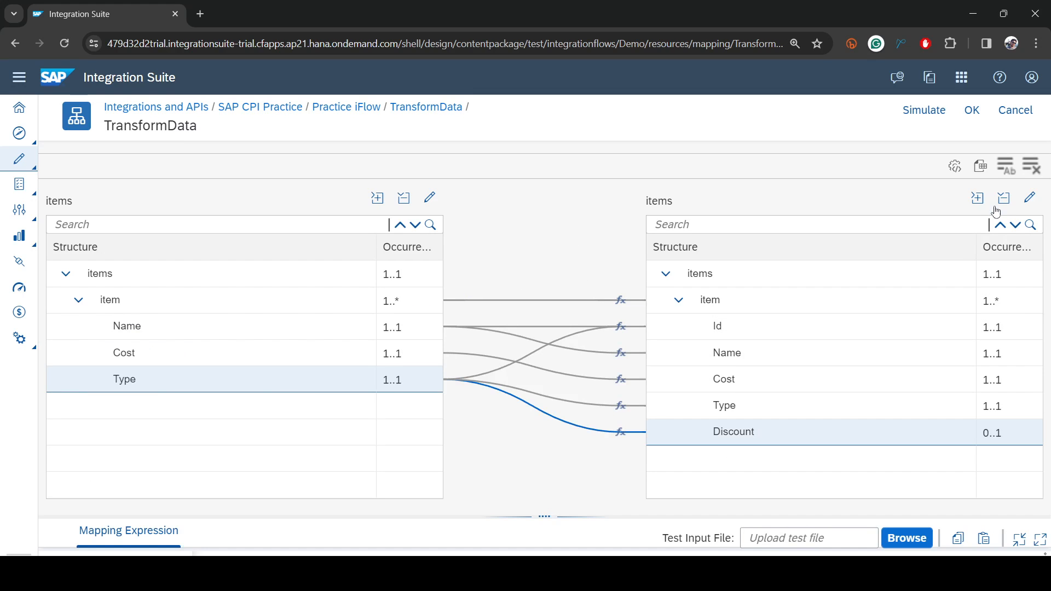
left_click(972, 110)
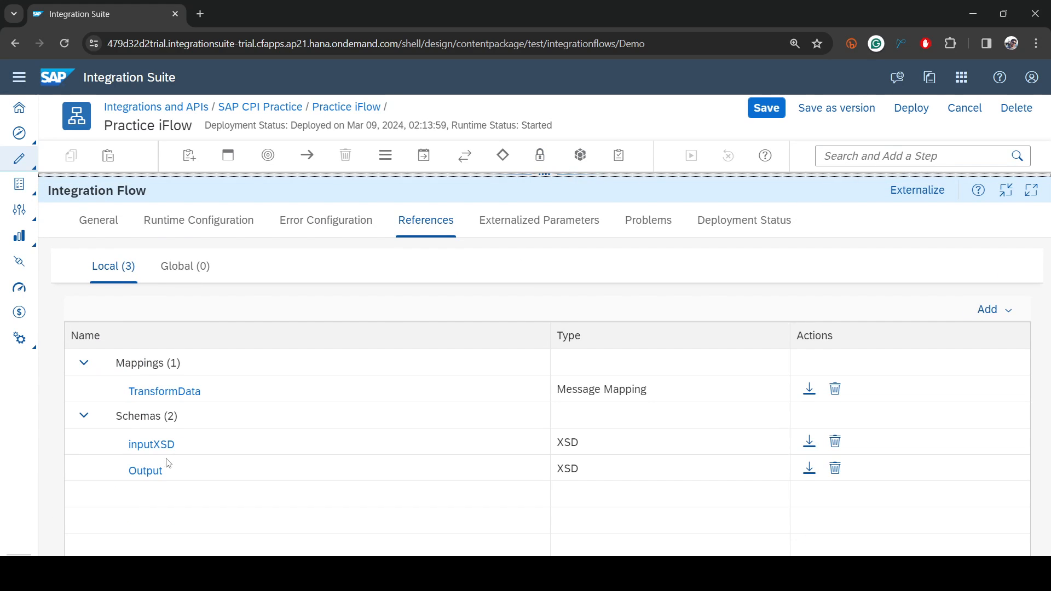
mouse_move(964, 329)
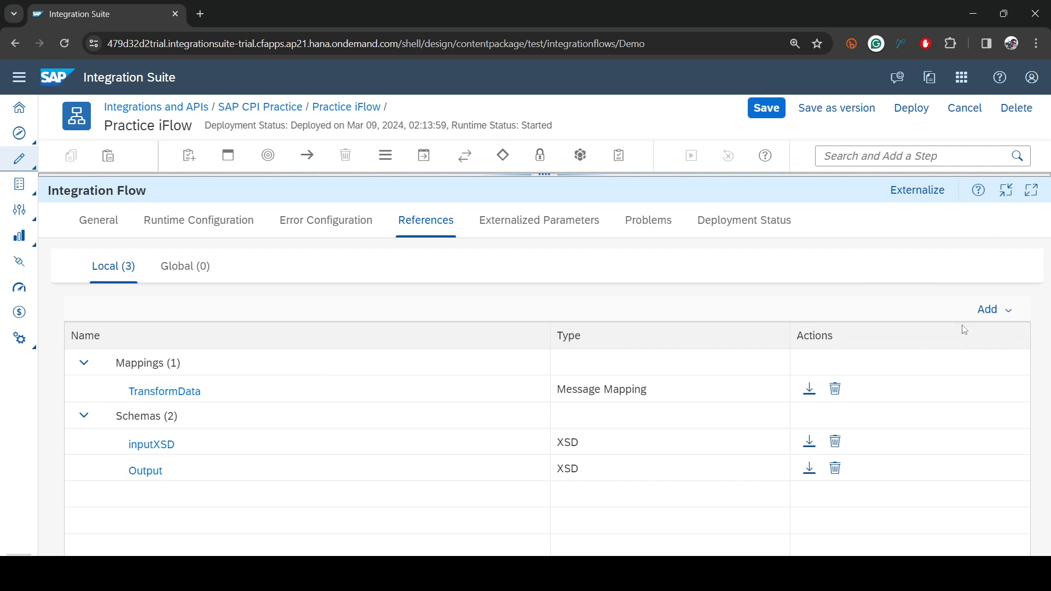
mouse_move(831, 192)
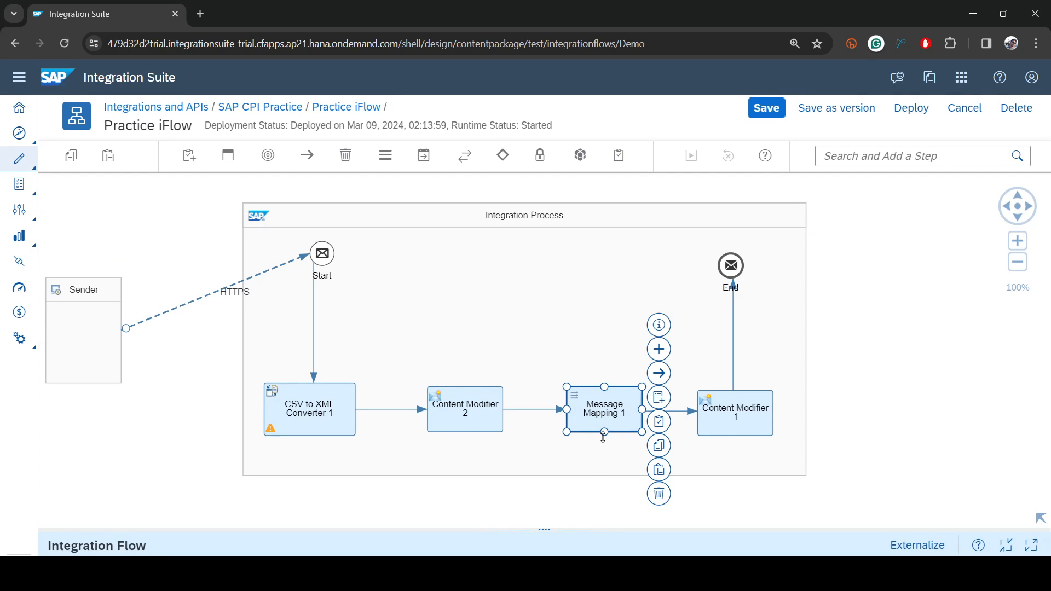
left_click(603, 409)
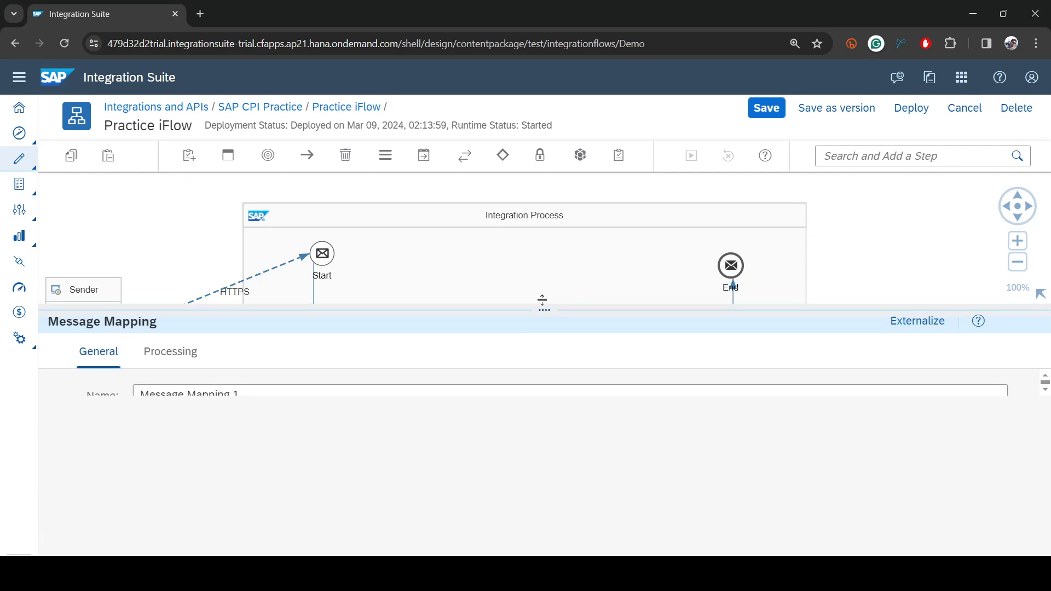
left_click(170, 352)
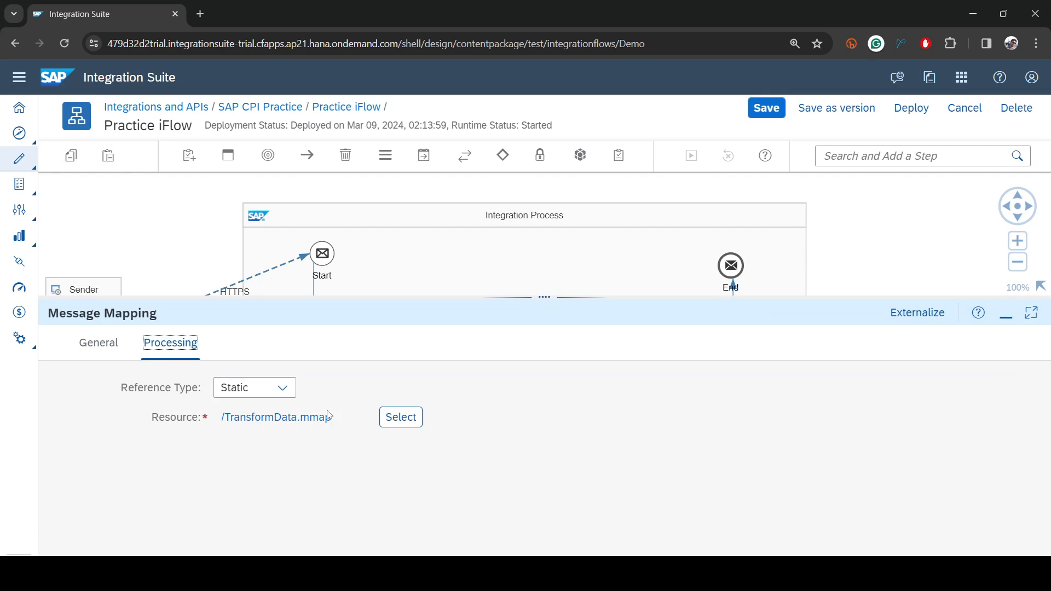
left_click(274, 416)
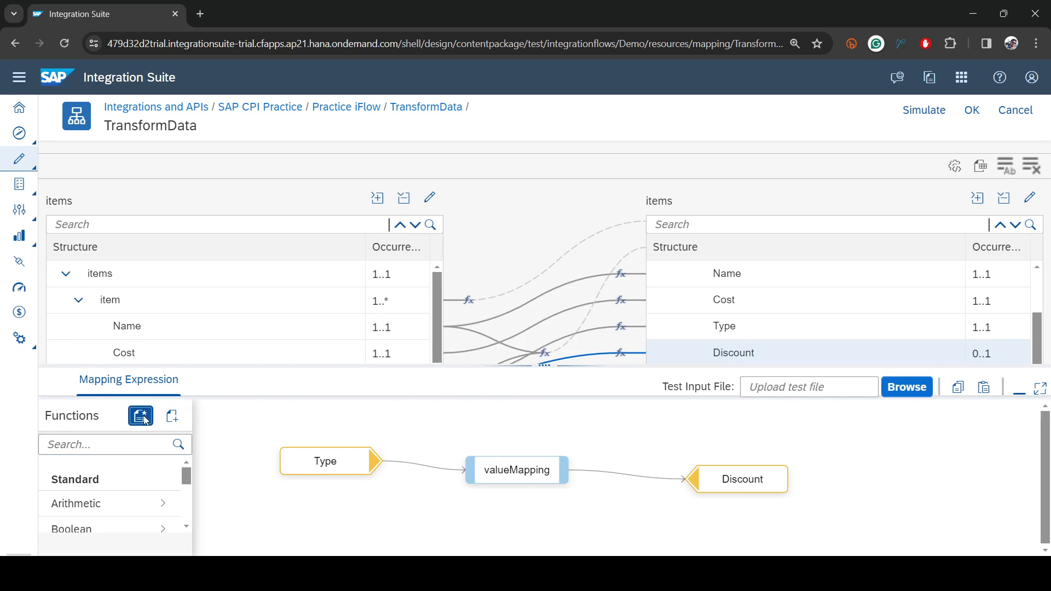
left_click(140, 416)
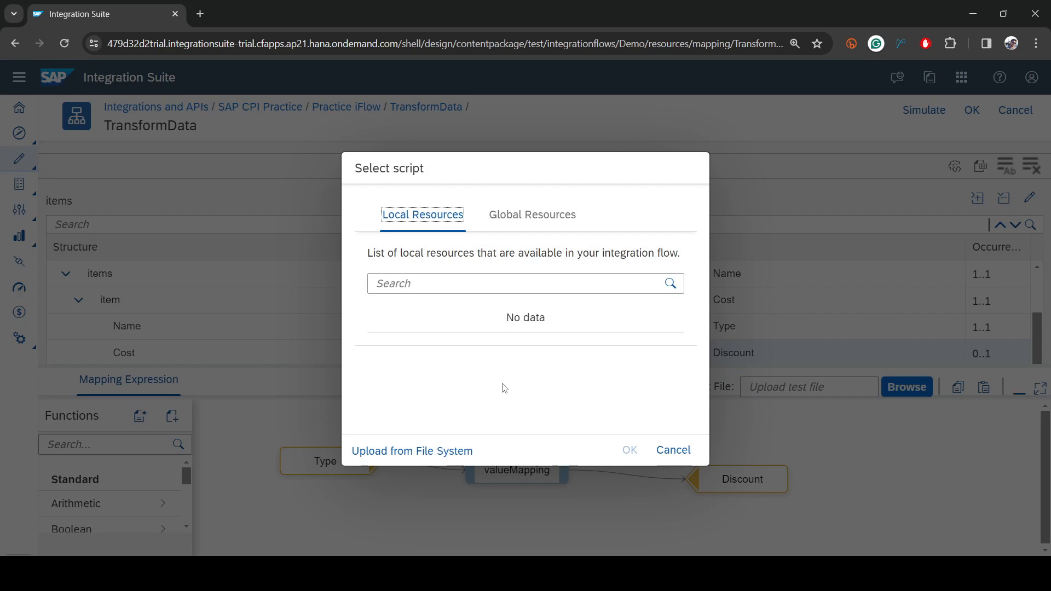
mouse_move(657, 454)
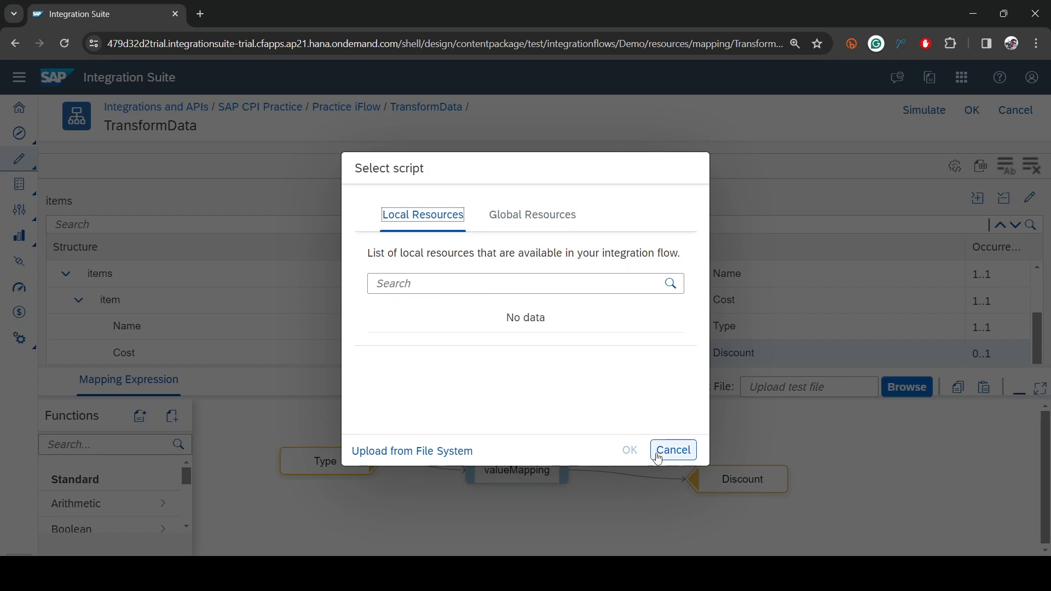
left_click(673, 450)
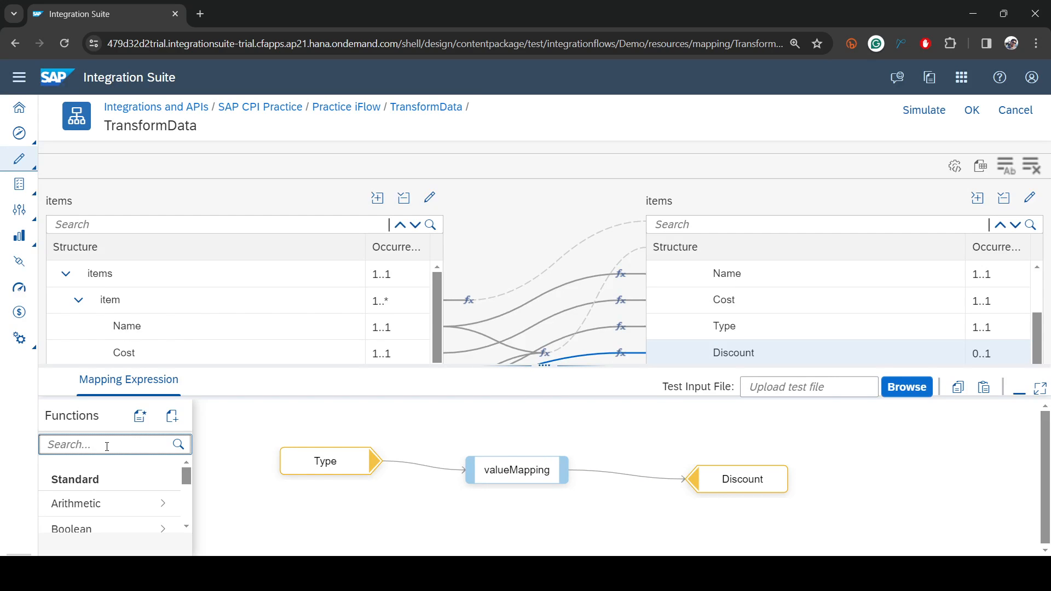
- Place a getProperty function in the Discount mapping expression
type("get")
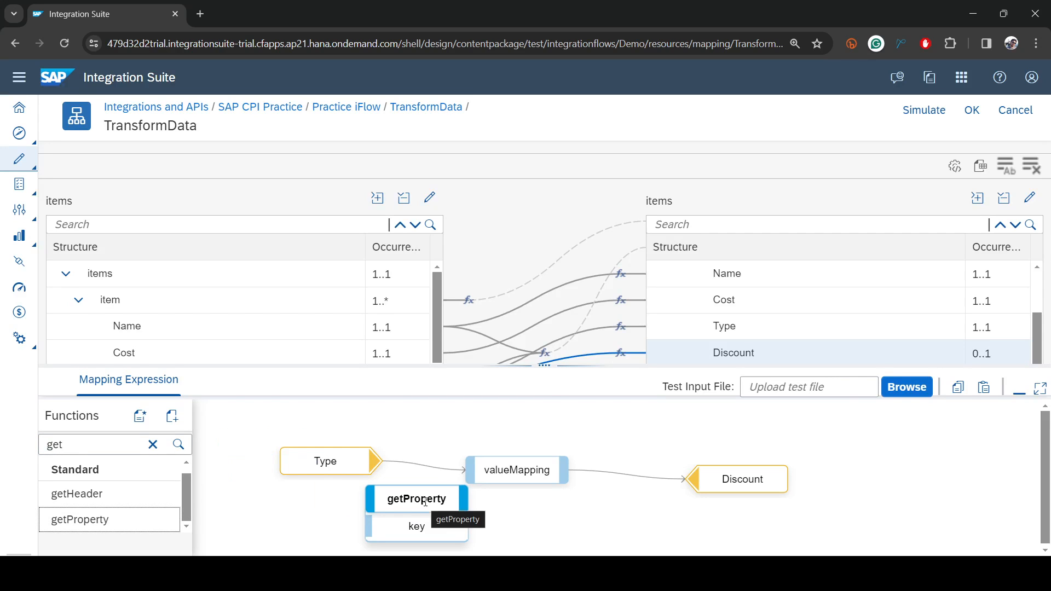
left_click_drag(417, 498, 400, 513)
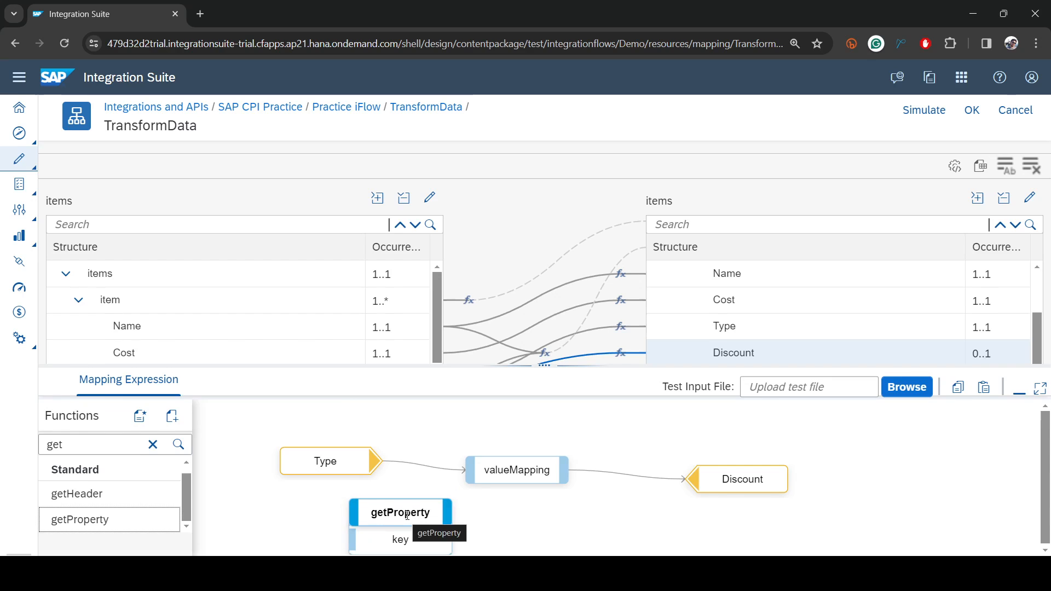
left_click(400, 512)
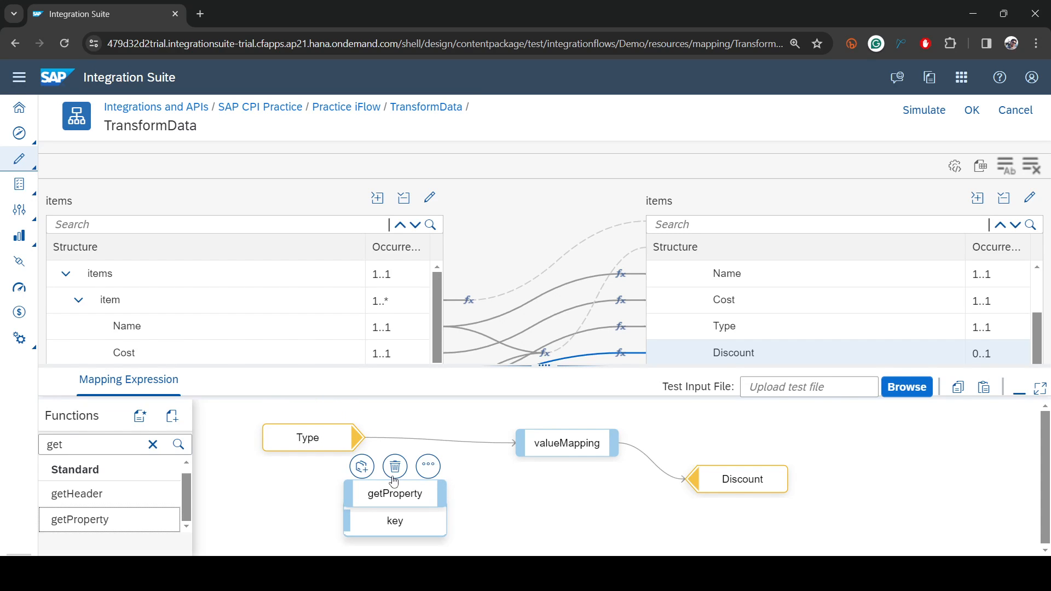
mouse_move(394, 493)
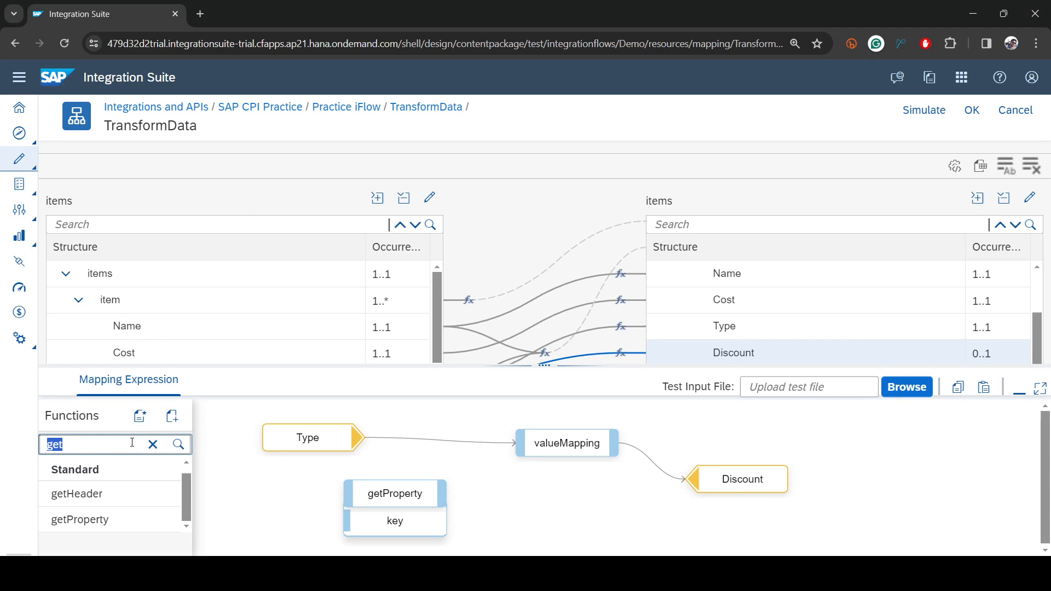
- Feed getProperty an EnableDiscountKey constant as its key, then add equals(boolean)
type("con")
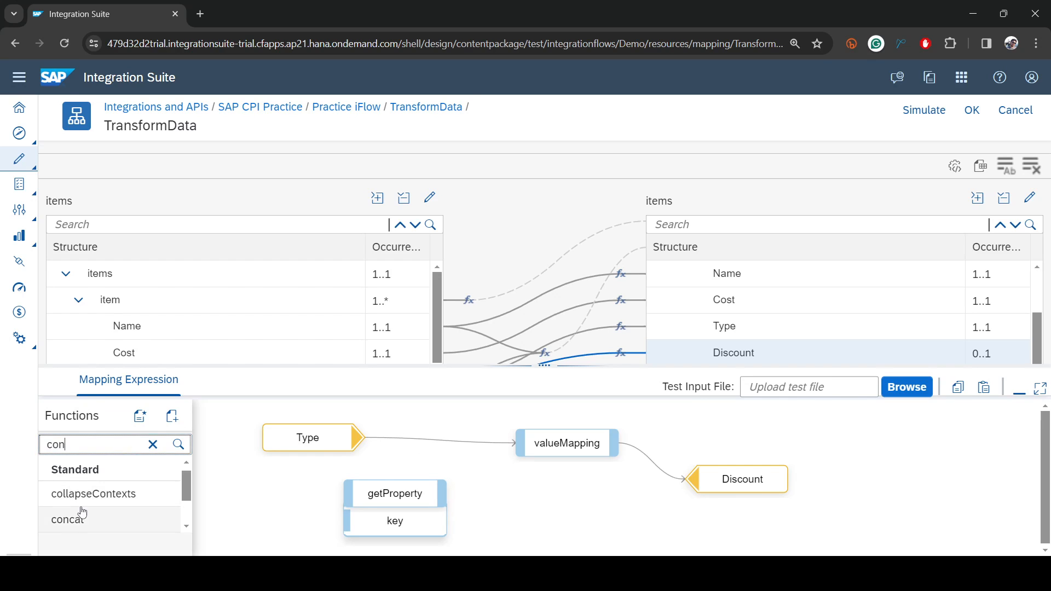
scroll("down", 3)
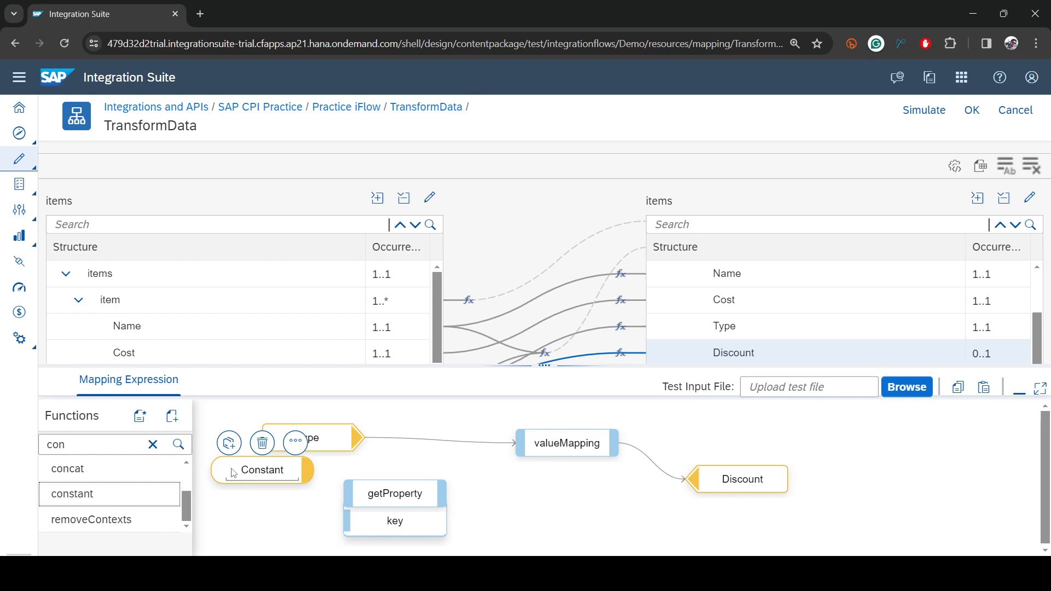
double_click(262, 470)
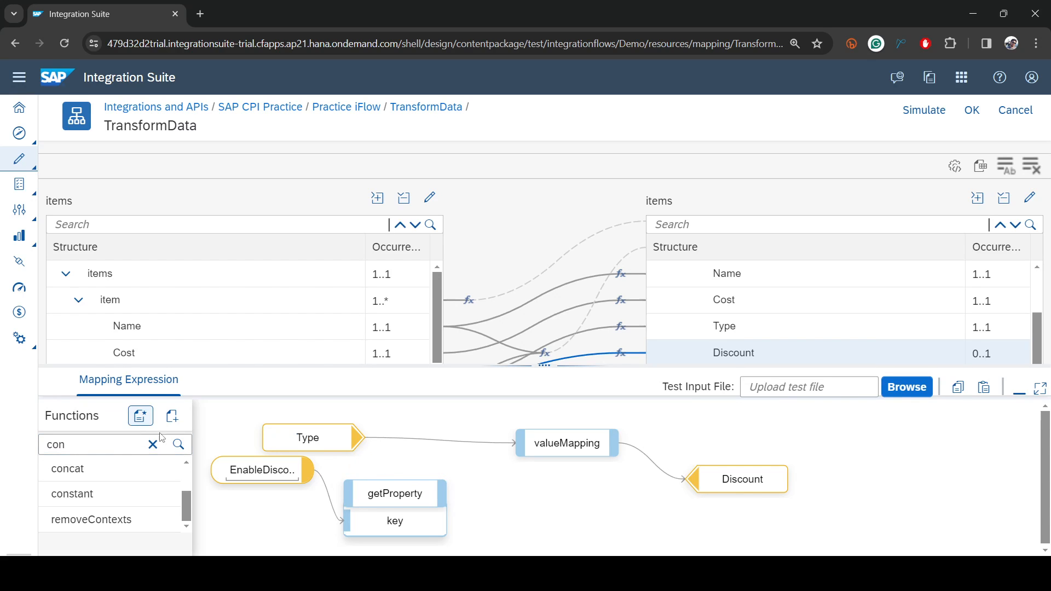
mouse_move(494, 498)
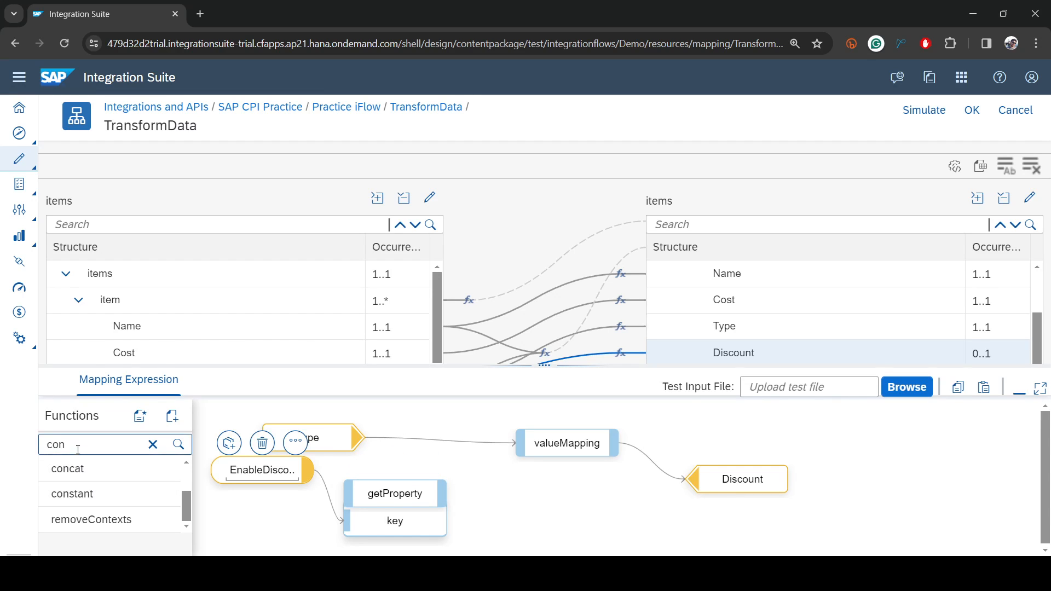
type("eq")
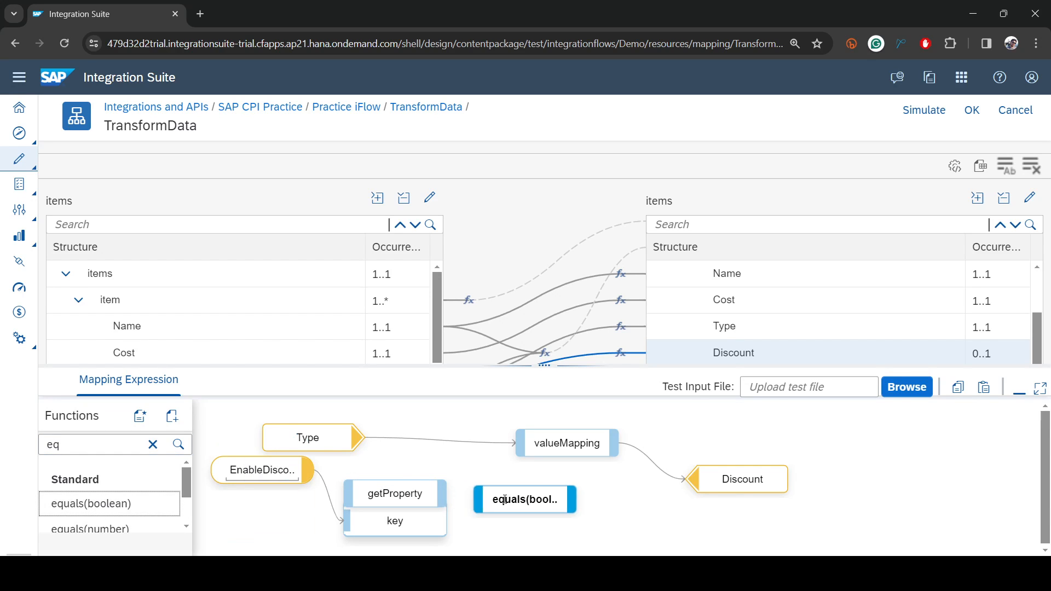
- Compare getProperty with constant true, and route valueMapping through ifS into Discount
left_click(524, 499)
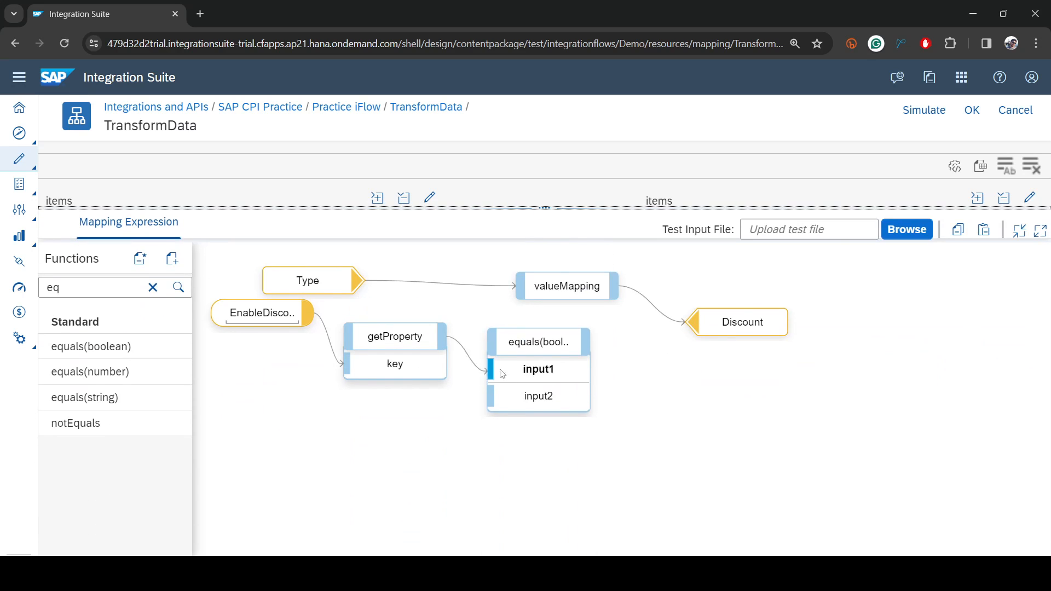
mouse_move(564, 372)
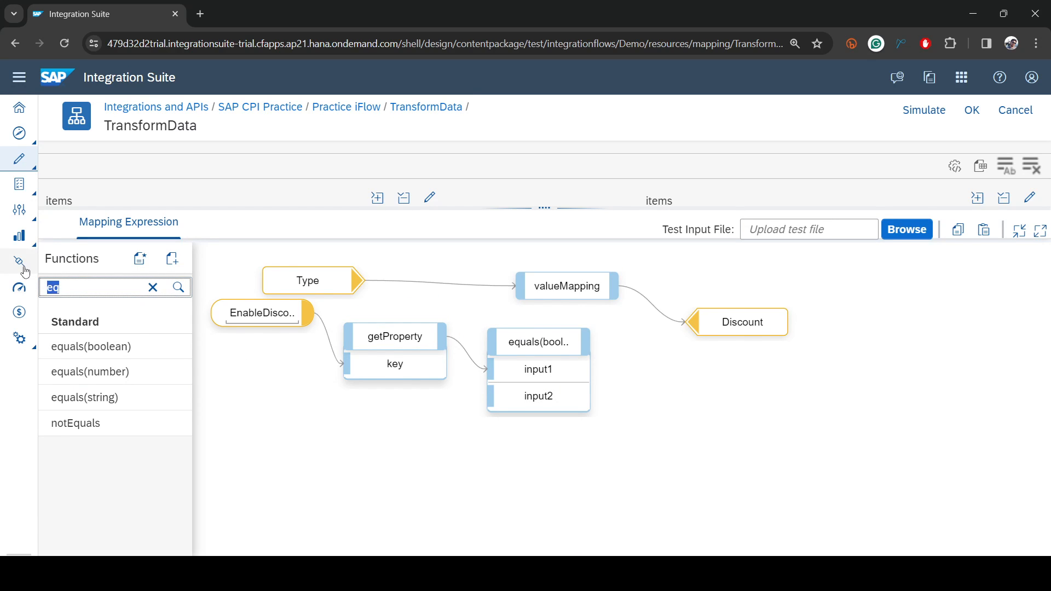
type("cons")
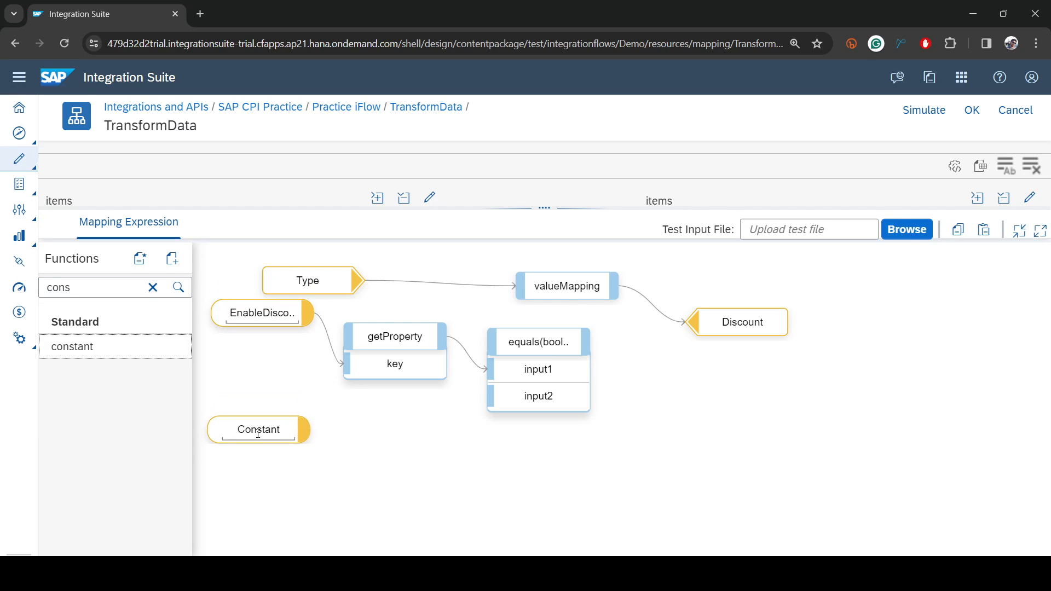
type("true")
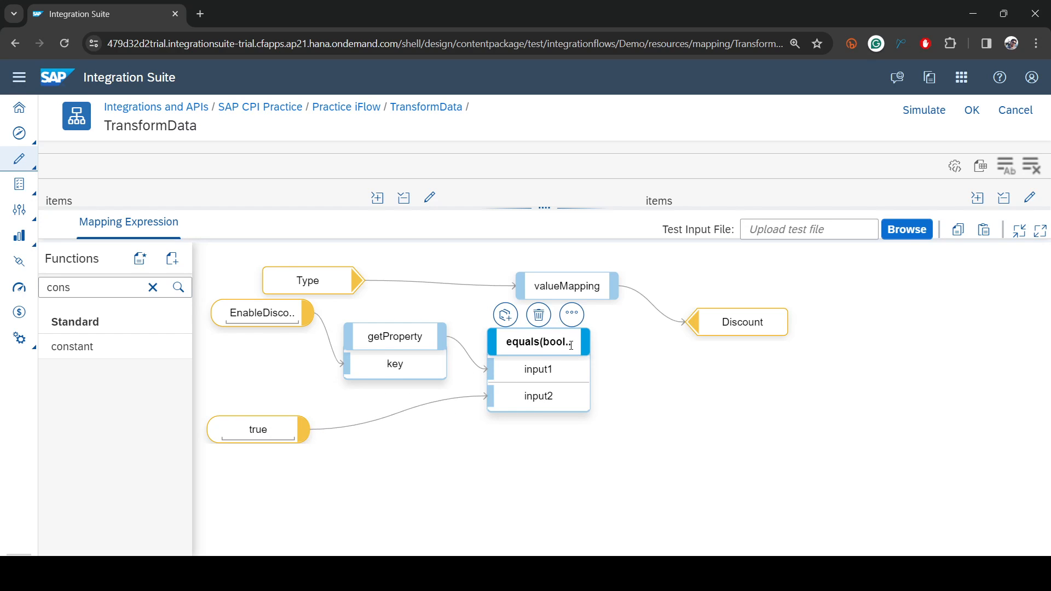
left_click(153, 287)
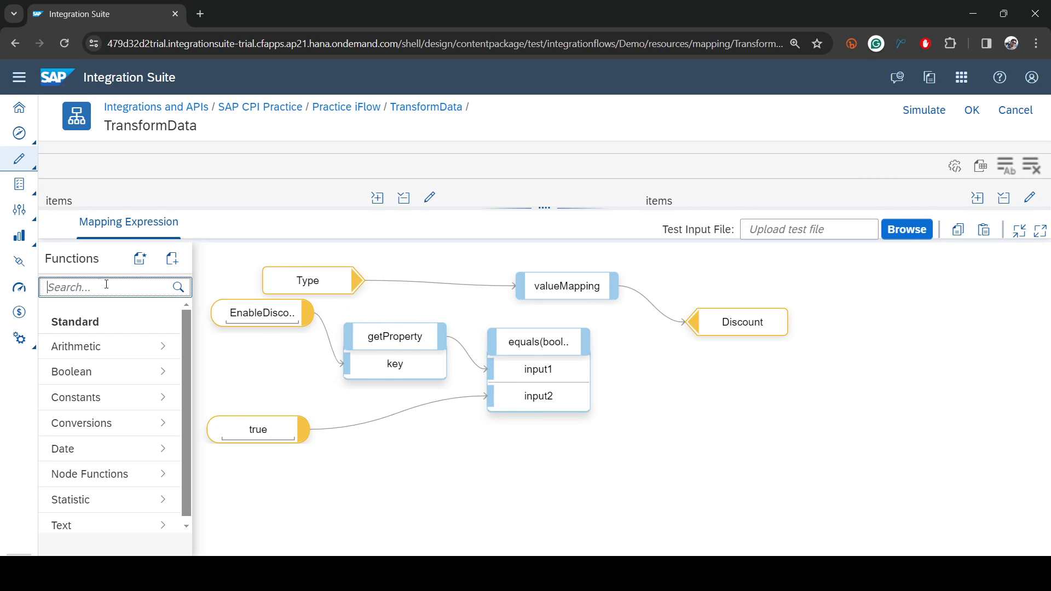
type("i")
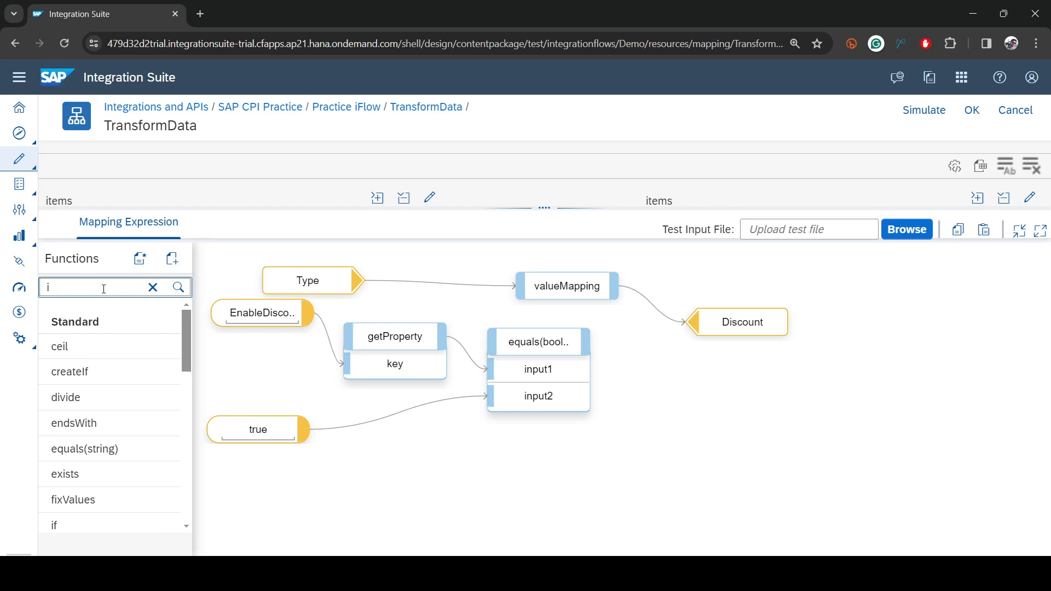
type("f")
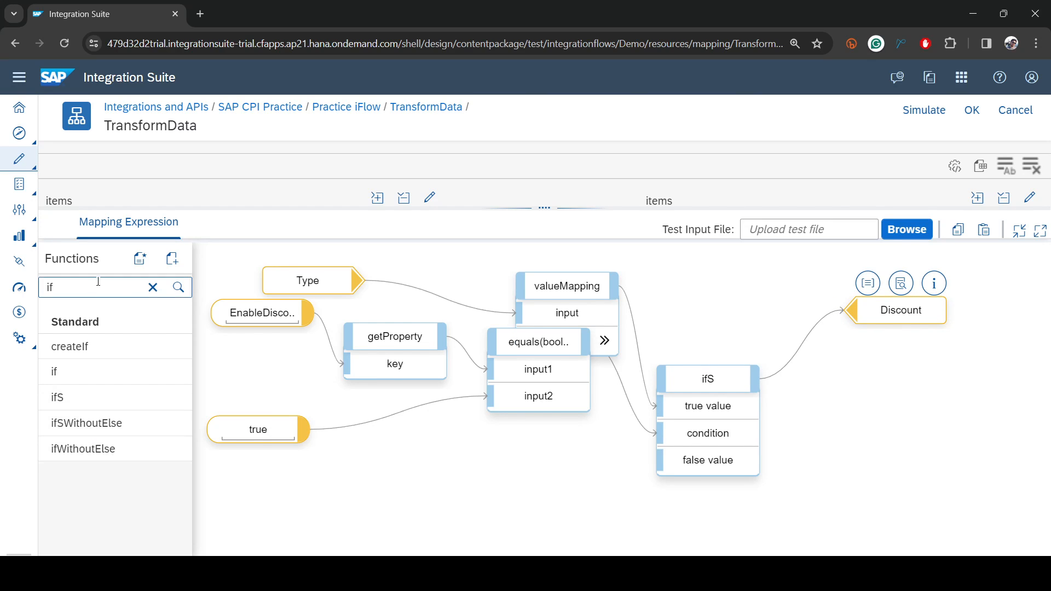
- Wire a constant 0 to the ifS false value and tidy the mapping layout
left_click(153, 287)
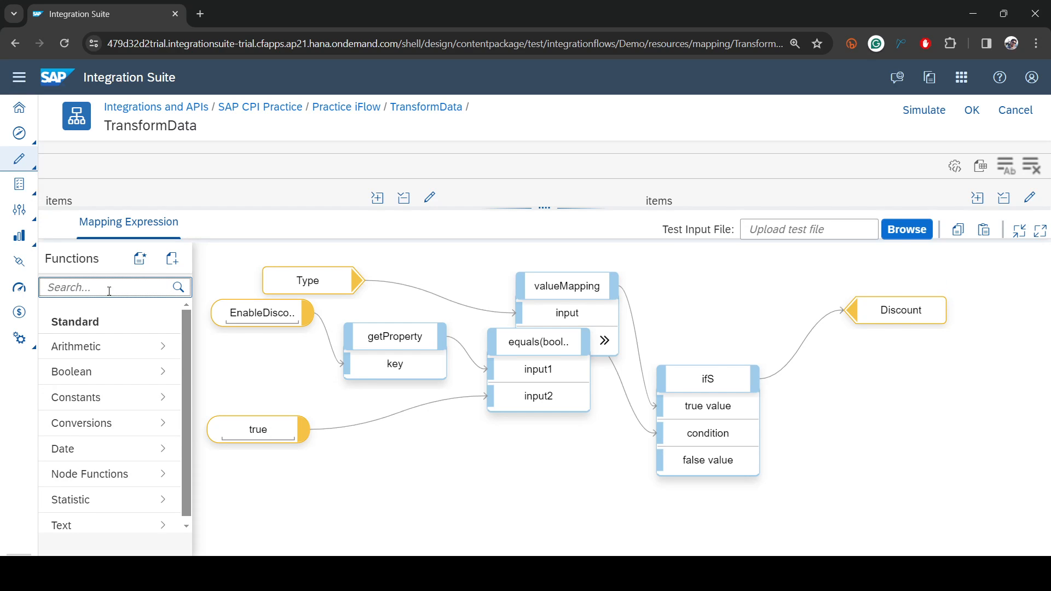
type("cons")
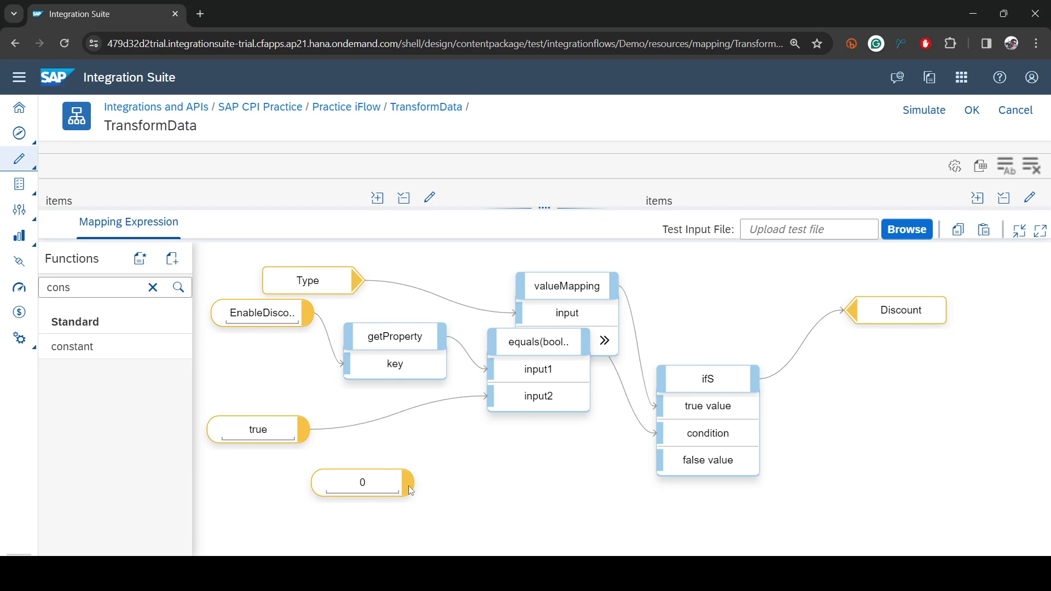
left_click_drag(411, 481, 656, 459)
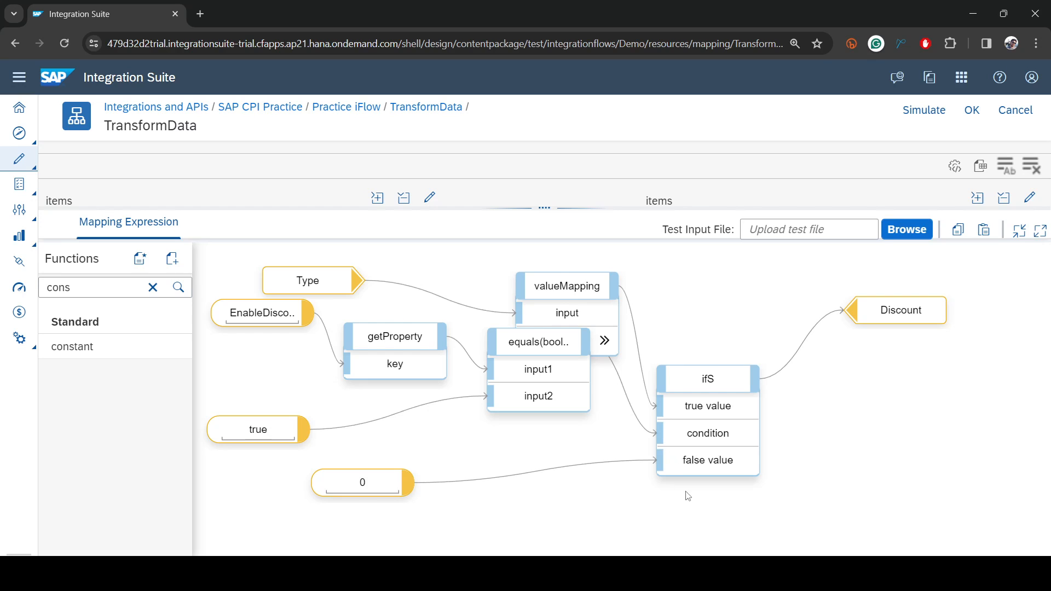
mouse_move(525, 362)
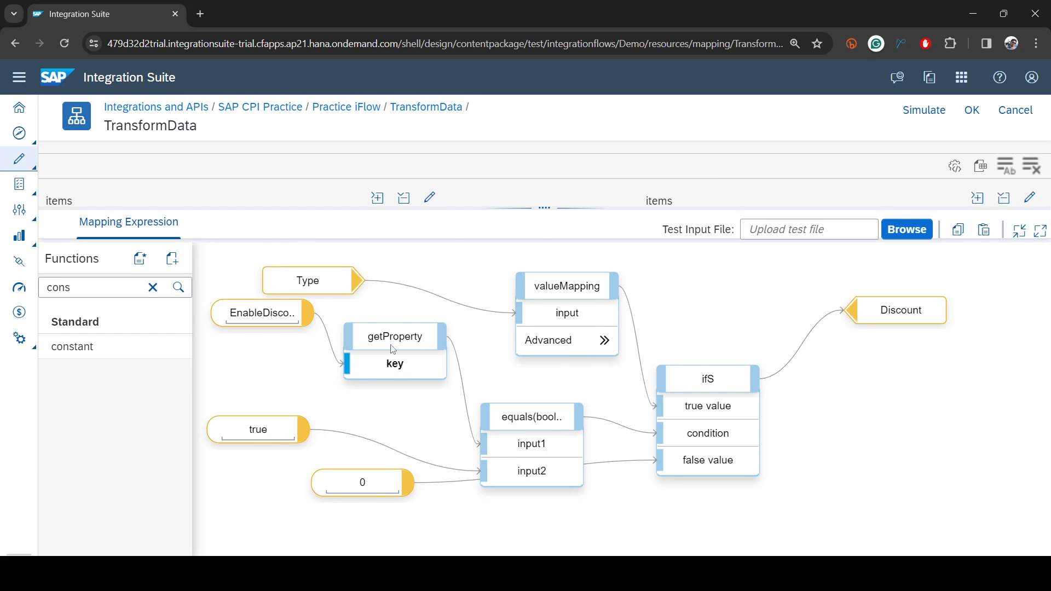
mouse_move(375, 274)
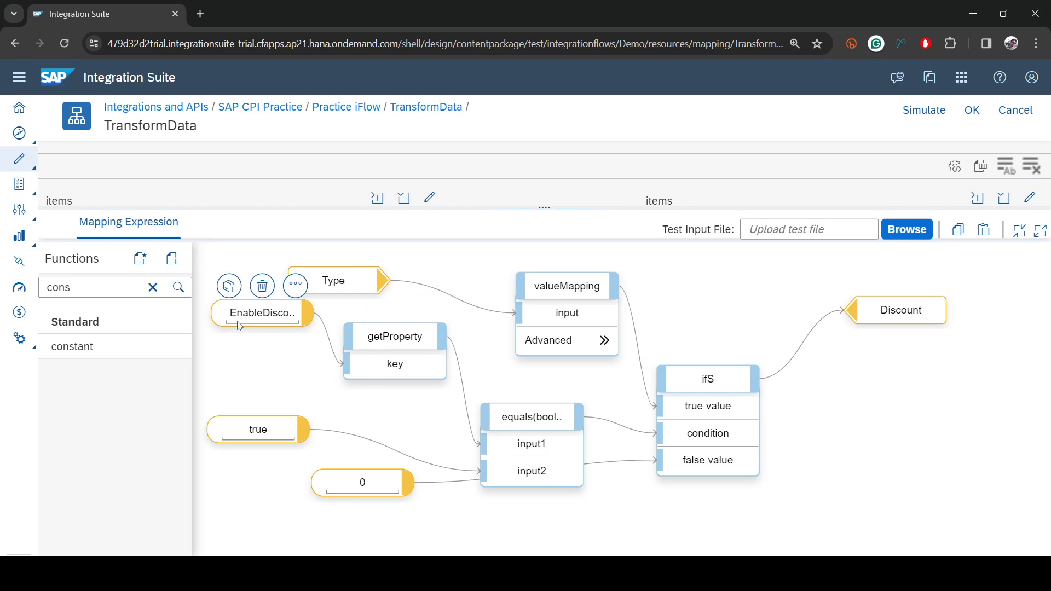
left_click(394, 336)
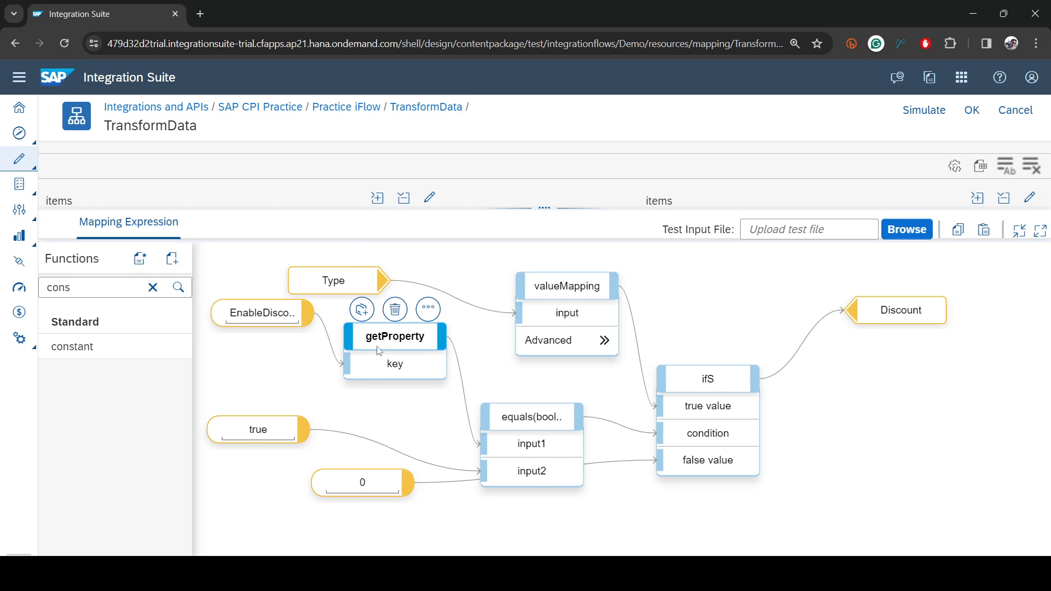
left_click(531, 444)
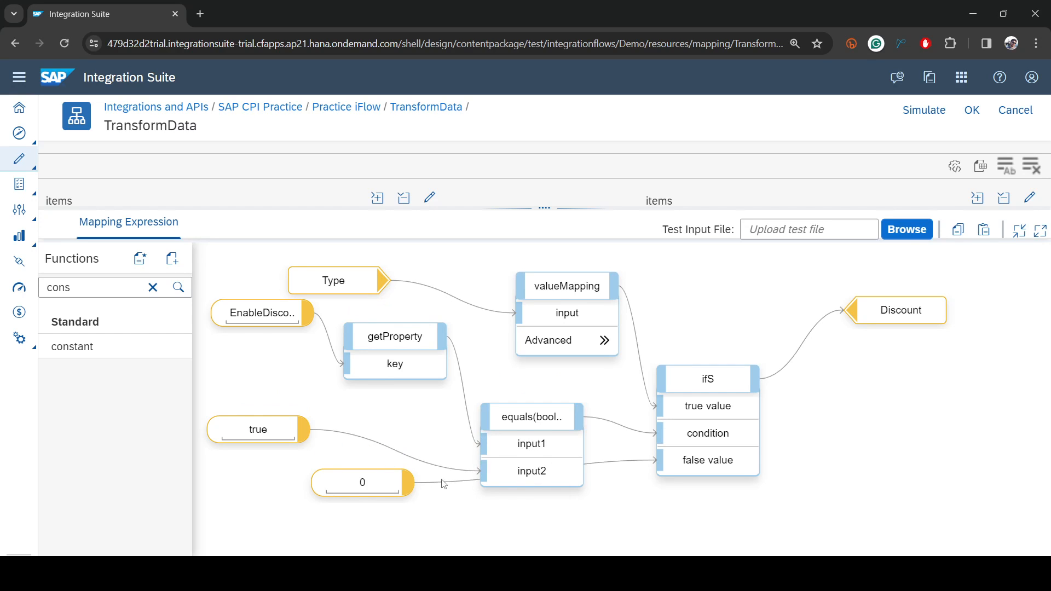
mouse_move(370, 535)
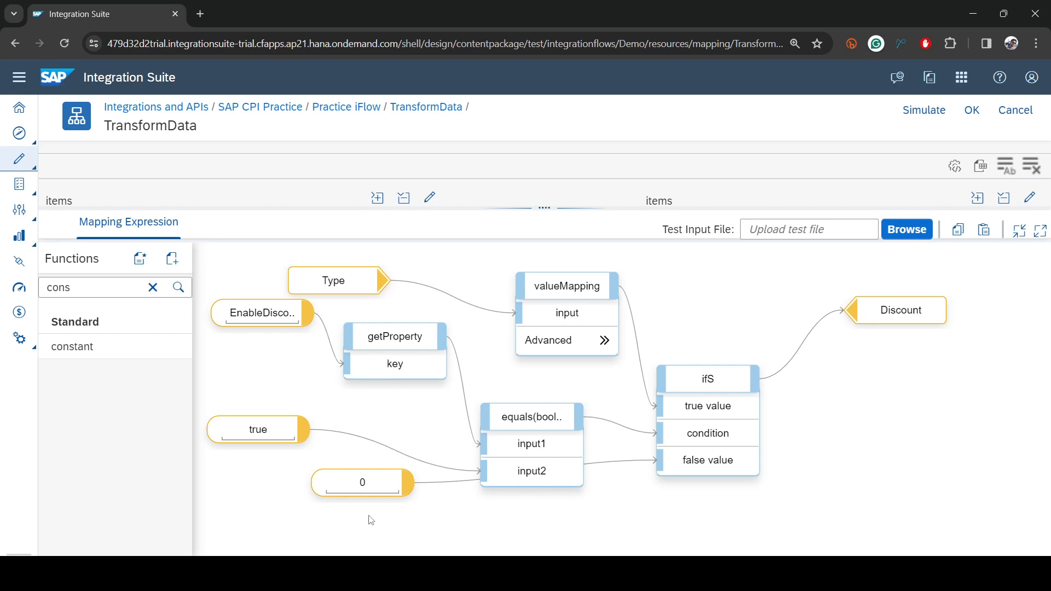
mouse_move(417, 511)
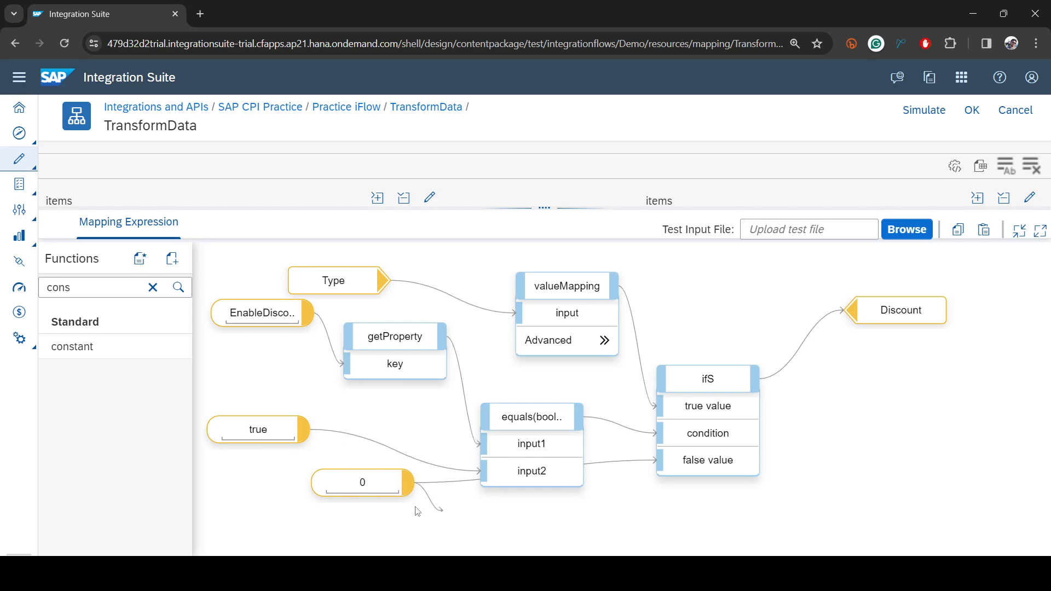
left_click_drag(362, 482, 591, 531)
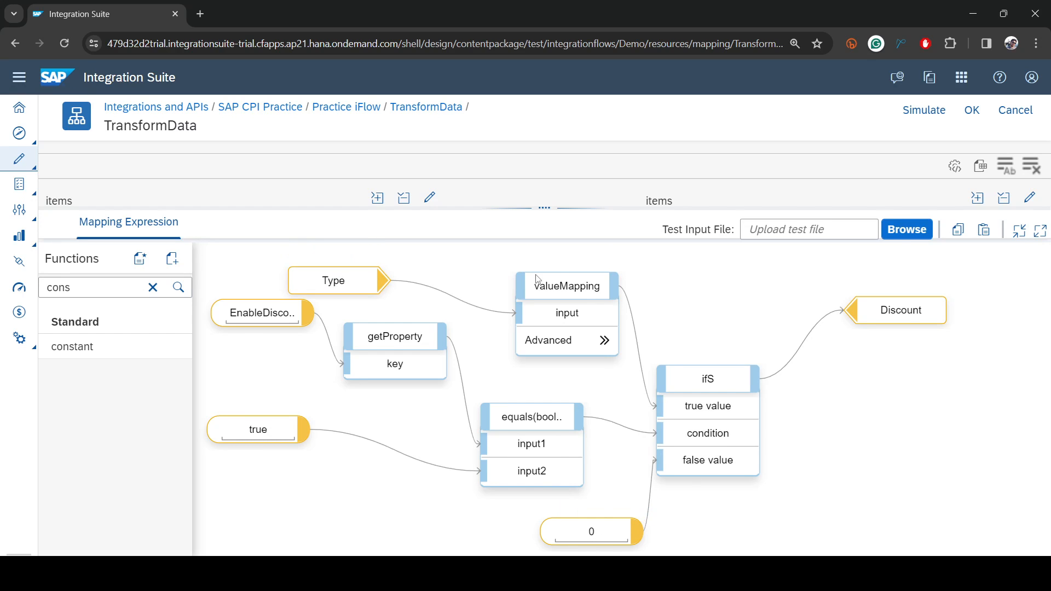
left_click(567, 286)
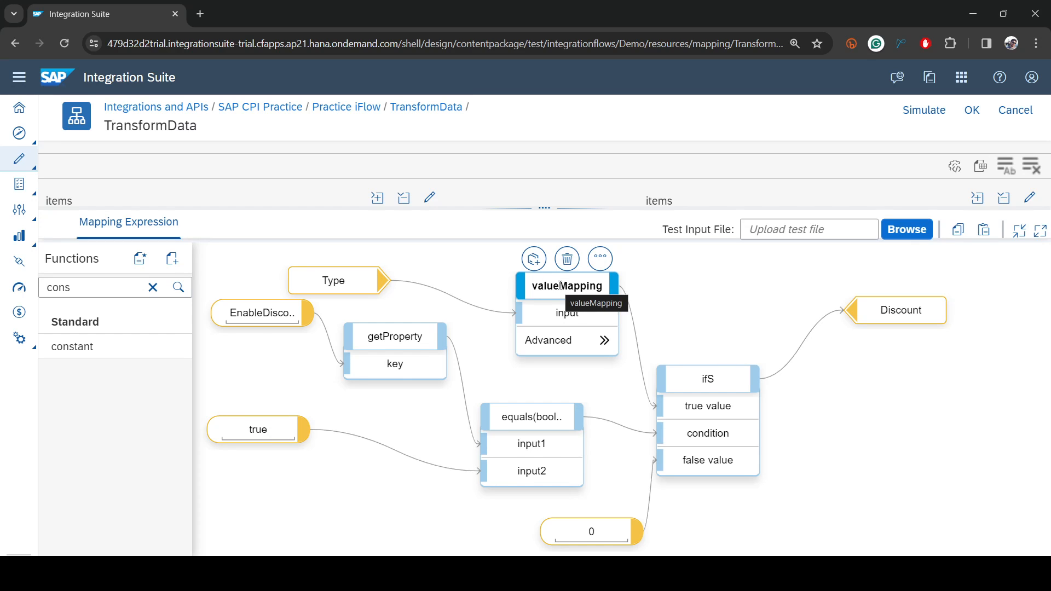
left_click(900, 310)
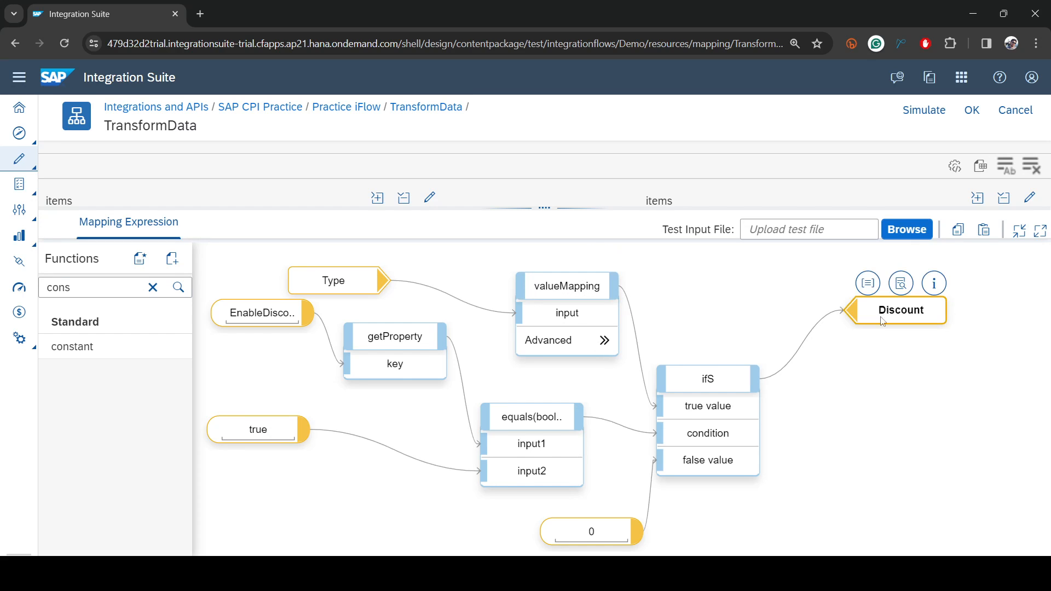
mouse_move(971, 110)
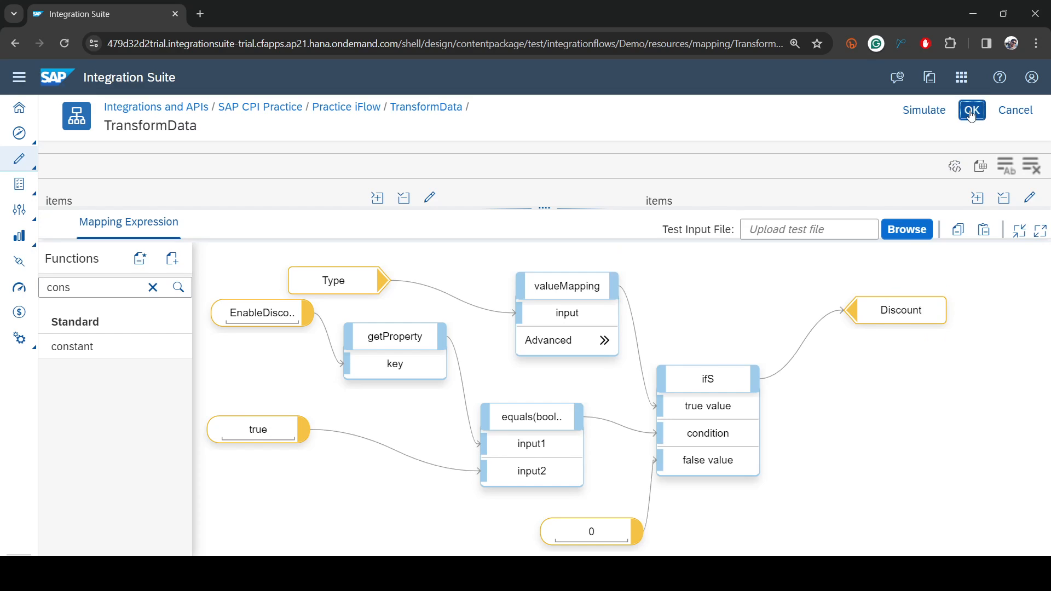
- Redeploy the Practice iFlow so it shows Deployed with Runtime Status Started
left_click(971, 110)
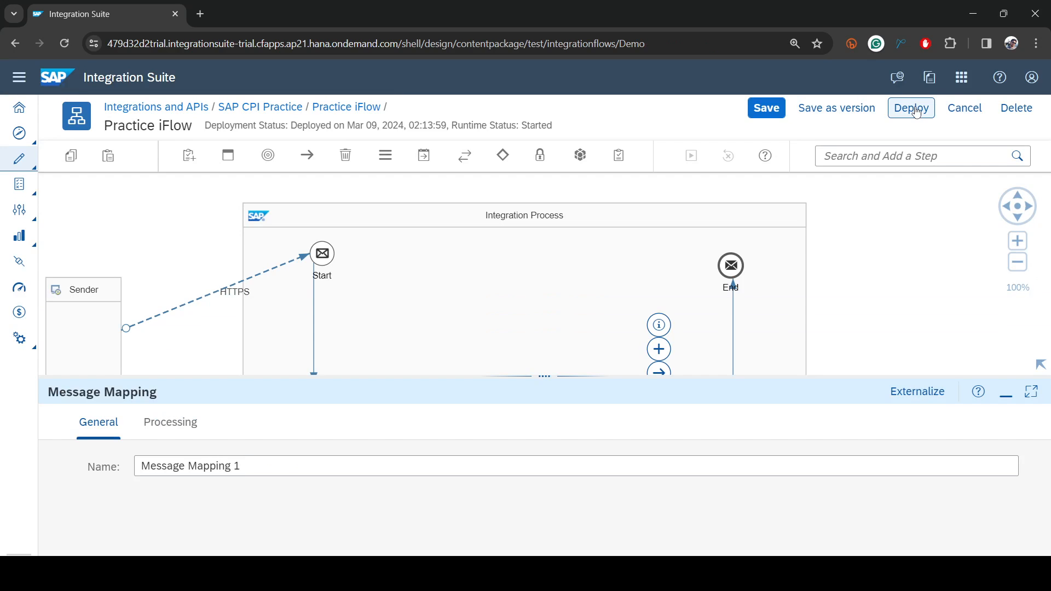
left_click(910, 108)
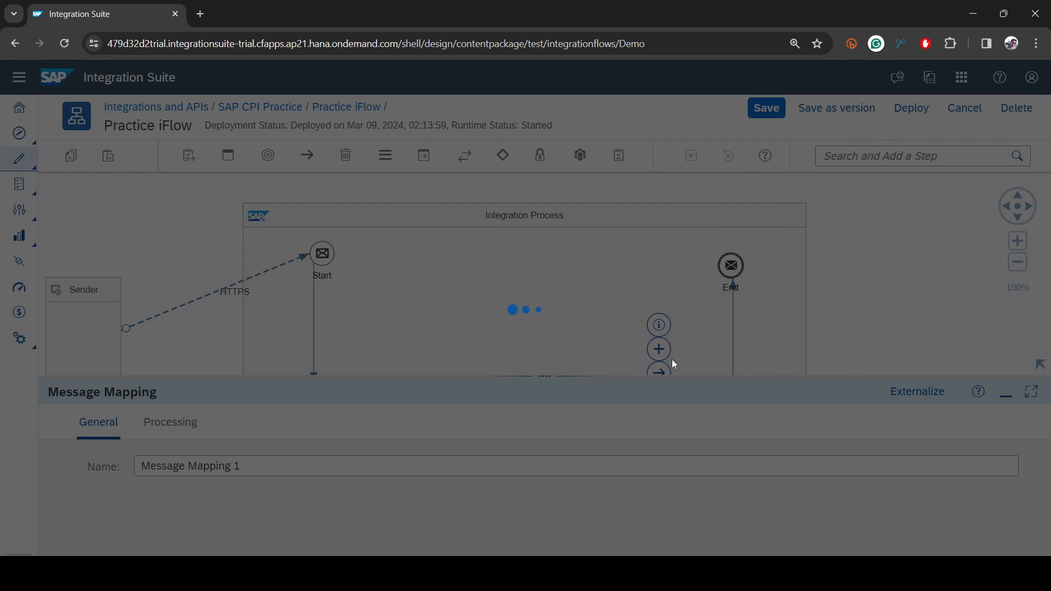
left_click(911, 108)
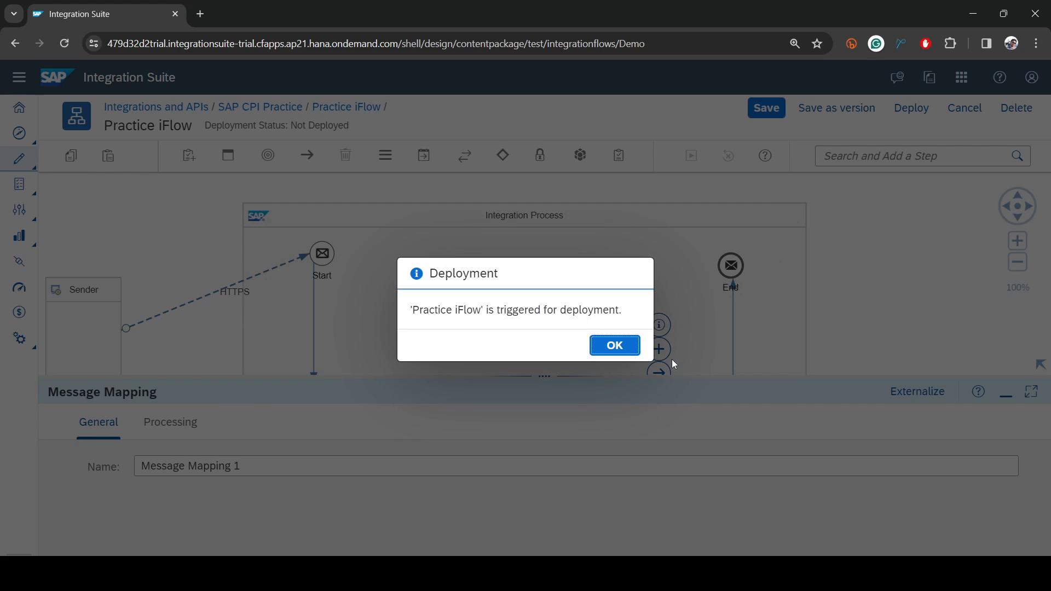
left_click(614, 346)
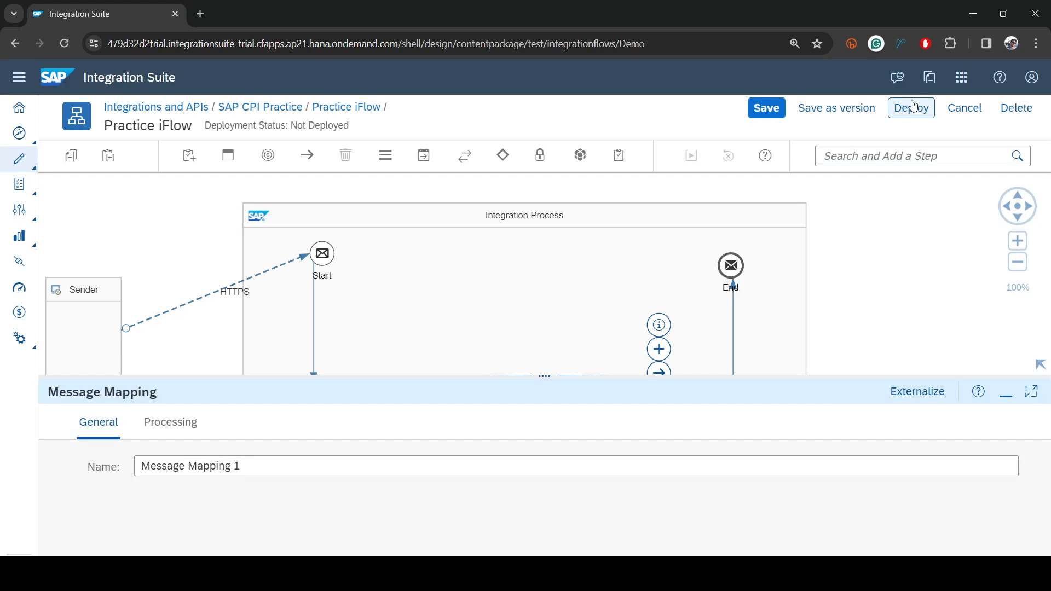
mouse_move(912, 104)
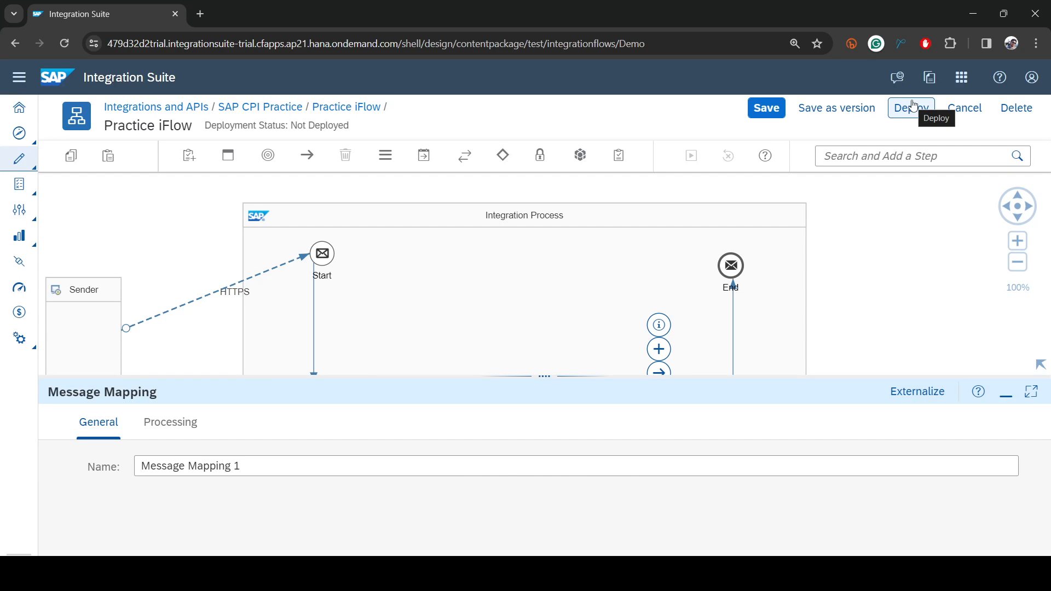
left_click(911, 108)
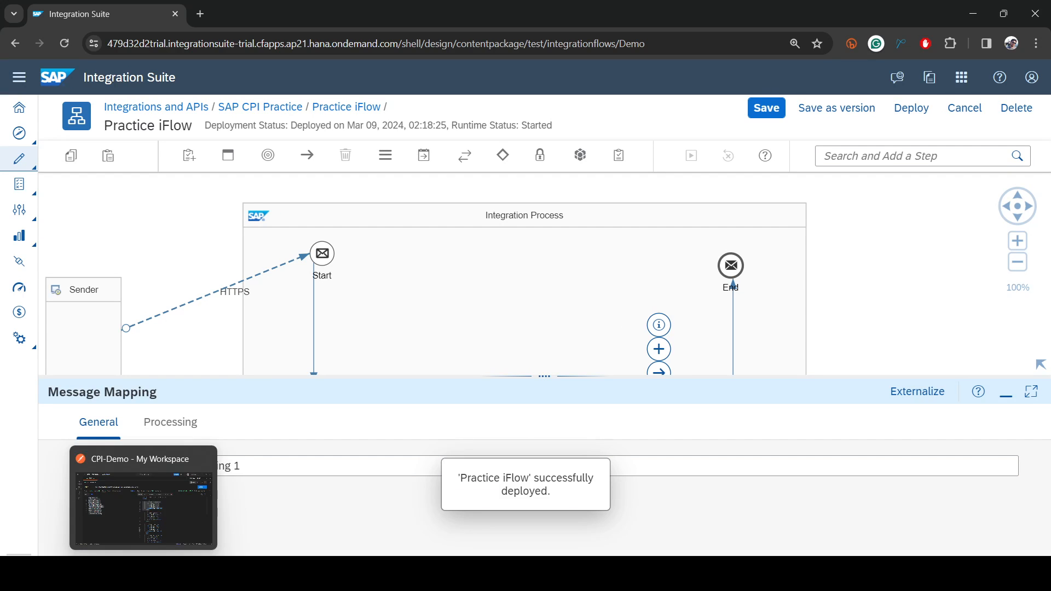
left_click(143, 497)
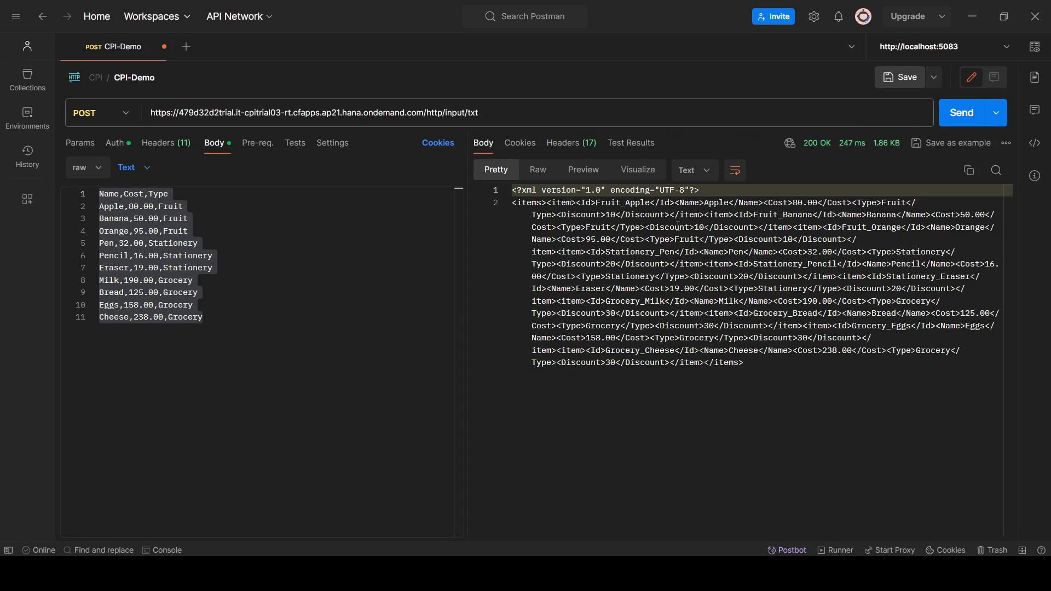
- Format Postman's response as XML to see Discount 10 for the fruit items
left_click(694, 170)
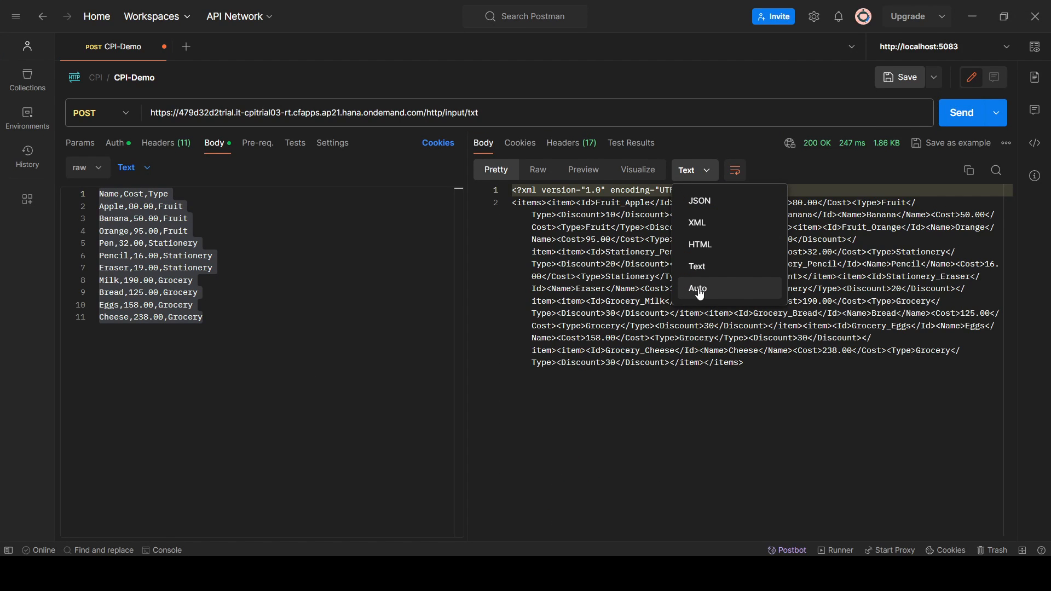
left_click(696, 223)
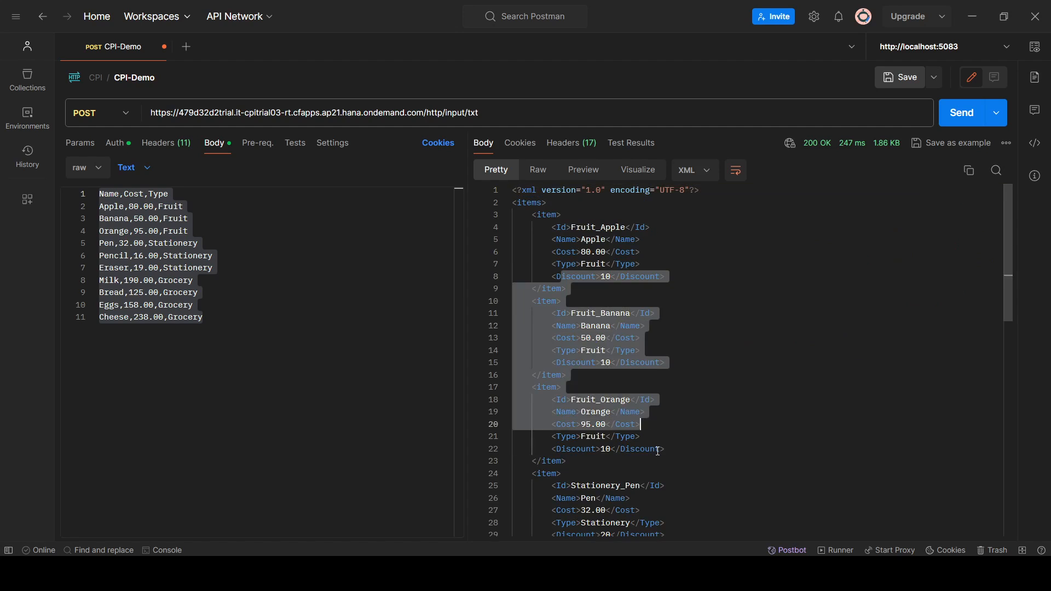
scroll("down", 3)
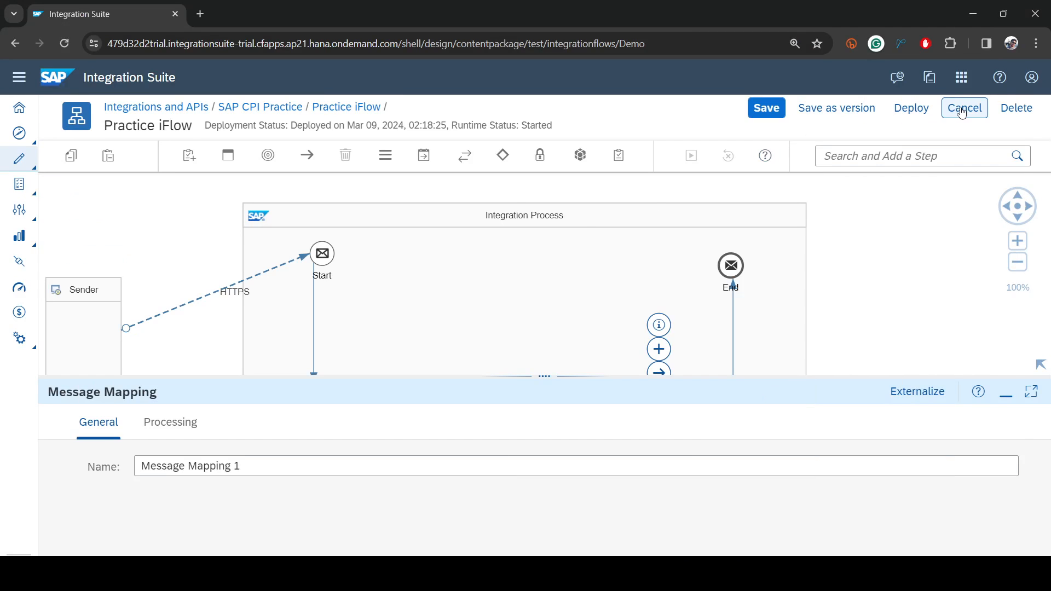
- Save the iFlow as version 1.0.9 with the comment 'exchange property'
left_click(964, 107)
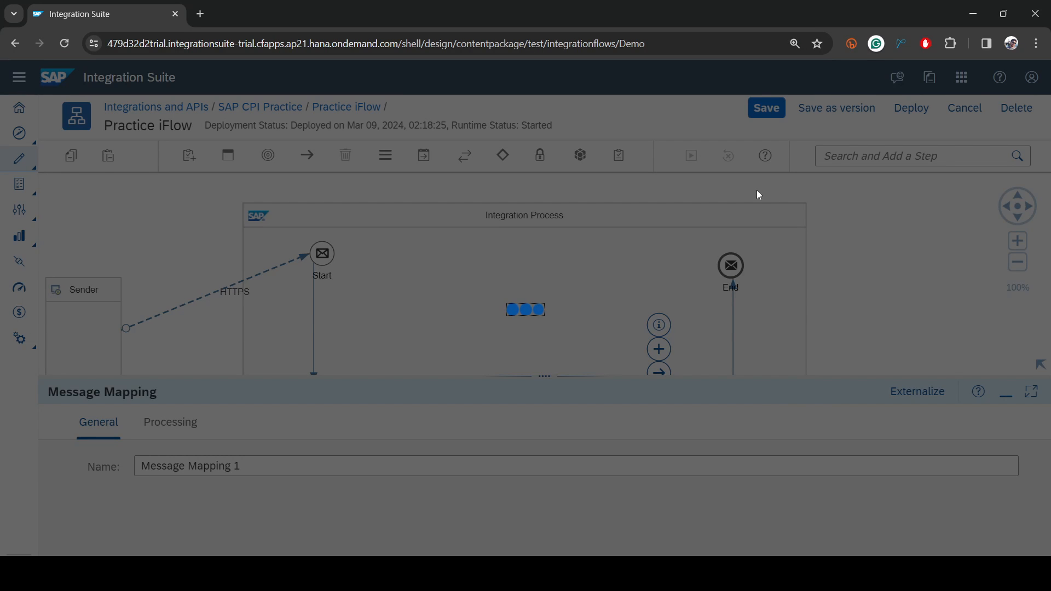
left_click(836, 108)
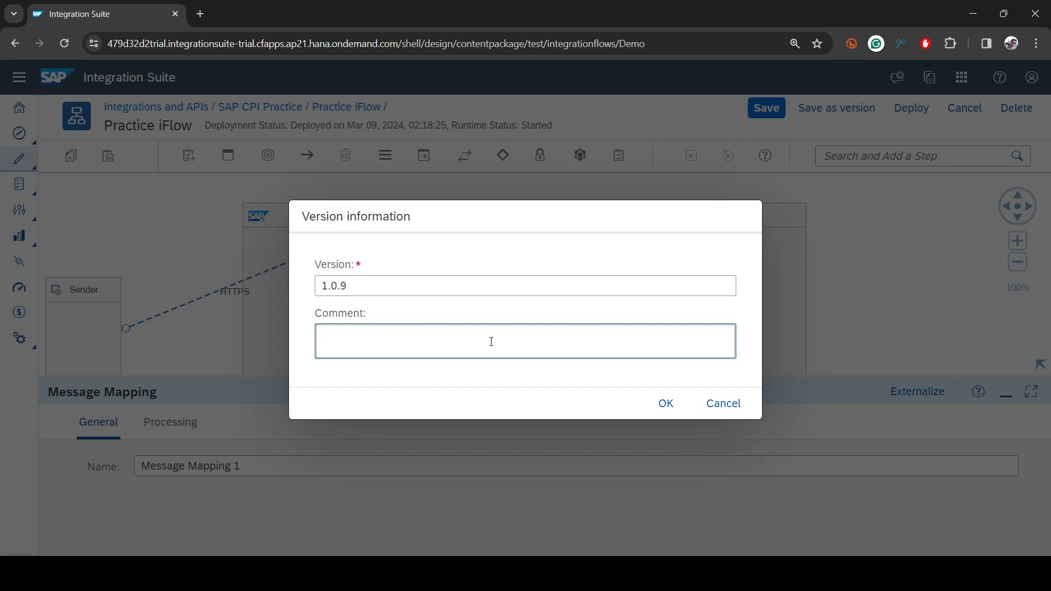
type("e")
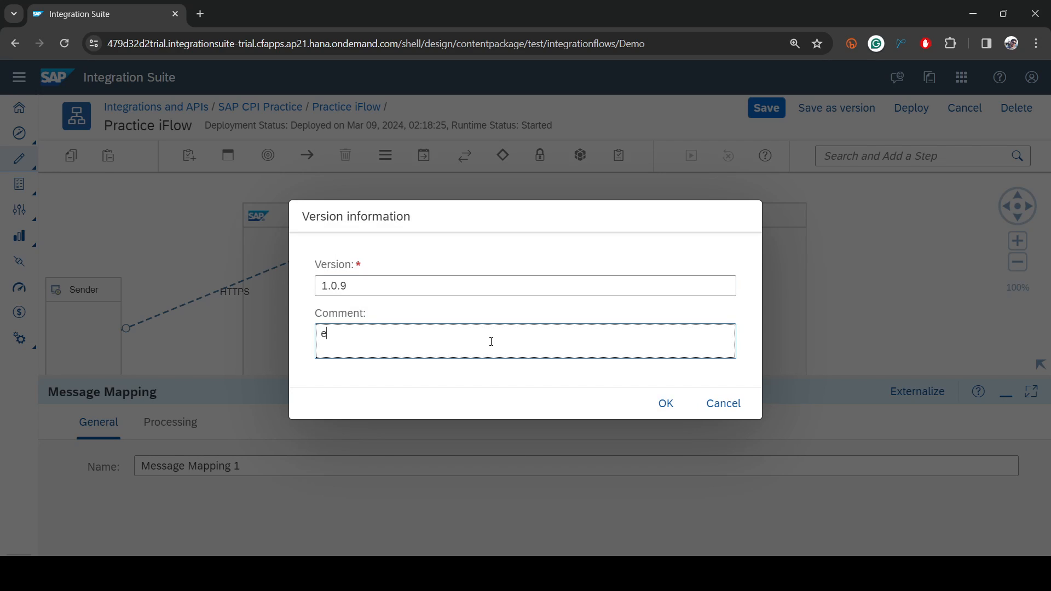
type("xchange prope")
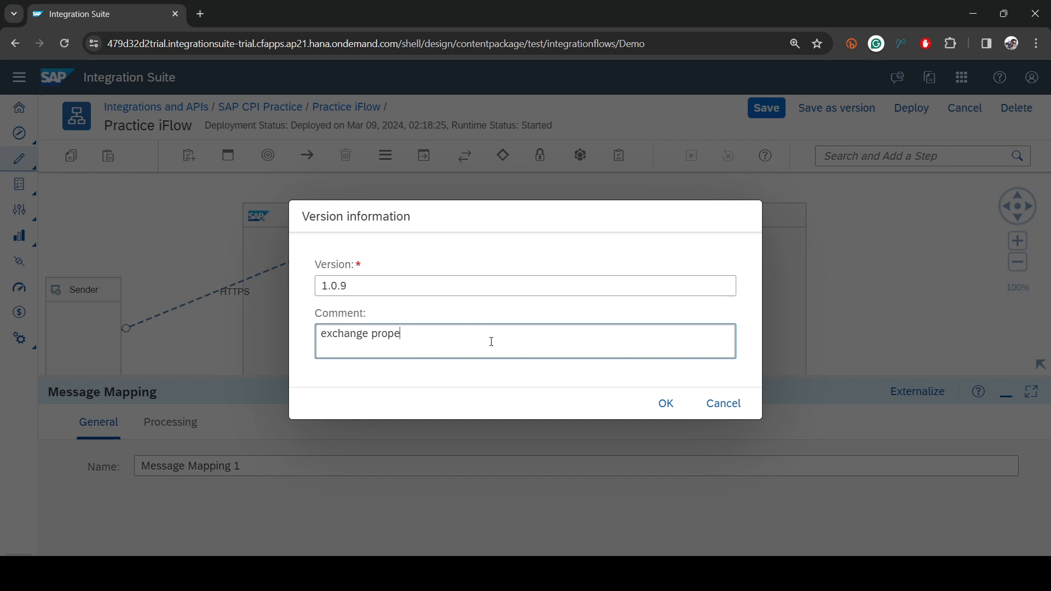
type("rty")
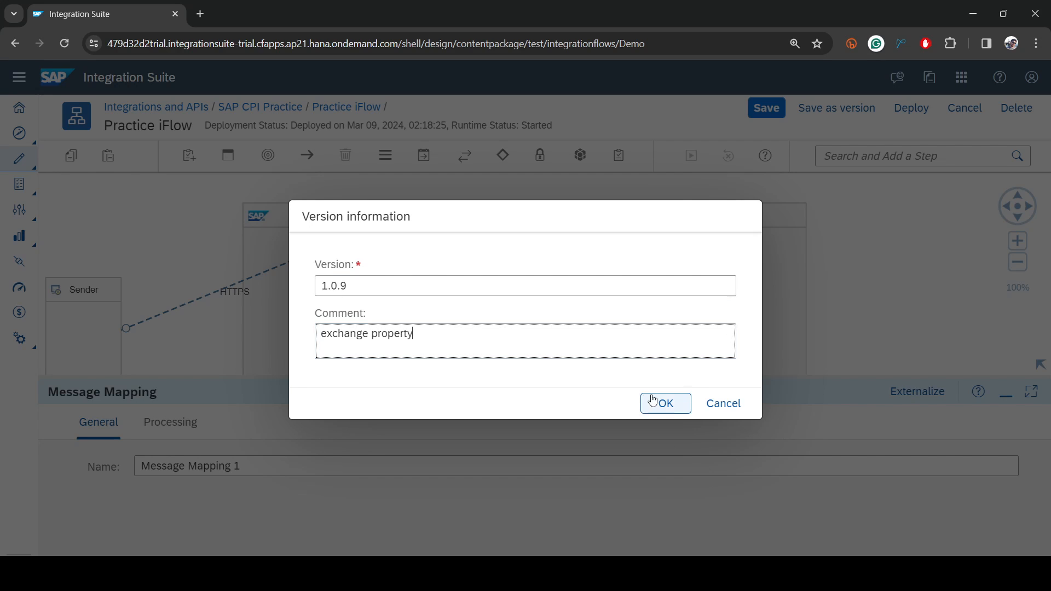
left_click(666, 404)
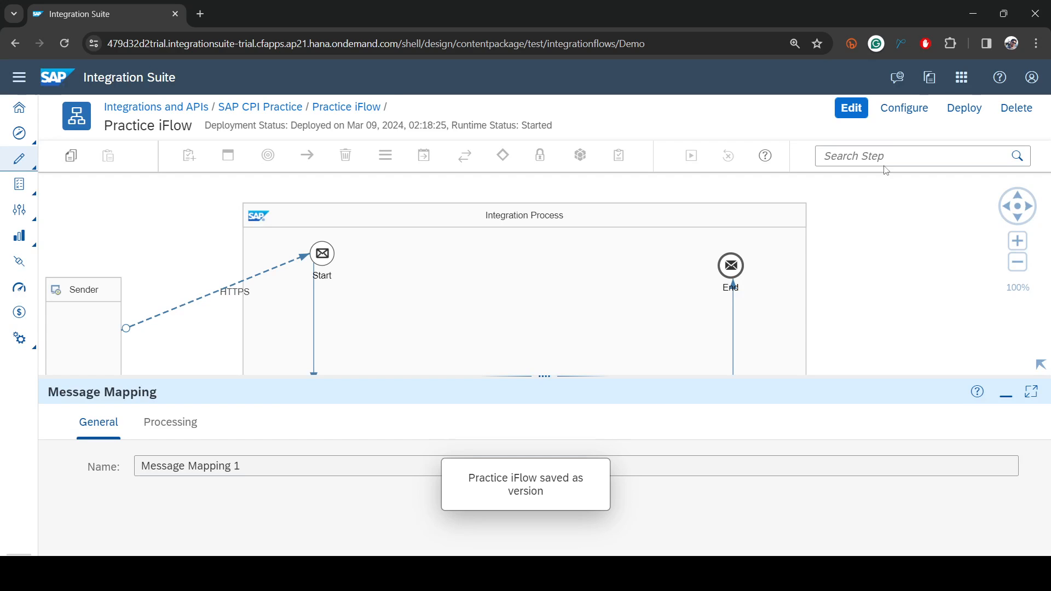
mouse_move(921, 109)
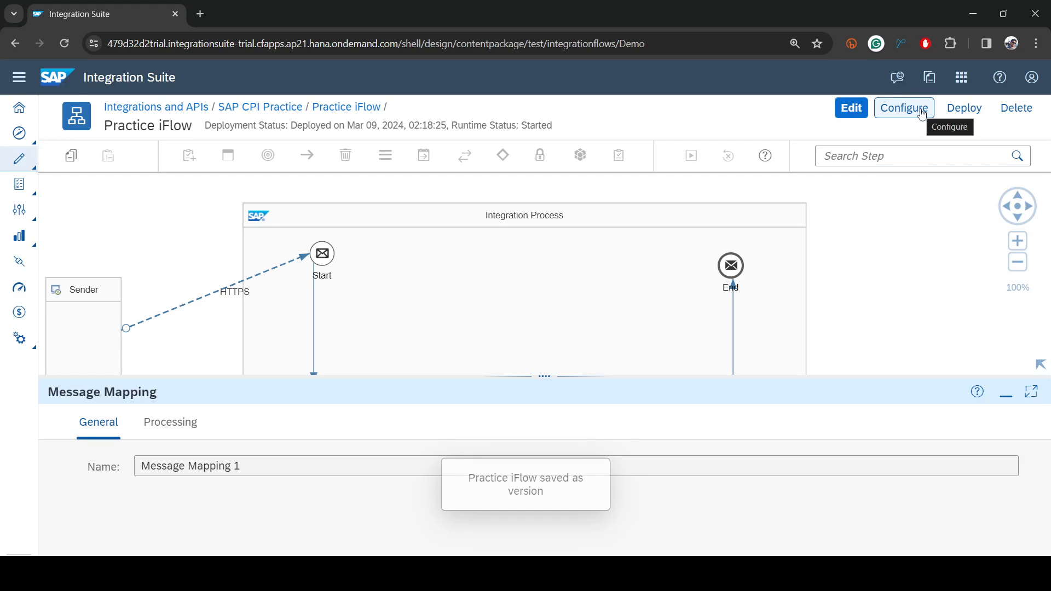
- Configure EnableDiscount as false and redeploy the Practice iFlow
left_click(903, 108)
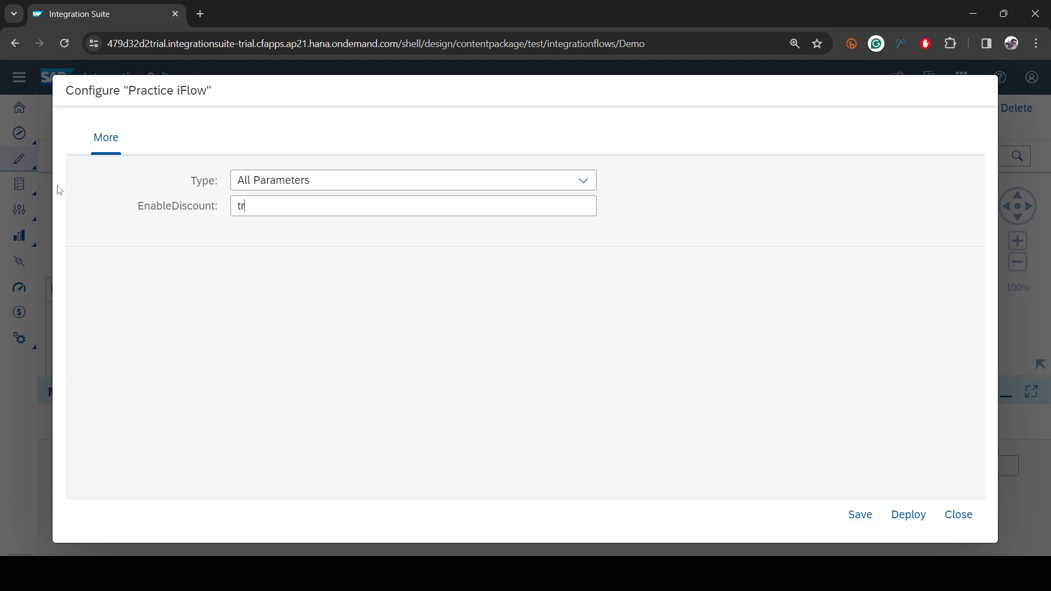
type("false")
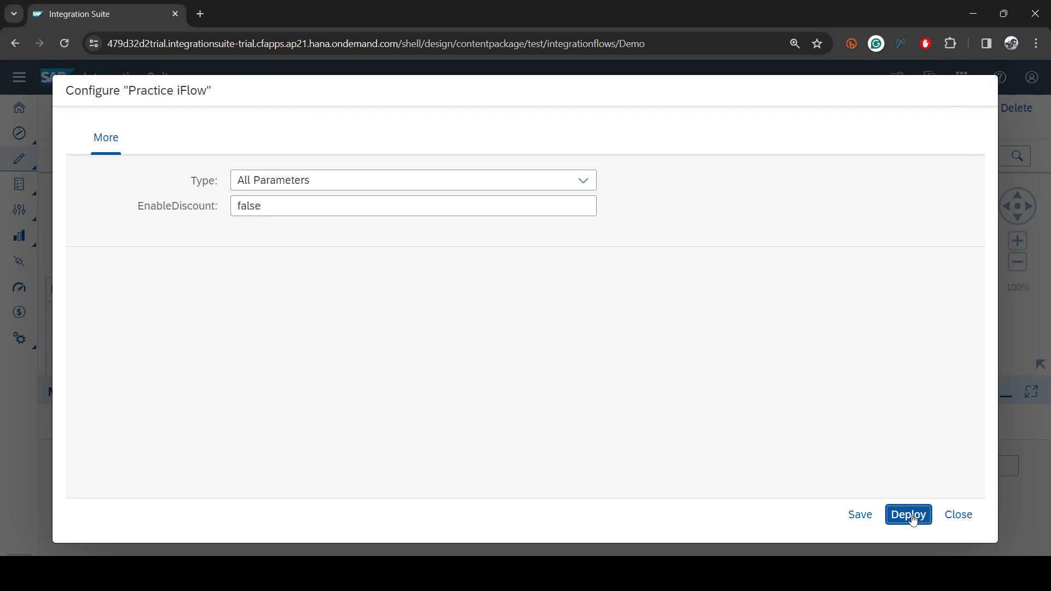
left_click(908, 515)
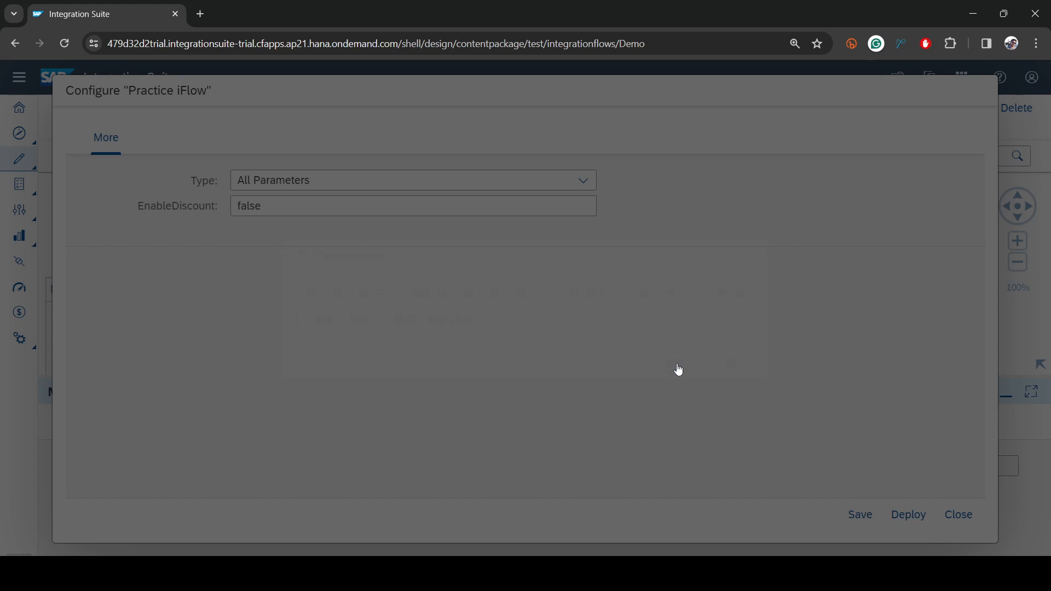
left_click(908, 514)
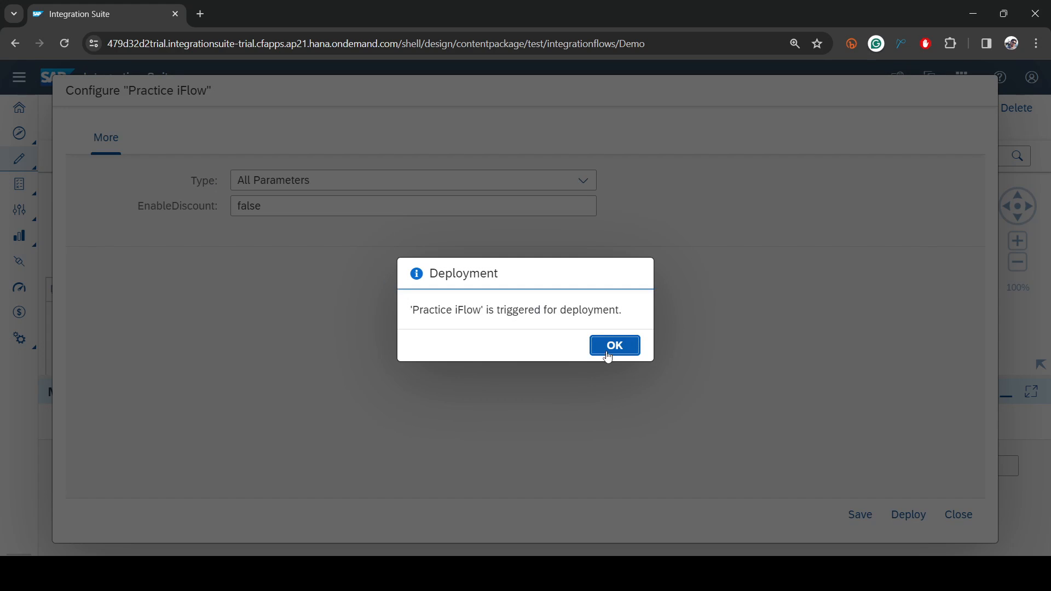
left_click(614, 344)
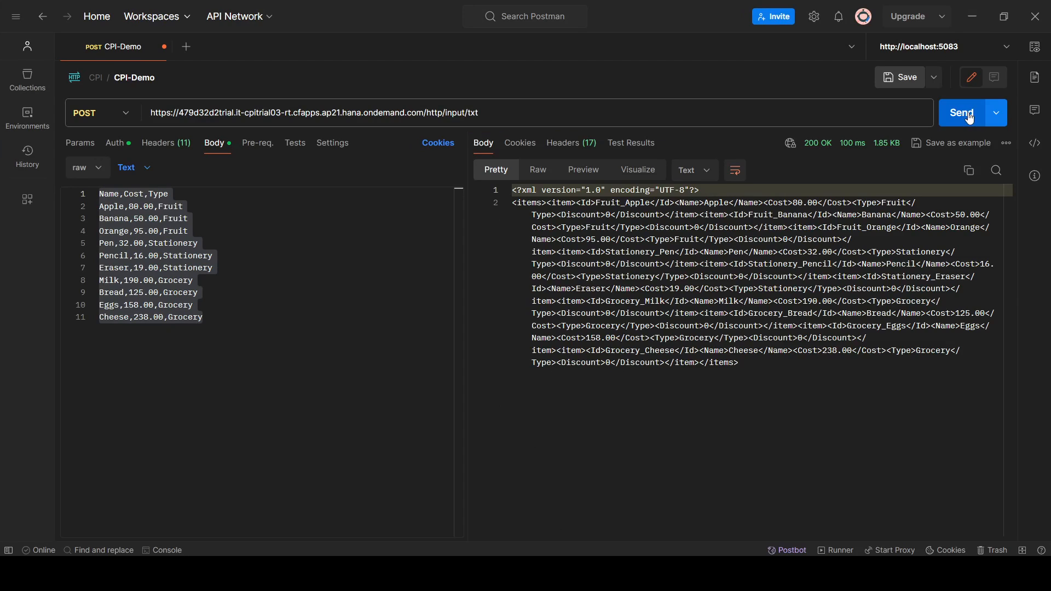
- Resend the CSV request and view the XML response showing Discount 0 everywhere
left_click(691, 170)
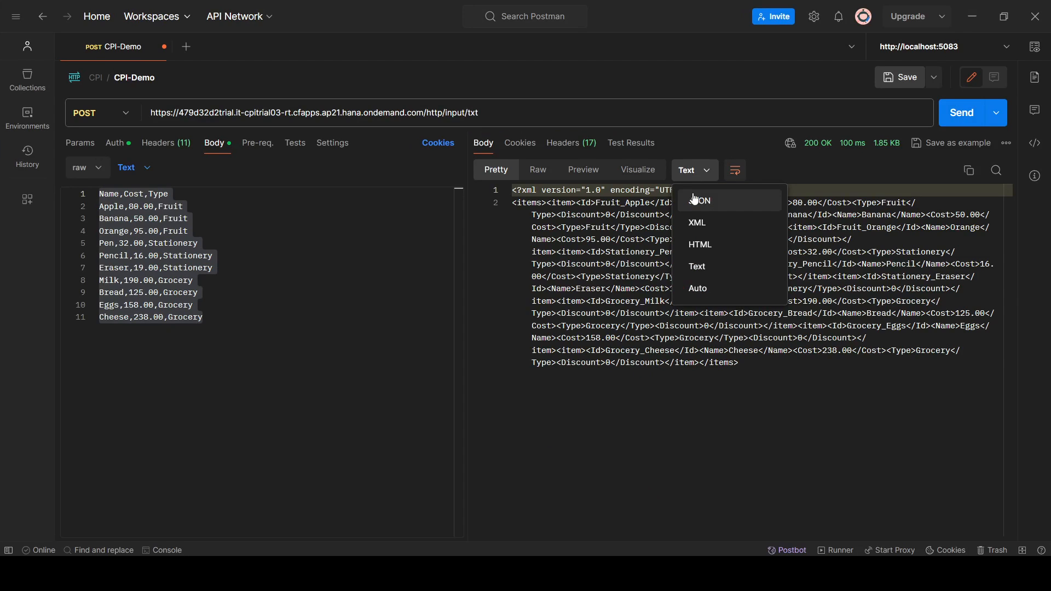
left_click(697, 223)
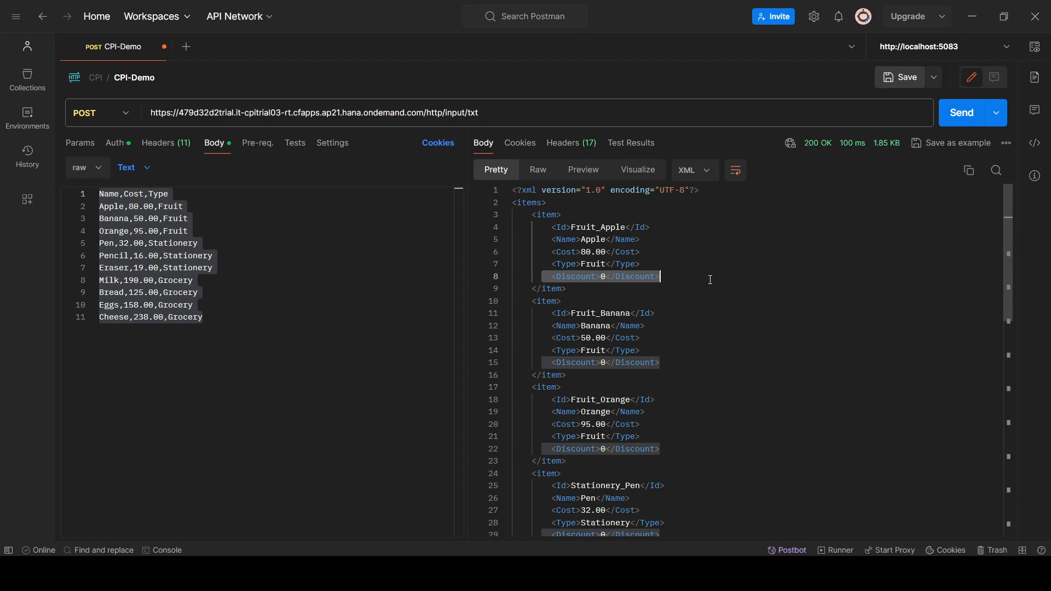
mouse_move(942, 86)
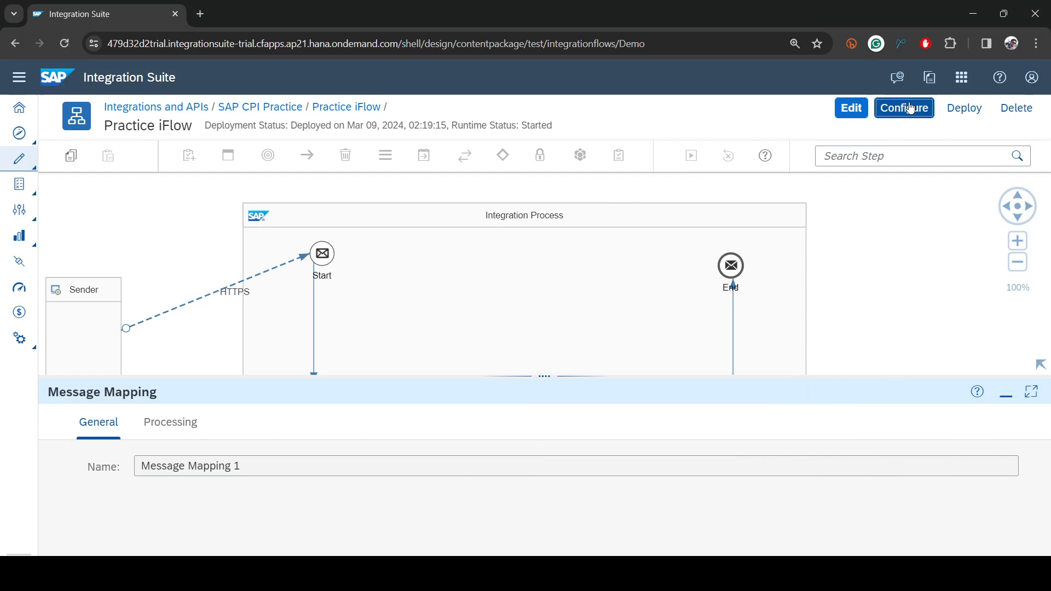
- Set EnableDiscount to true, redeploy, and resend the request to get discounts 10, 20, 30
left_click(904, 107)
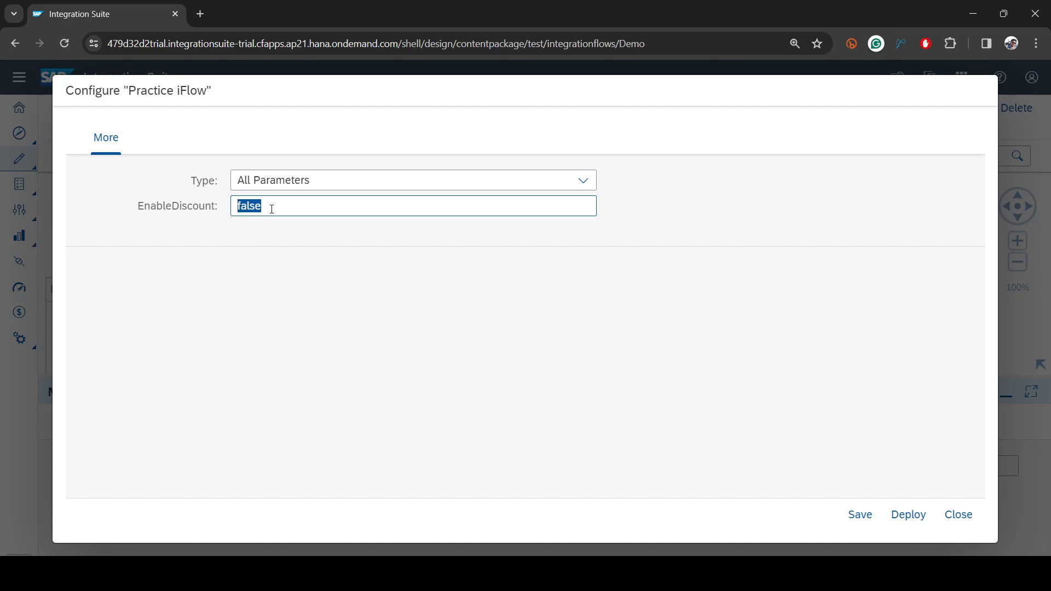
type("true")
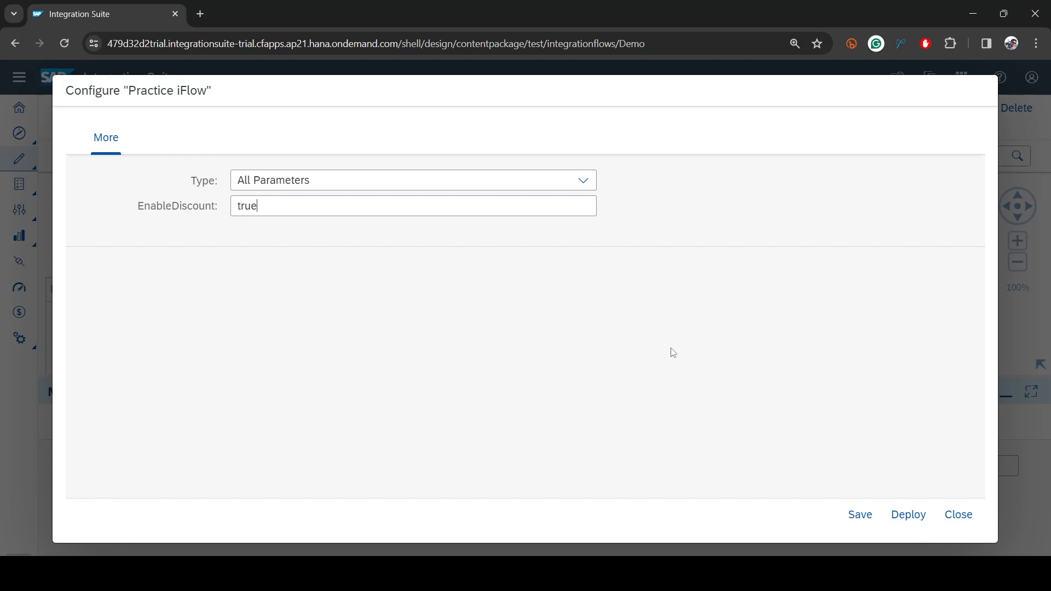
left_click(908, 515)
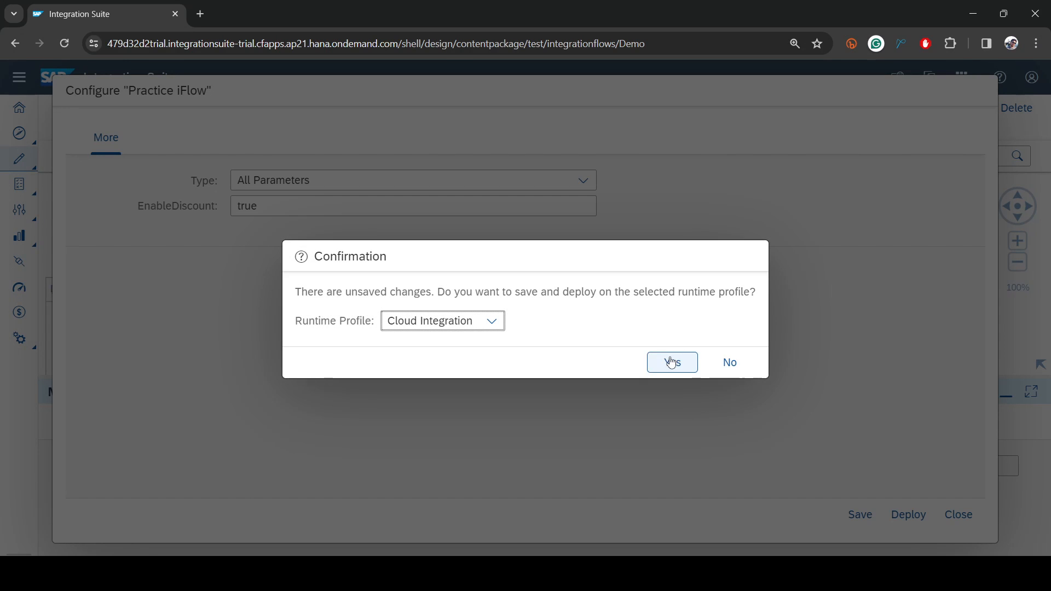
left_click(672, 362)
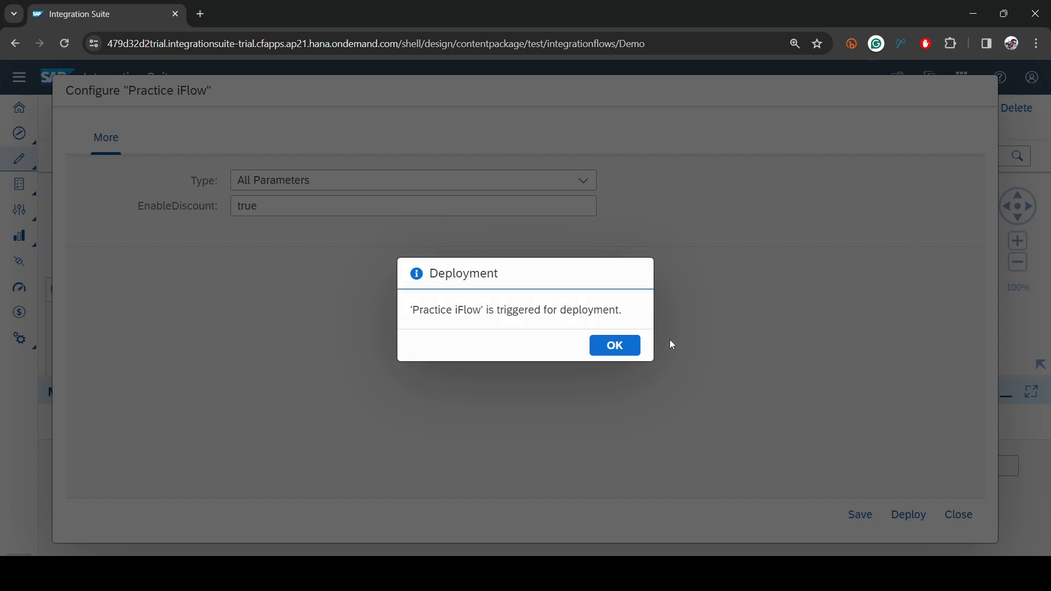
left_click(614, 345)
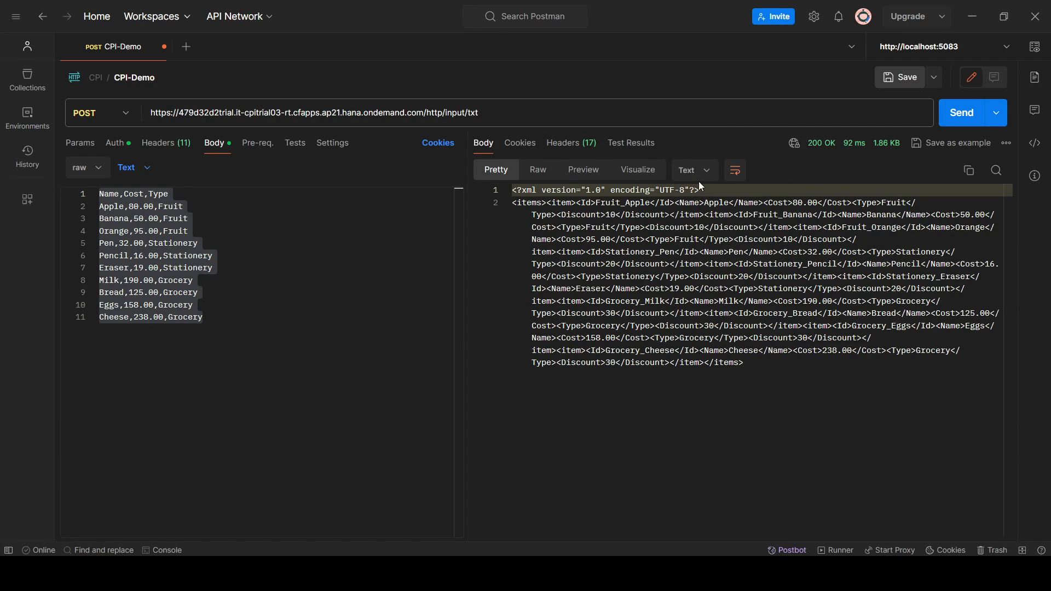
left_click(692, 170)
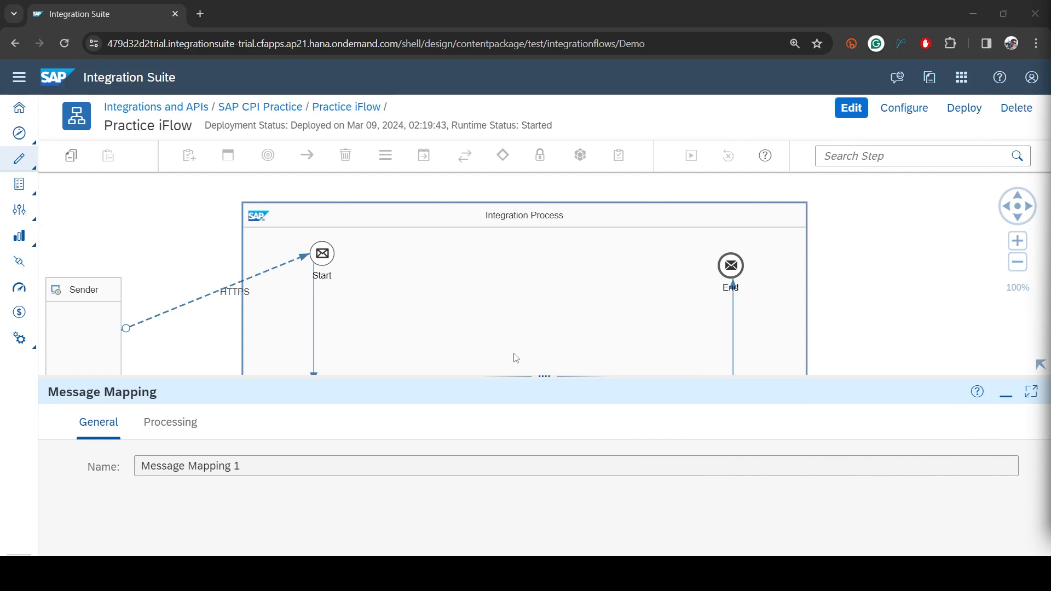
- Drag the diagram divider down to reveal the flow steps below Start
left_click_drag(544, 375, 546, 358)
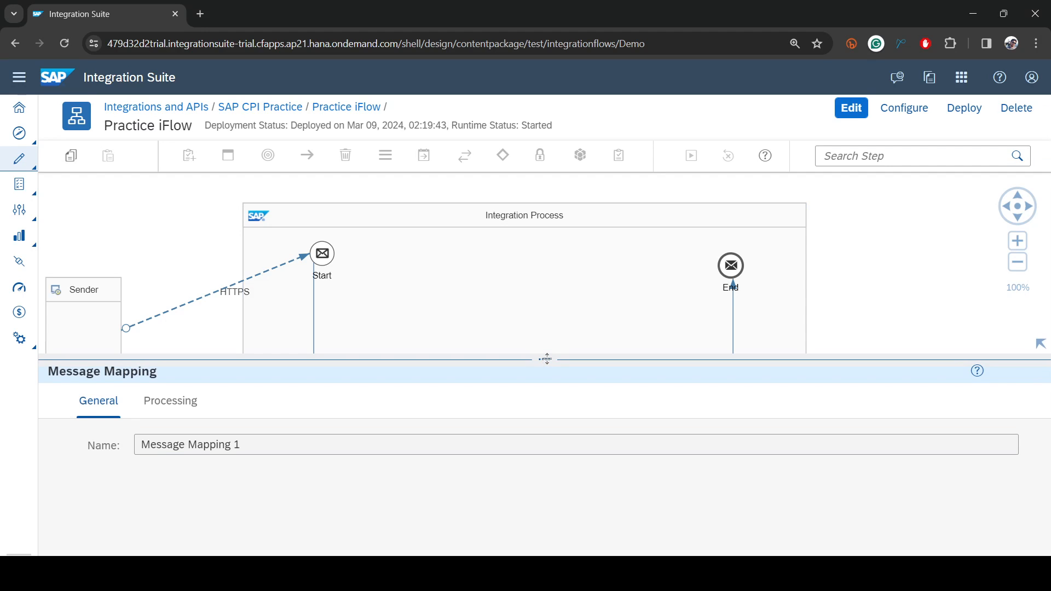
left_click_drag(546, 359, 546, 408)
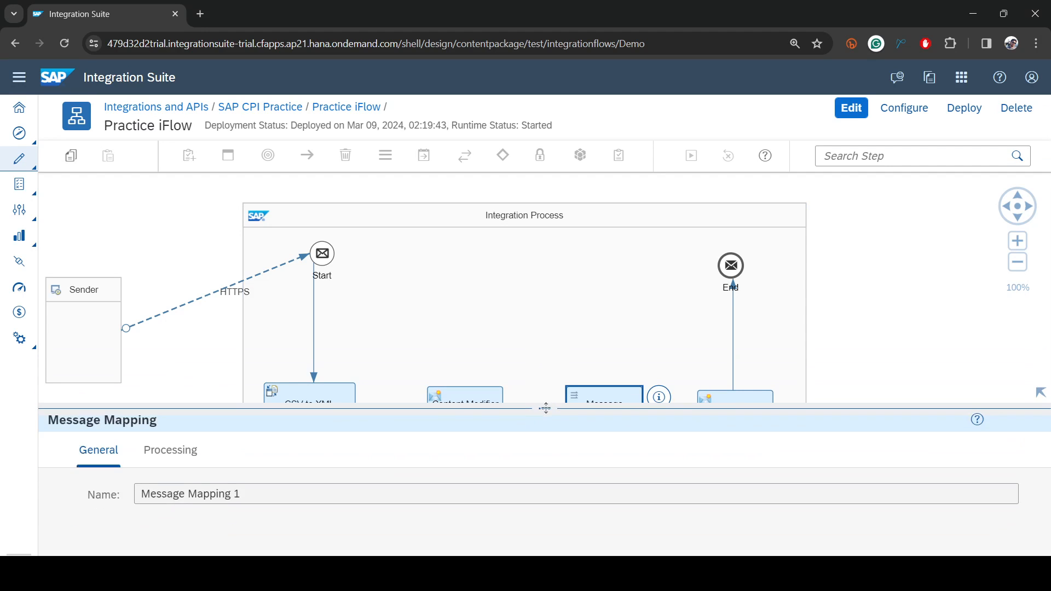